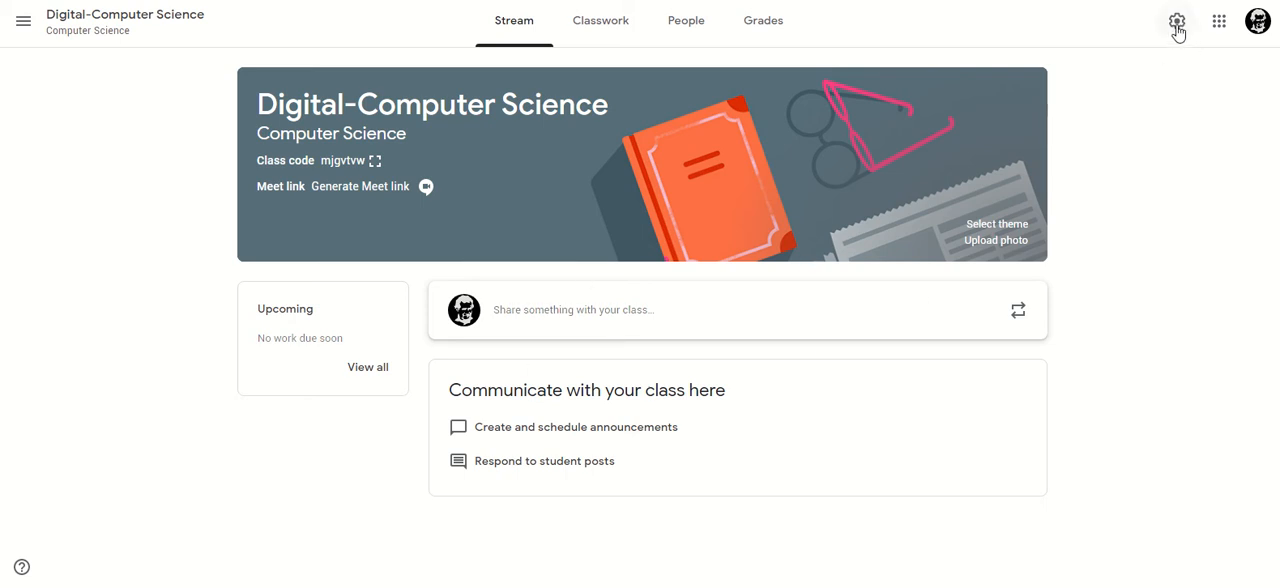
# Step: Review the class settings — stream posting and classwork notification options — and leave them unchanged
pyautogui.click(1176, 20)
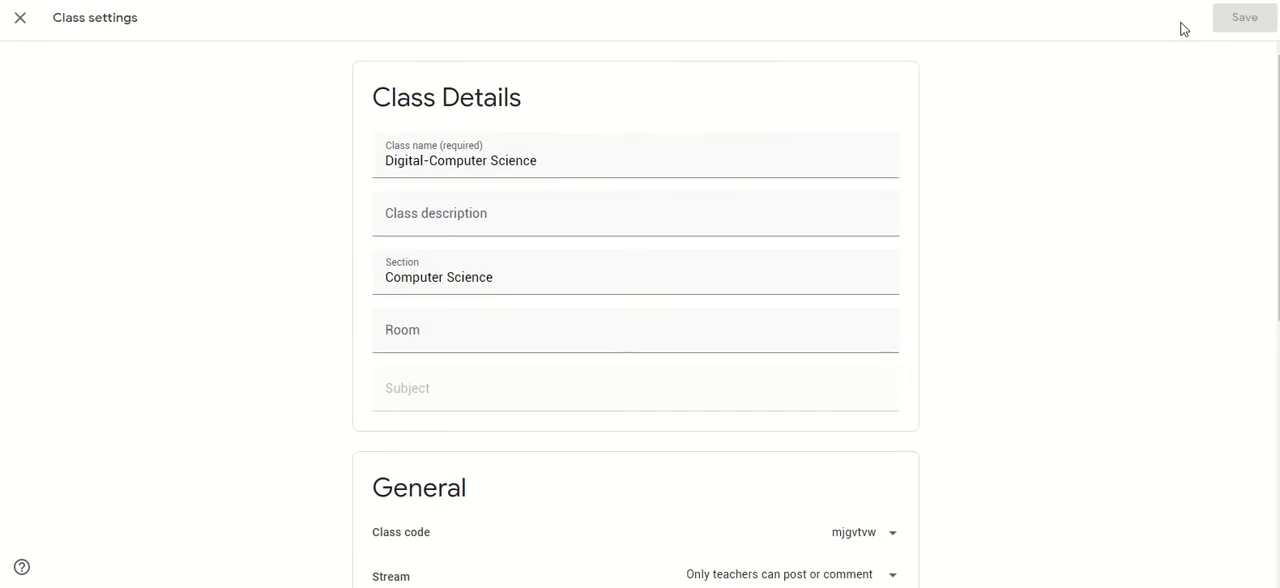
pyautogui.scroll(-3)
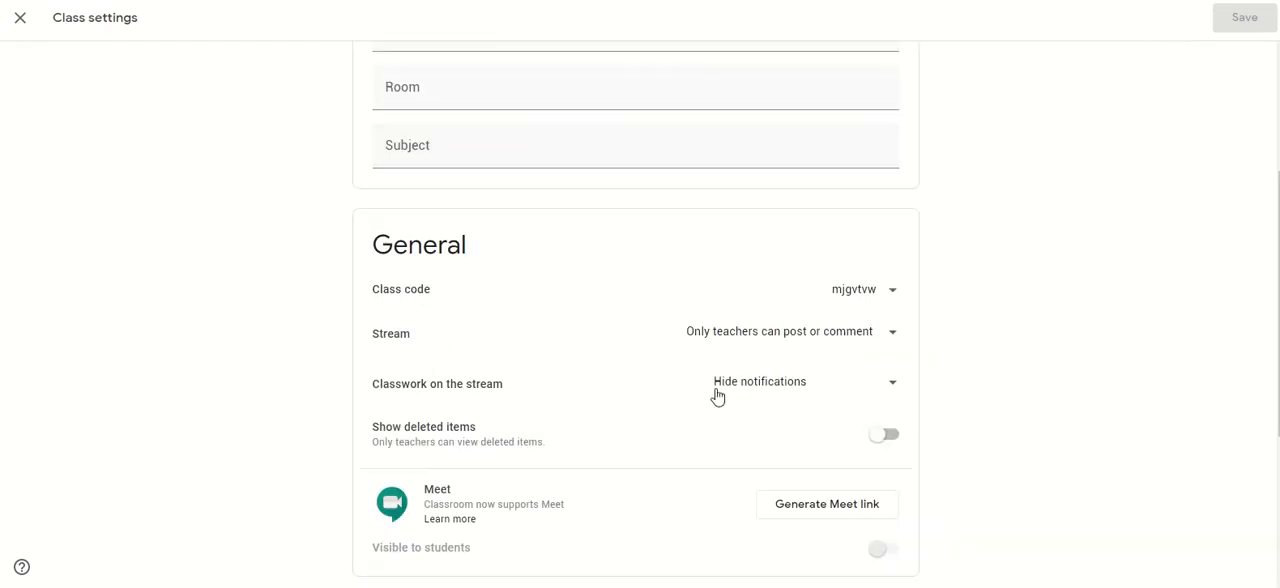
pyautogui.moveTo(828, 342)
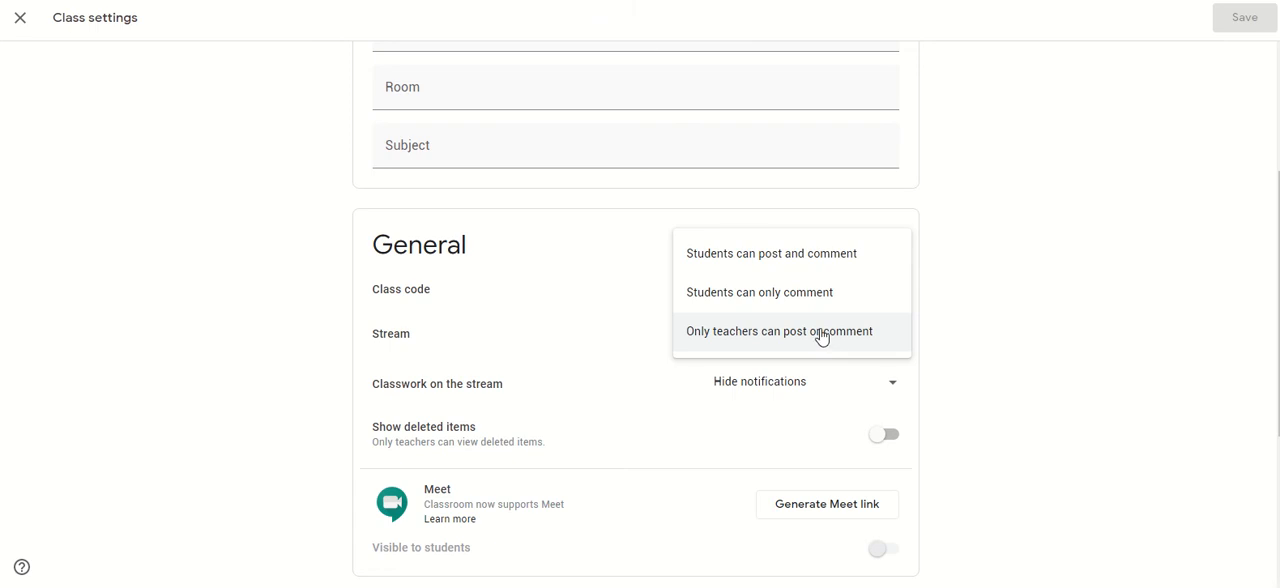
pyautogui.click(780, 332)
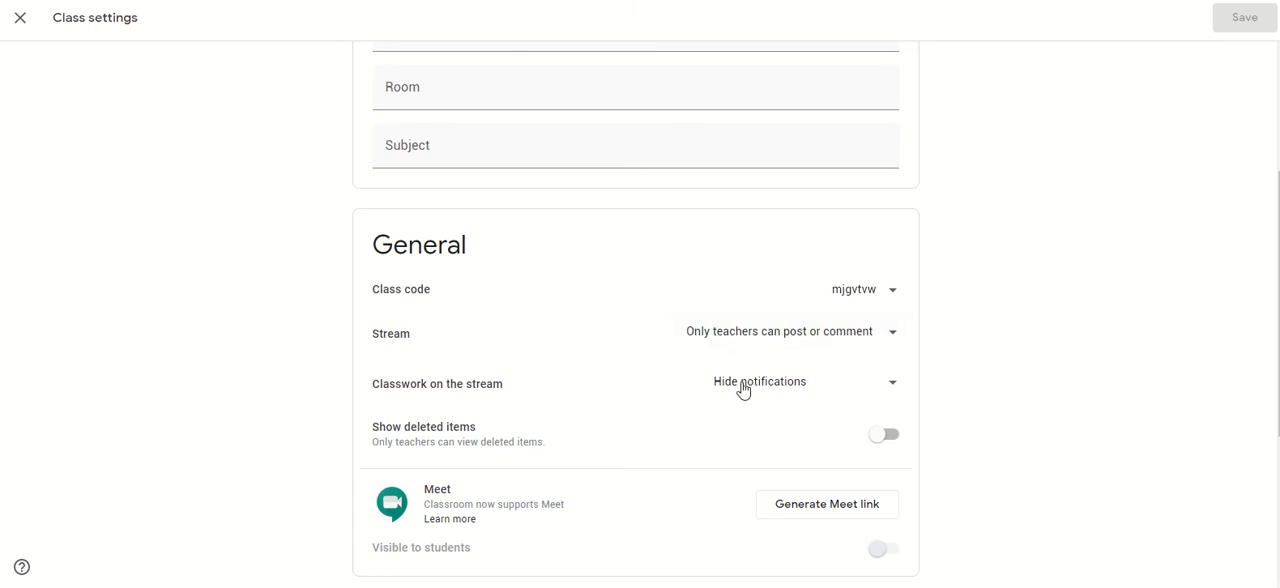
pyautogui.click(804, 382)
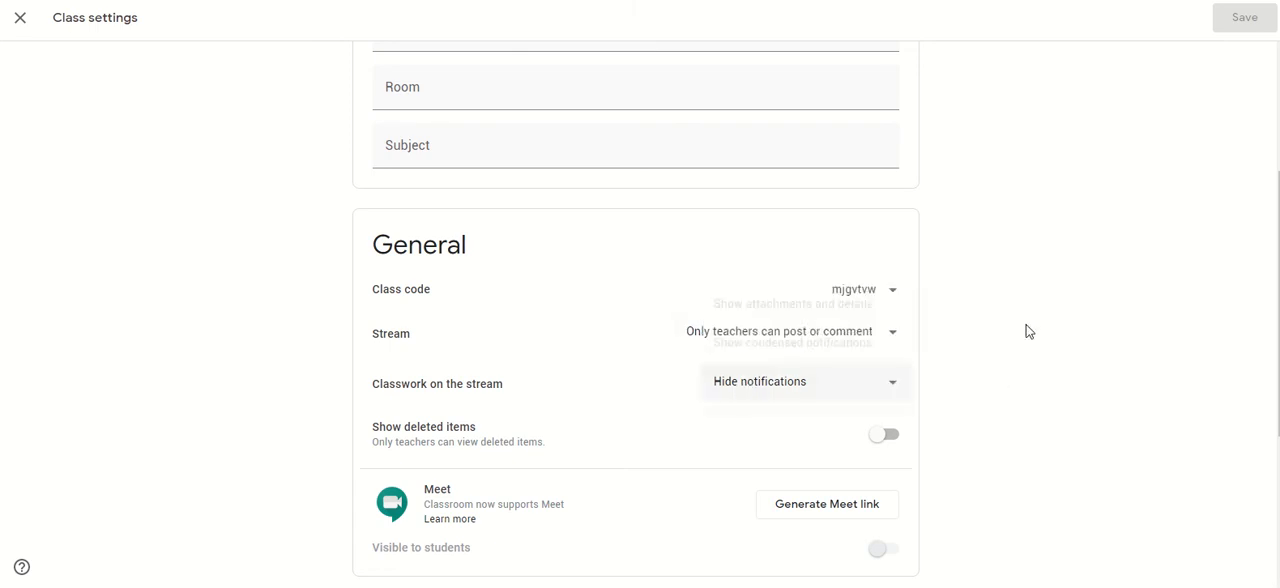
pyautogui.click(20, 16)
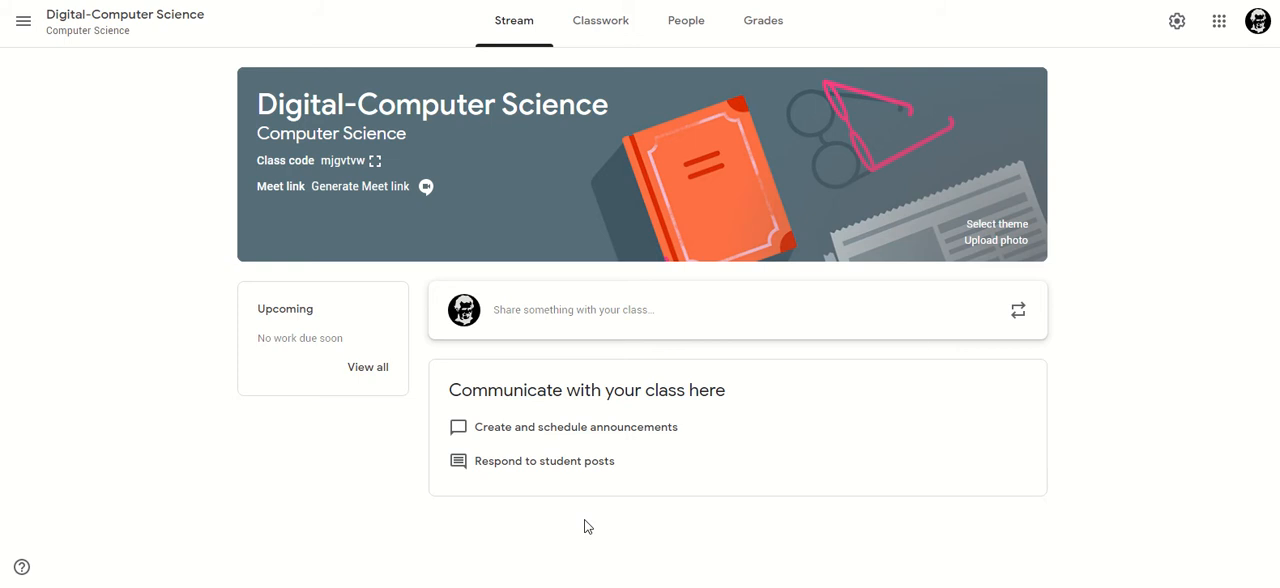
# Step: Show the Classwork page with the 1.1 Systems Architecture topic's six materials listed
pyautogui.click(592, 20)
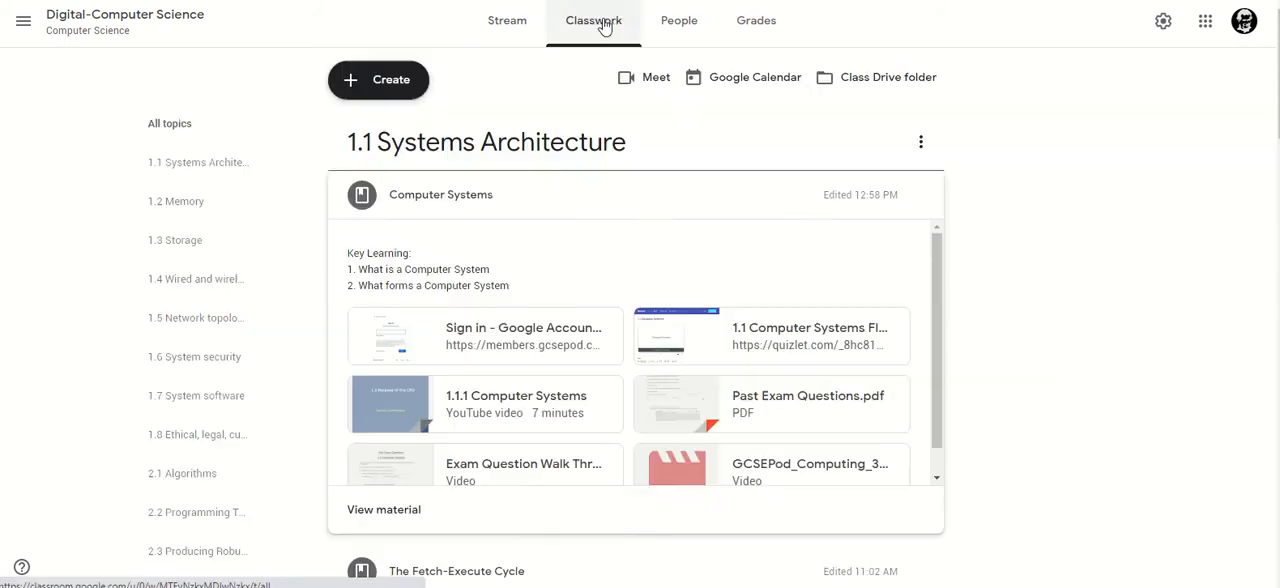
pyautogui.click(440, 194)
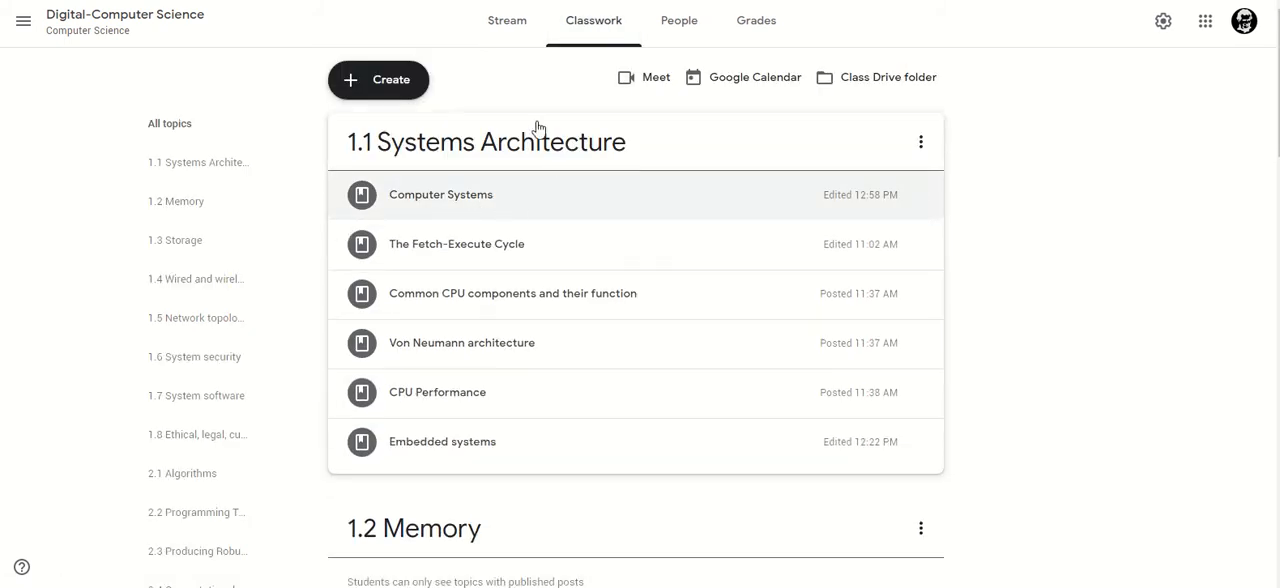
pyautogui.click(440, 194)
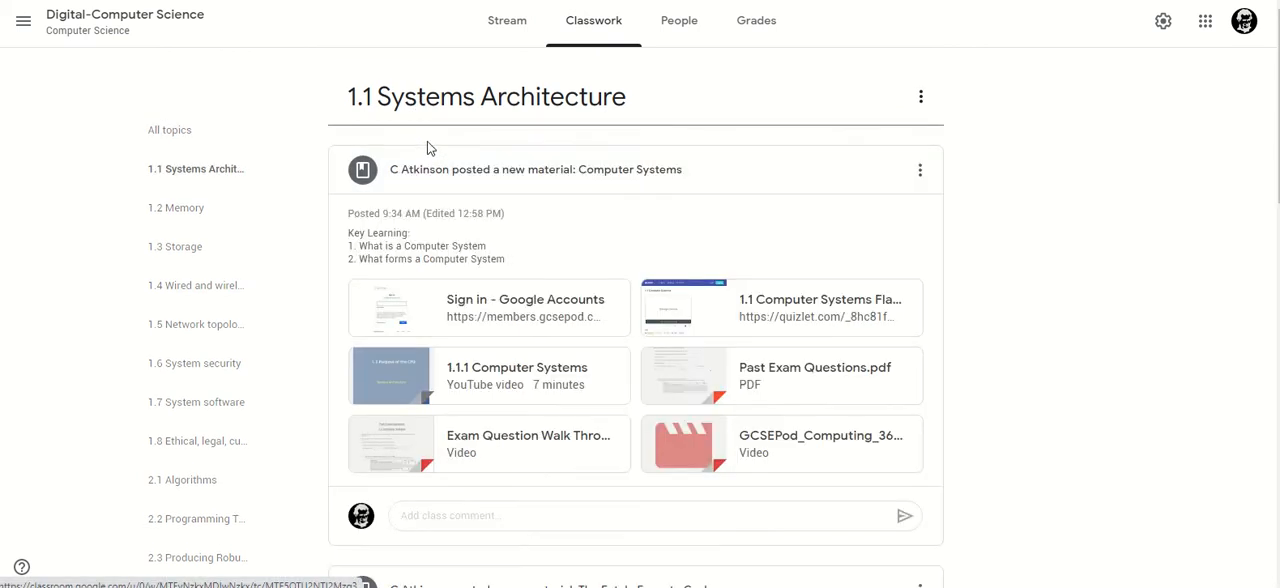
pyautogui.click(196, 162)
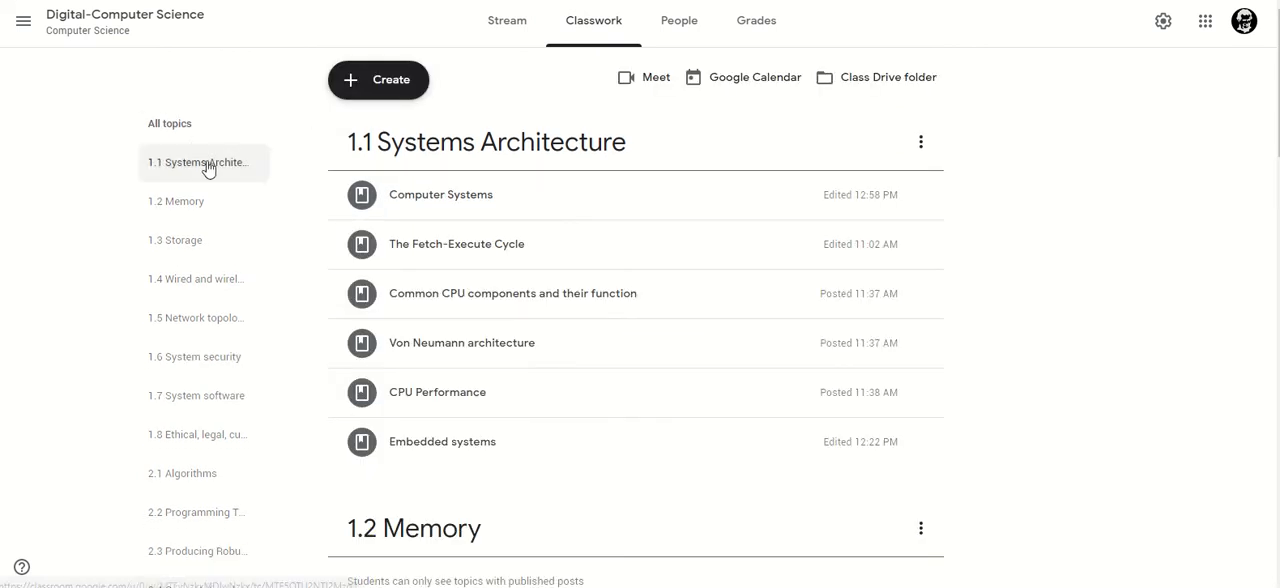
pyautogui.moveTo(216, 204)
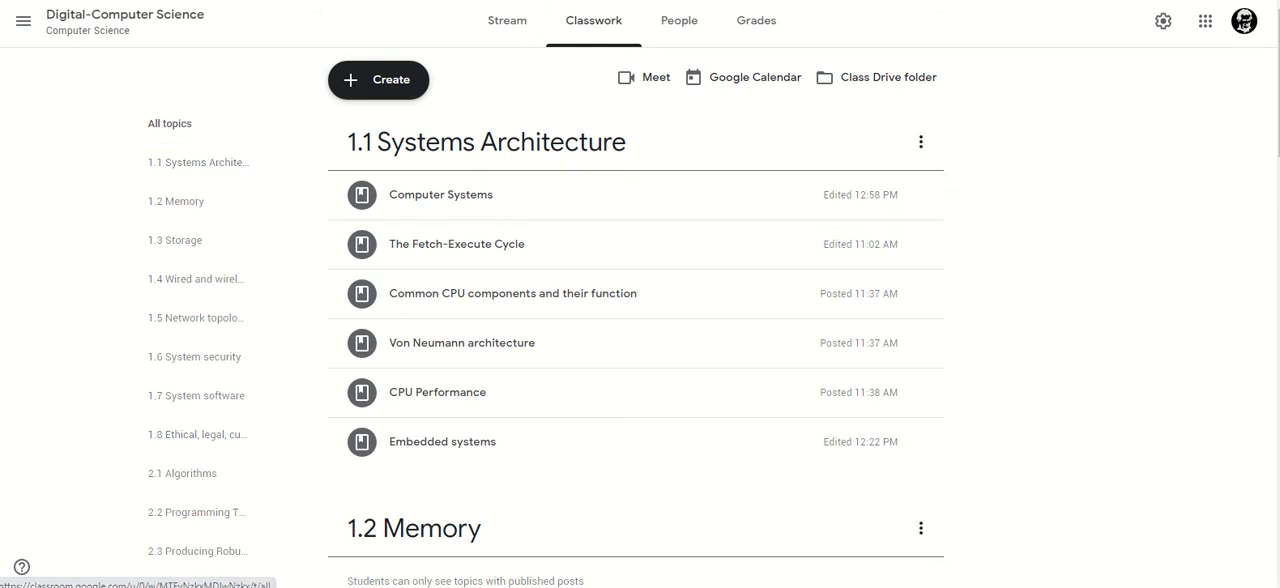
pyautogui.moveTo(656, 176)
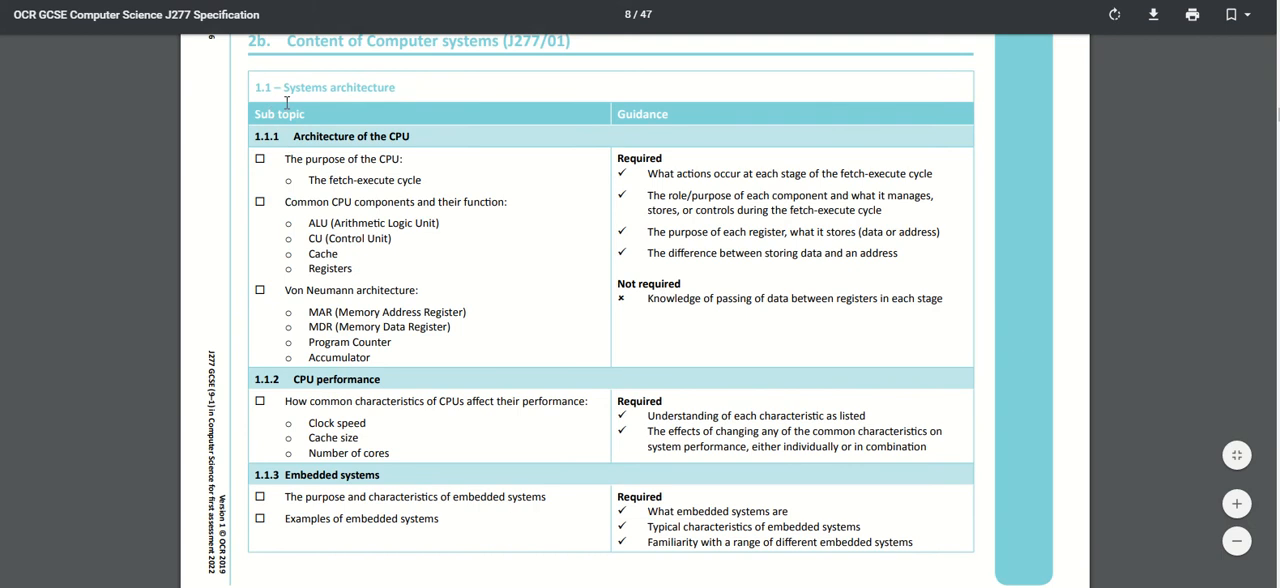
pyautogui.moveTo(424, 88)
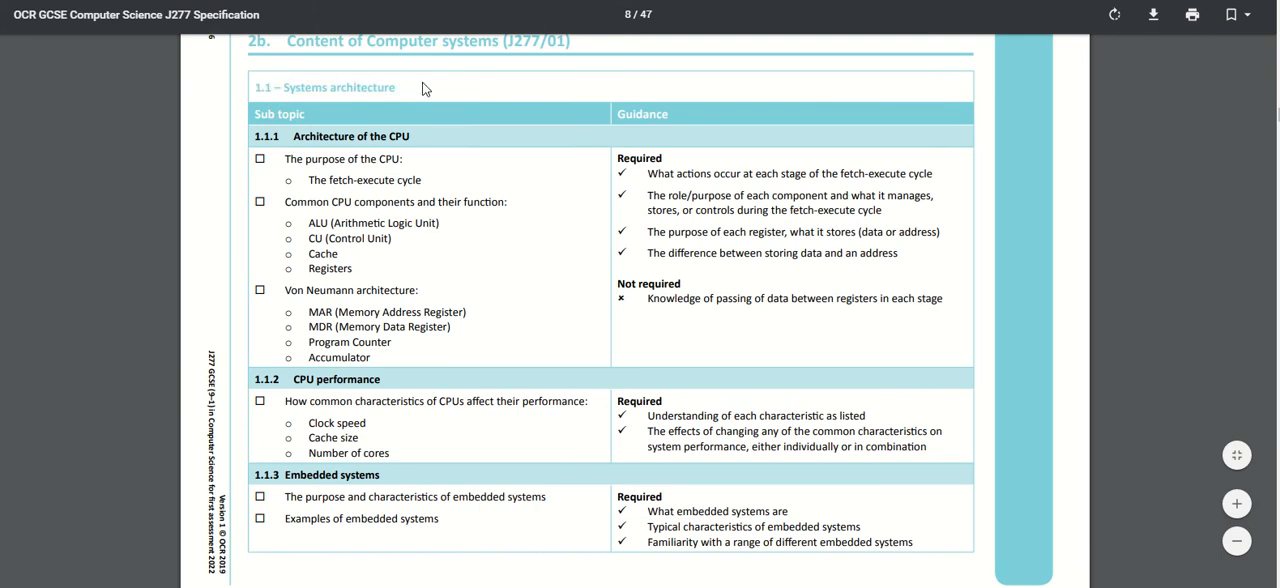
pyautogui.moveTo(398, 168)
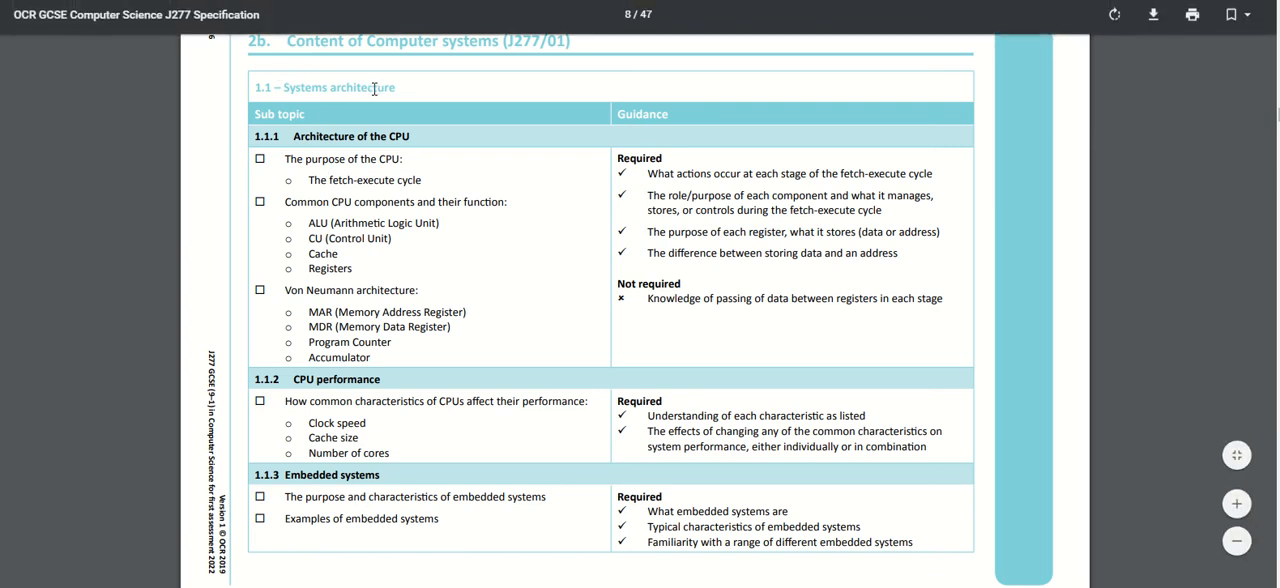
pyautogui.moveTo(374, 246)
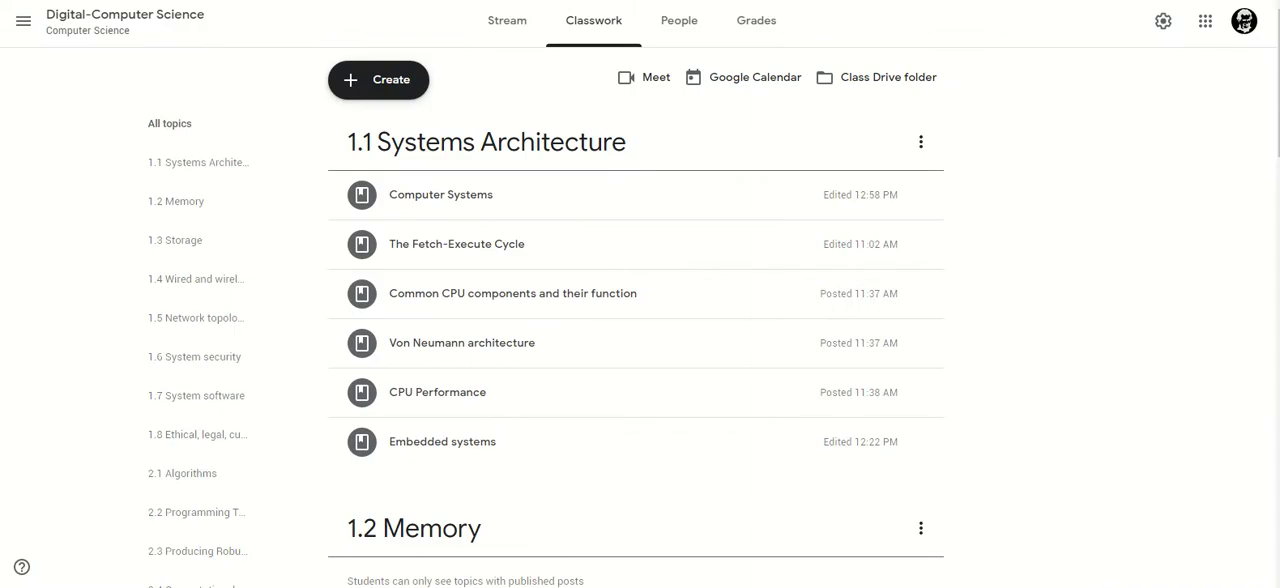
pyautogui.moveTo(460, 460)
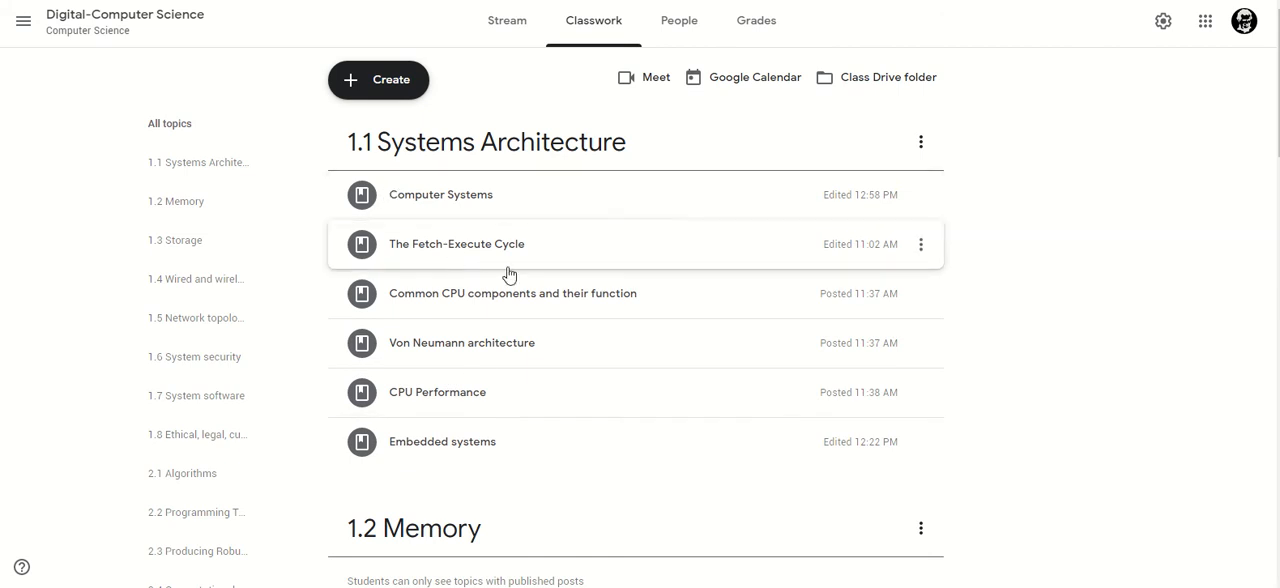
pyautogui.moveTo(378, 80)
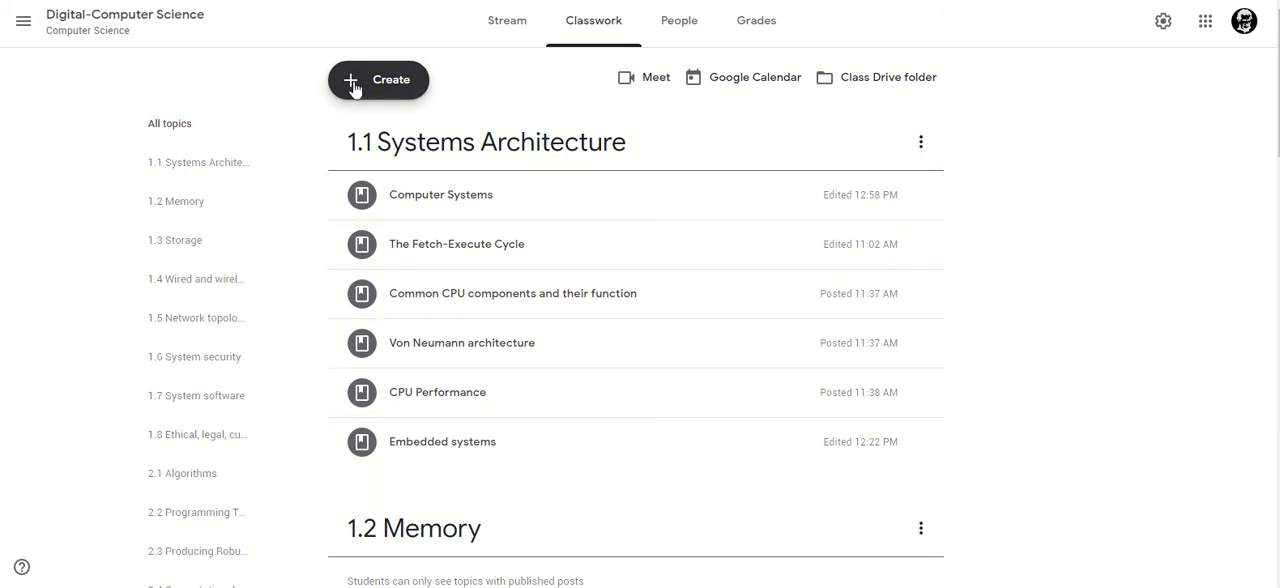
pyautogui.click(378, 80)
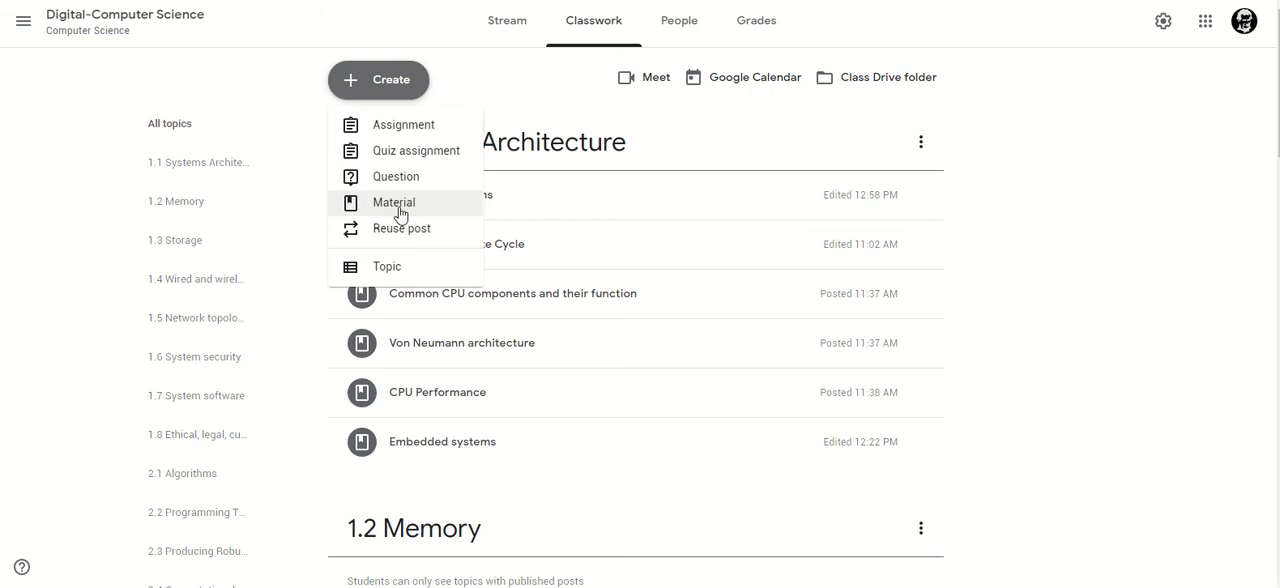
pyautogui.moveTo(884, 232)
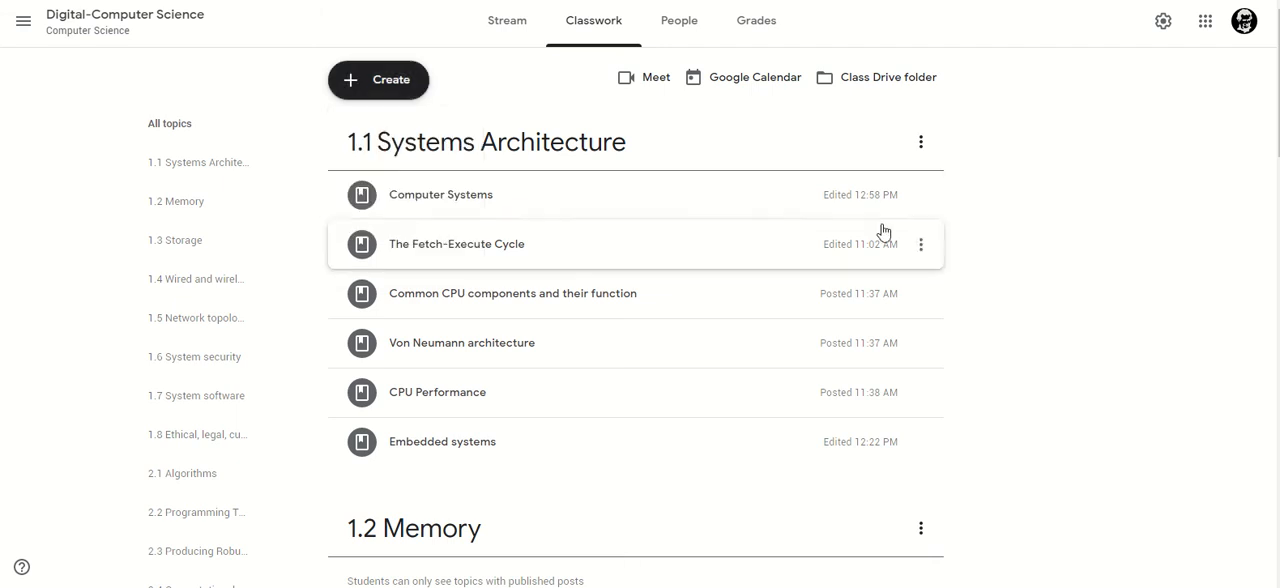
pyautogui.moveTo(768, 212)
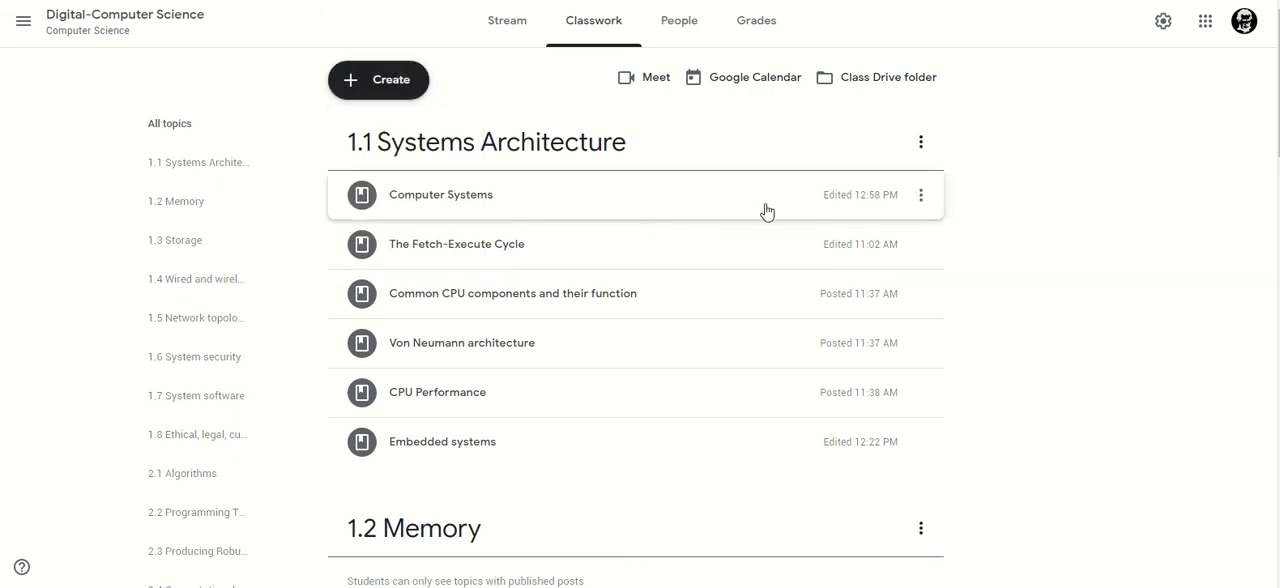
# Step: Expand the Embedded systems material to see its two YouTube videos, PowerPoint, exam PDF and walk-through video
pyautogui.click(442, 440)
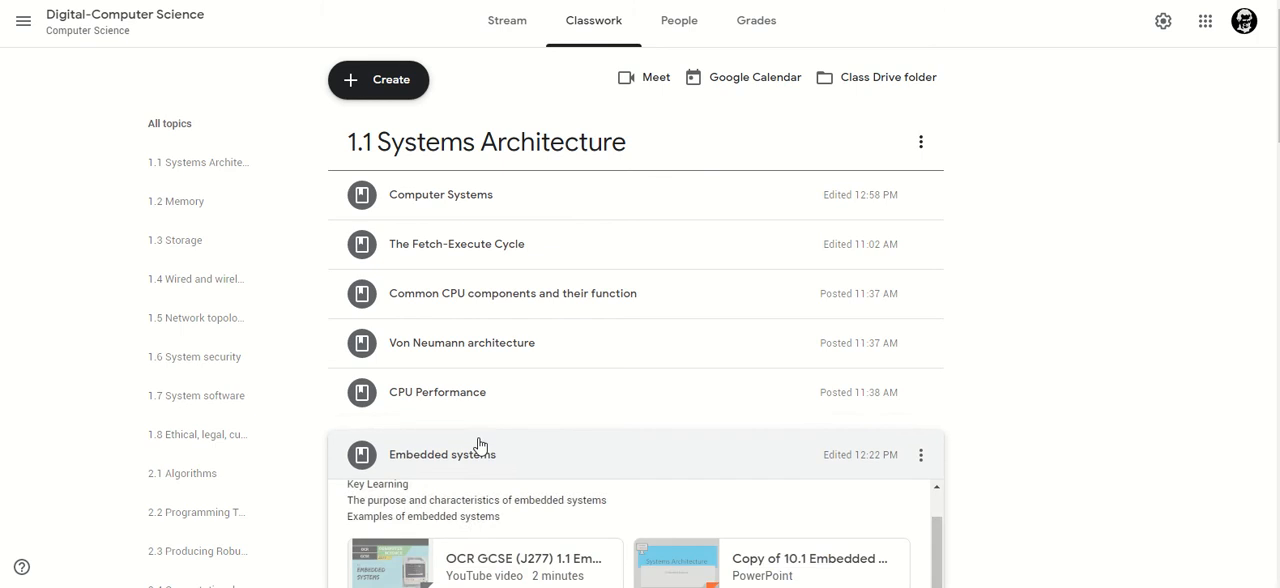
pyautogui.scroll(-3)
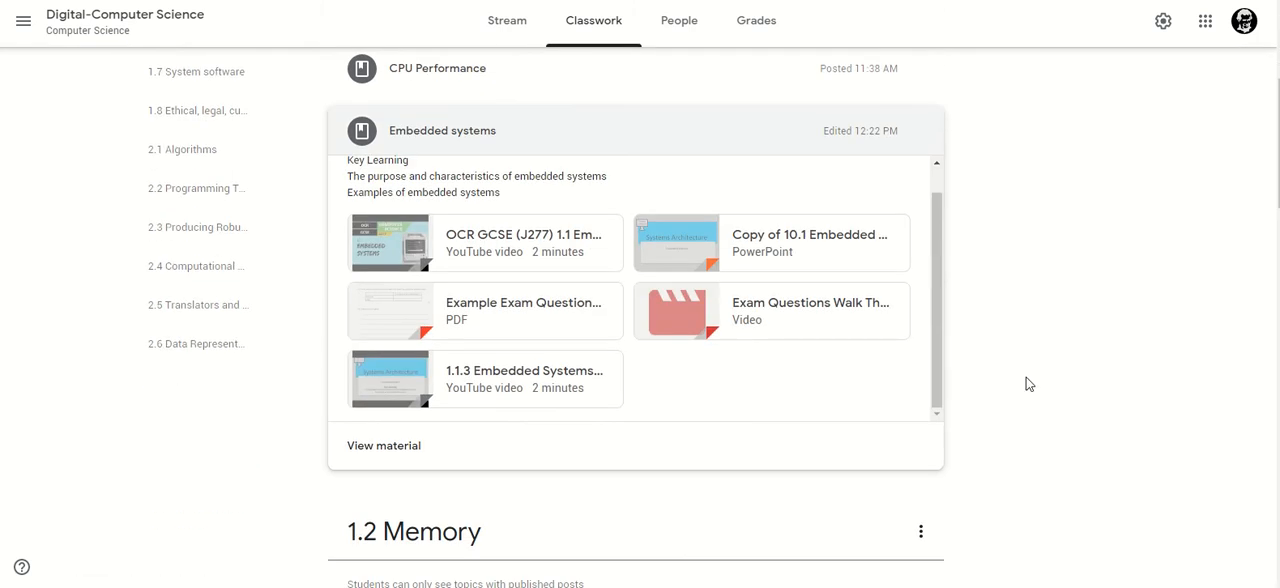
pyautogui.scroll(3)
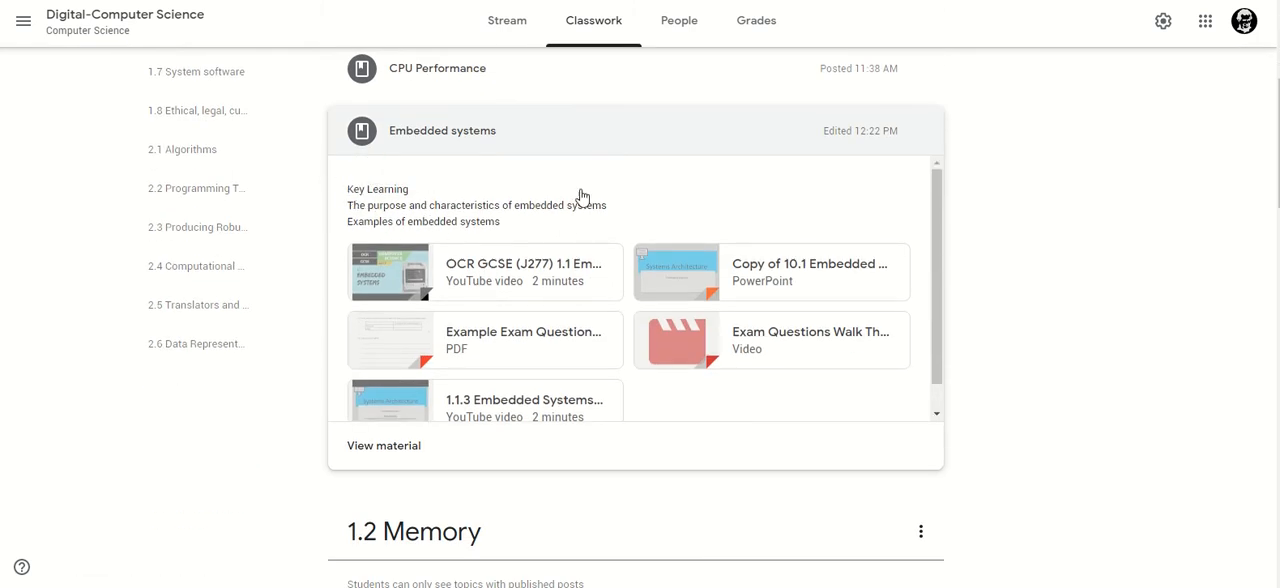
pyautogui.moveTo(500, 224)
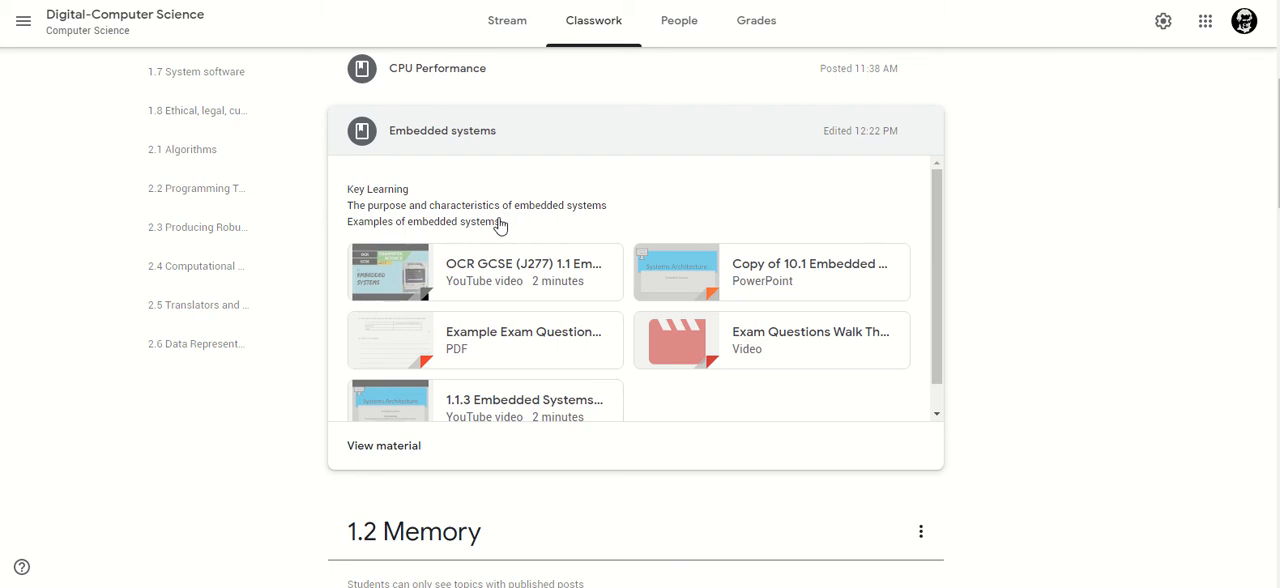
pyautogui.moveTo(552, 224)
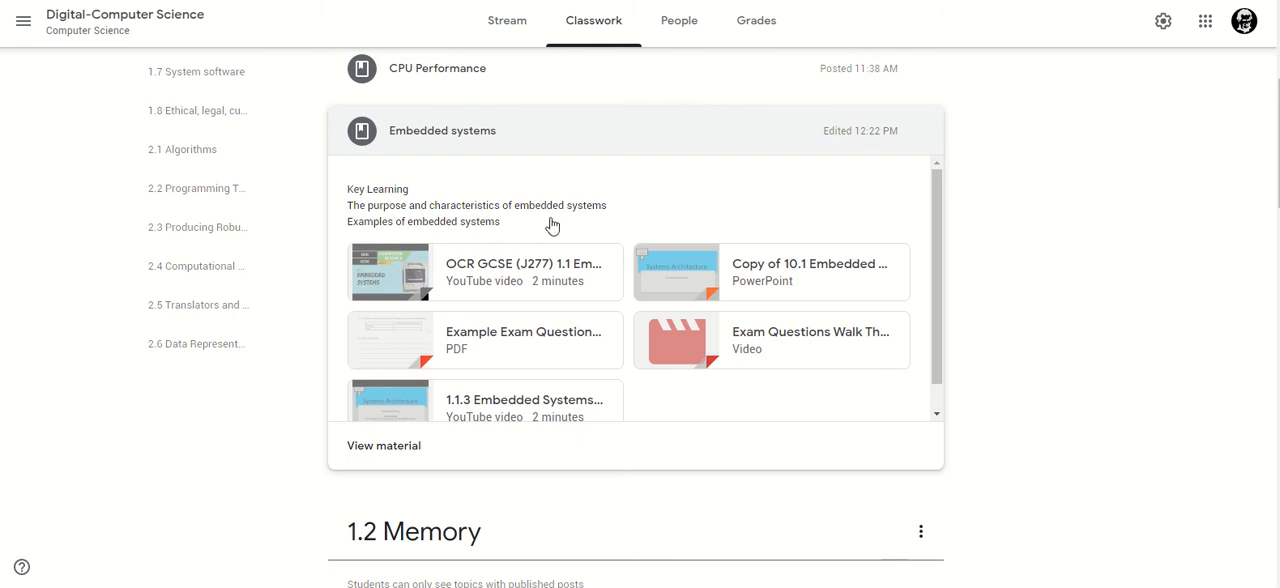
pyautogui.moveTo(478, 244)
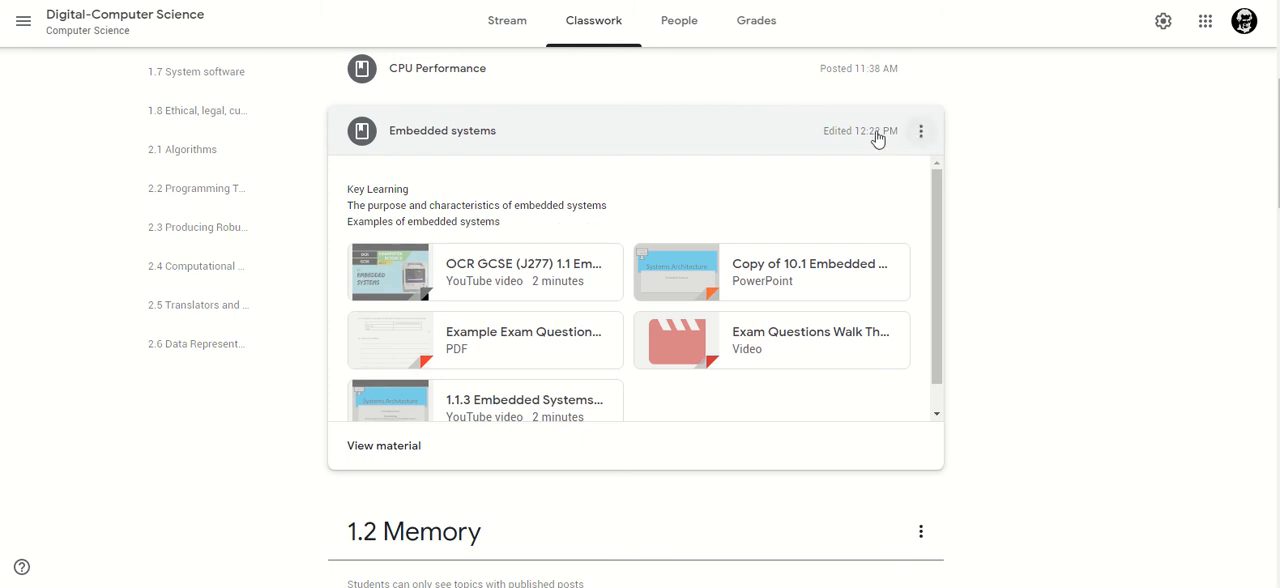
pyautogui.moveTo(504, 410)
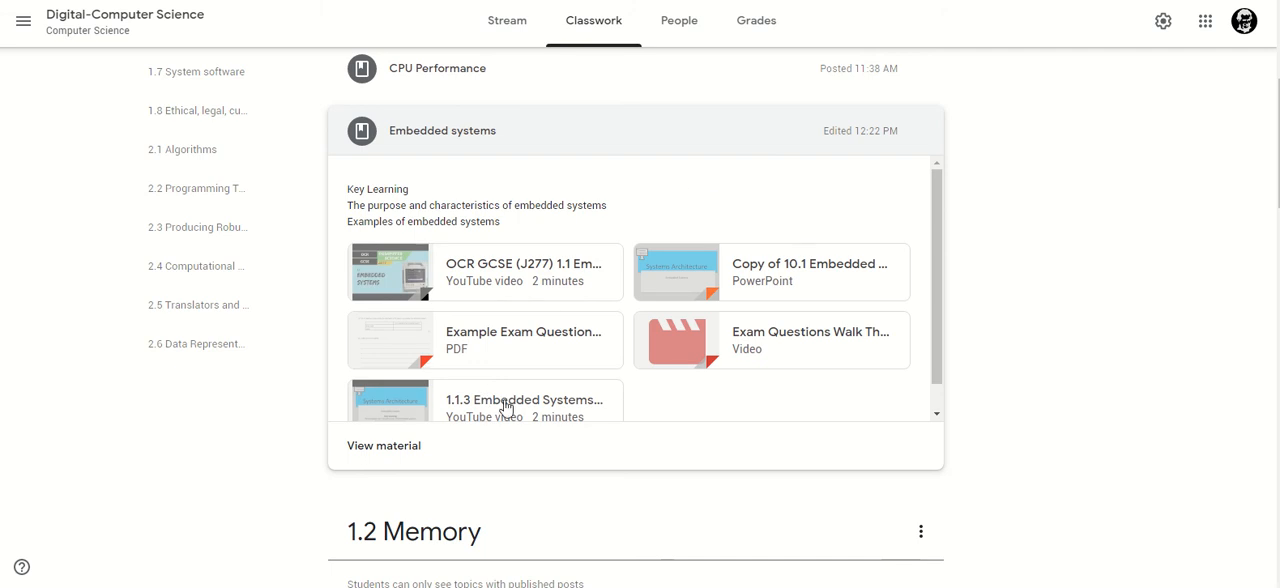
pyautogui.moveTo(612, 316)
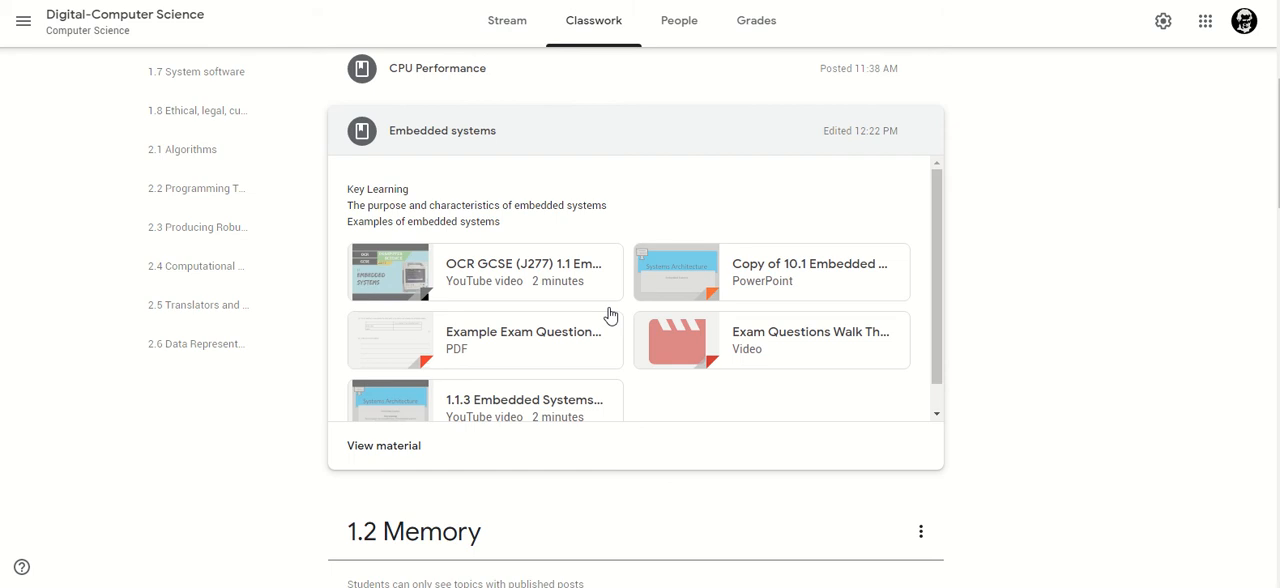
pyautogui.moveTo(656, 300)
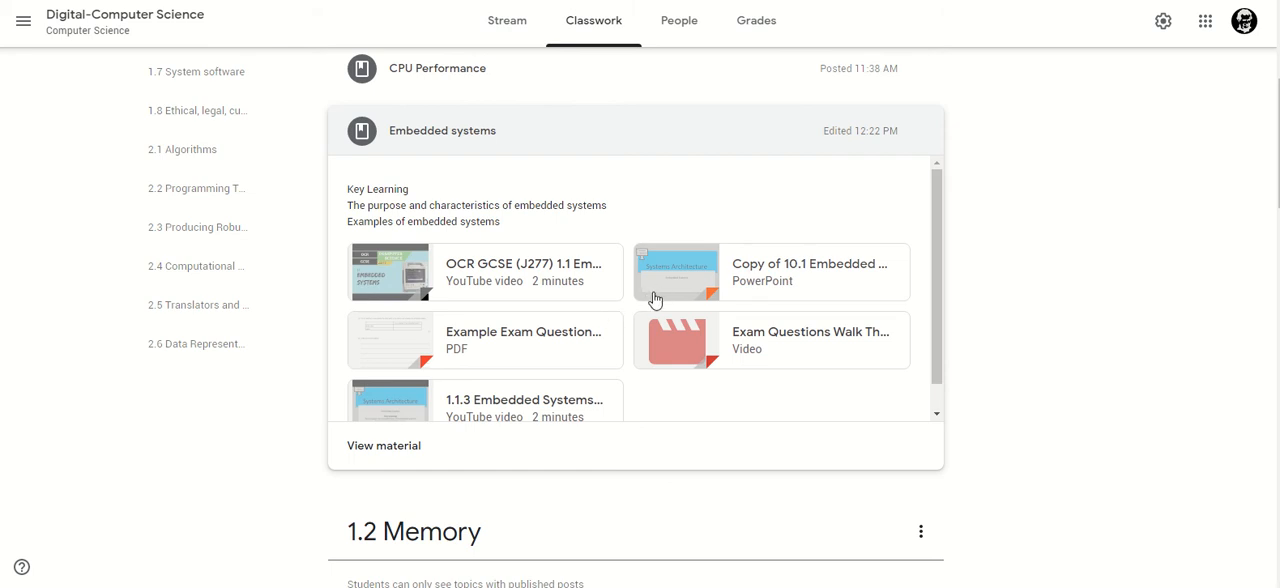
pyautogui.moveTo(432, 294)
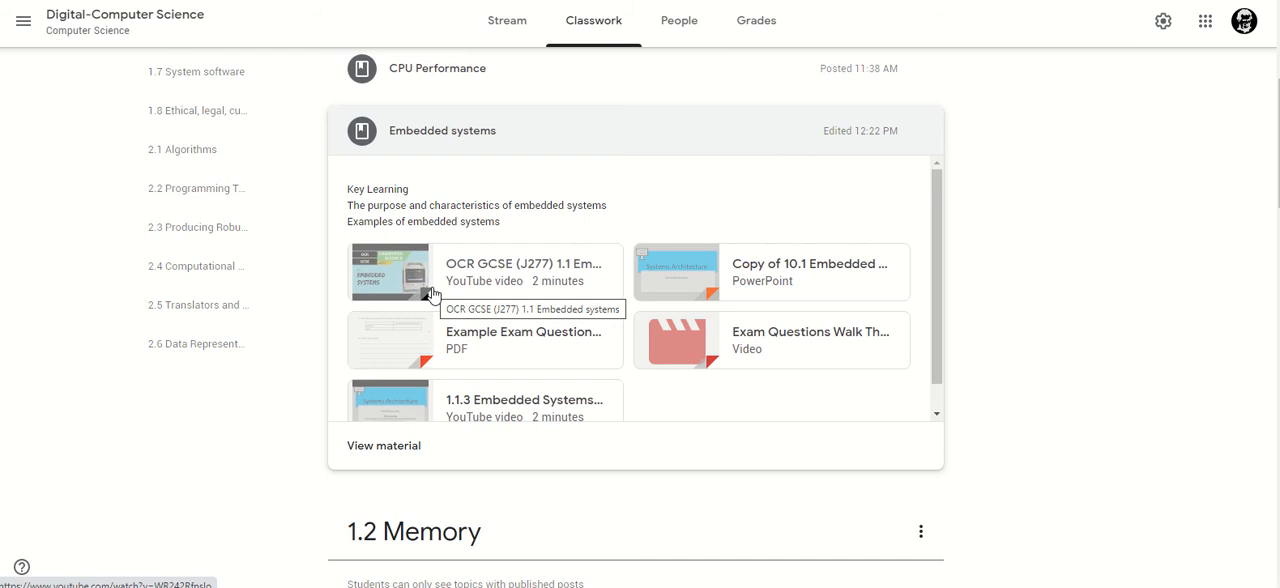
pyautogui.moveTo(430, 294)
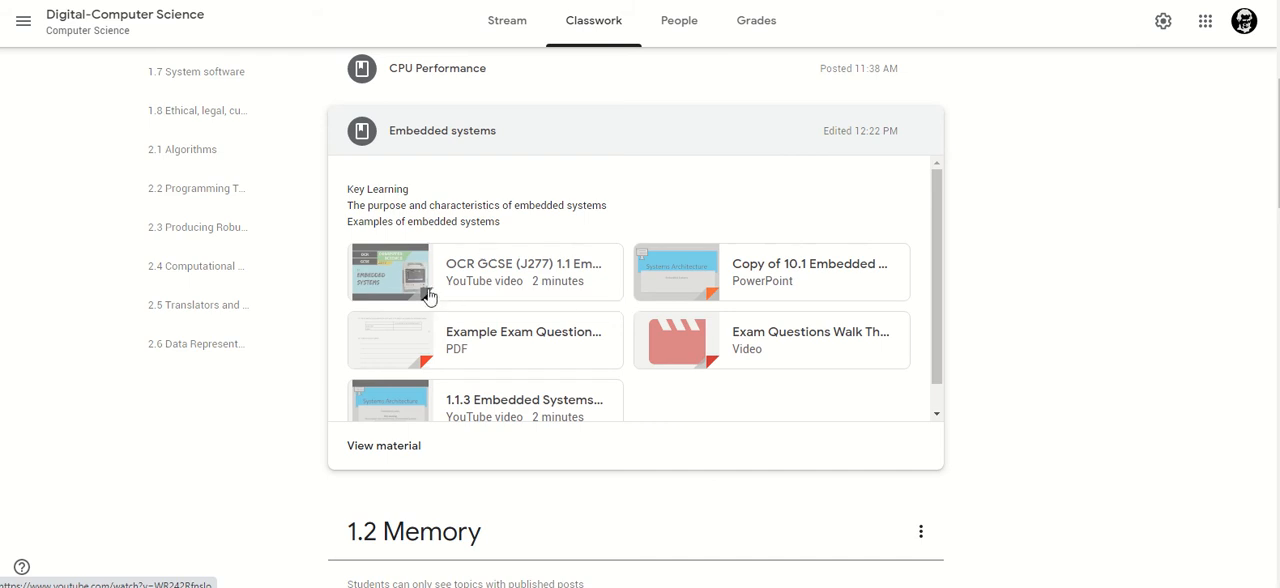
pyautogui.moveTo(500, 308)
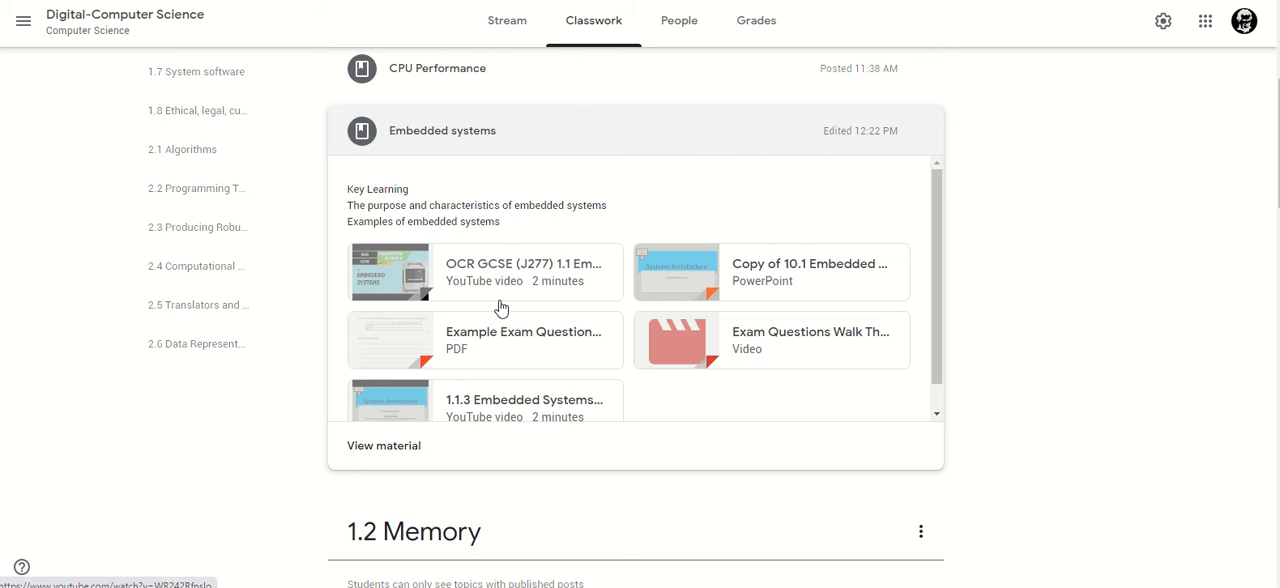
pyautogui.moveTo(500, 290)
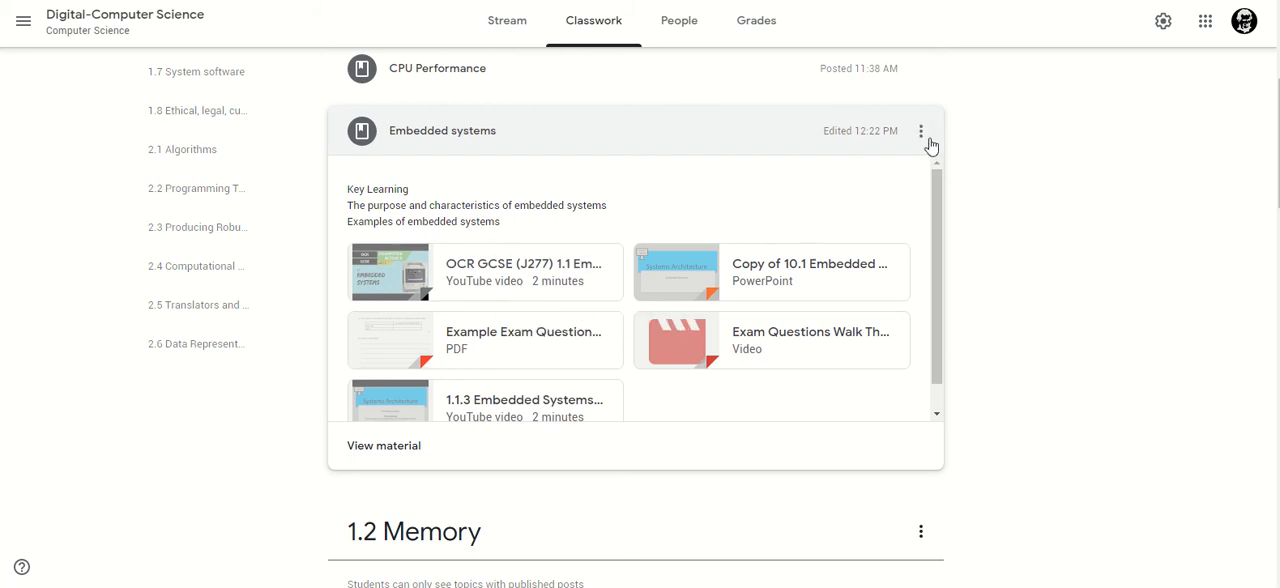
# Step: Edit the Embedded systems material and review its description, topic and five attachments
pyautogui.click(920, 132)
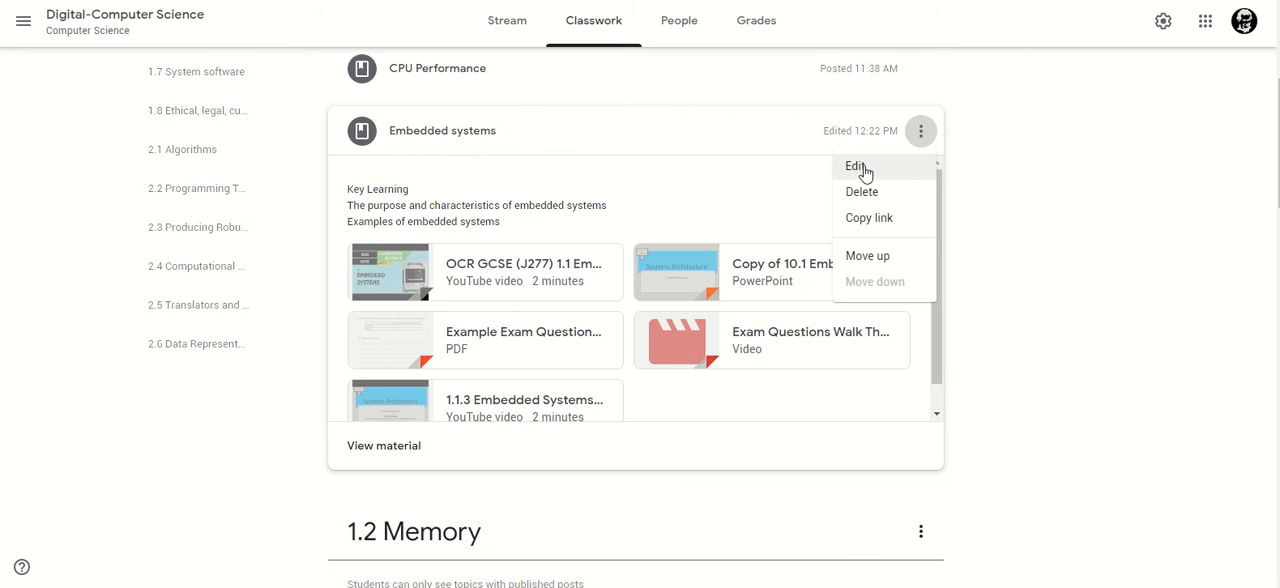
pyautogui.click(856, 166)
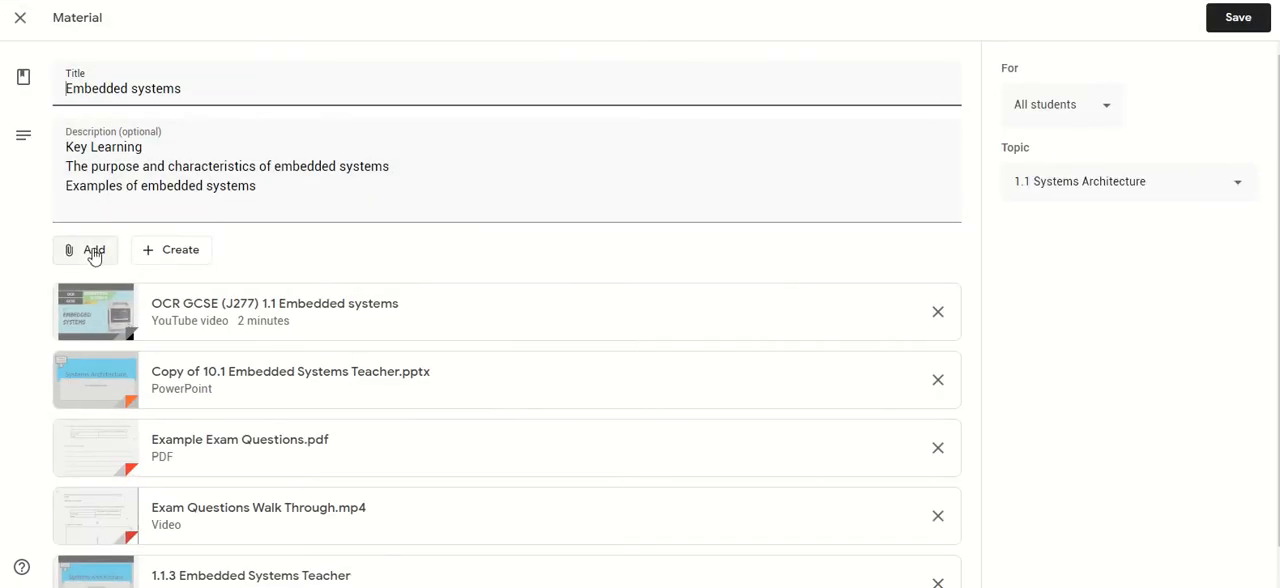
pyautogui.moveTo(184, 340)
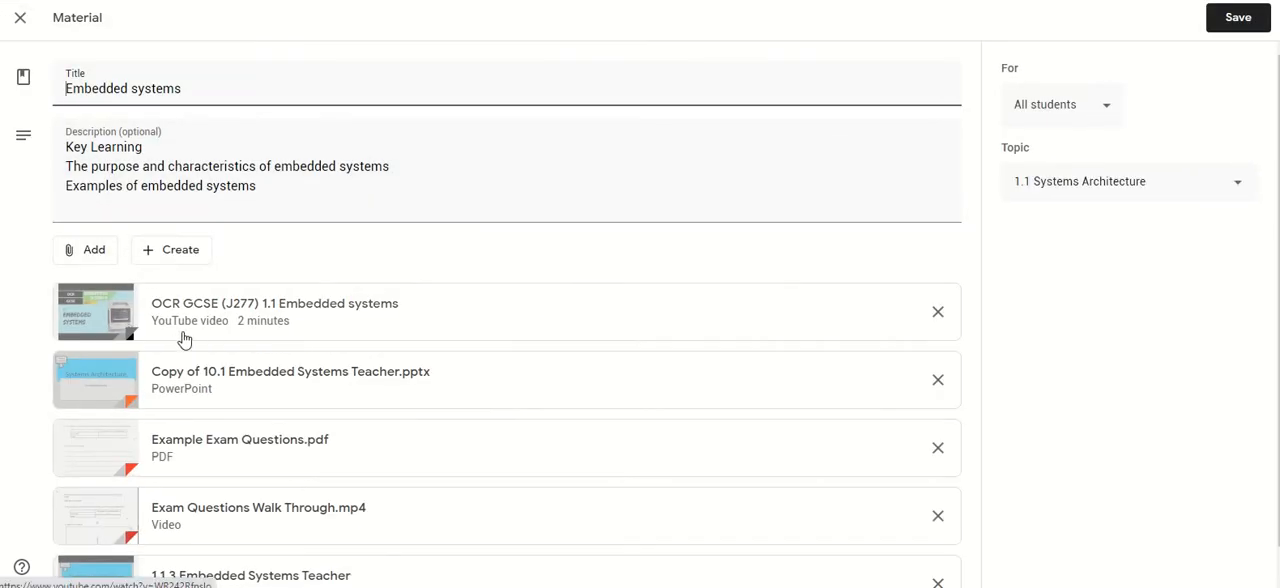
pyautogui.scroll(-3)
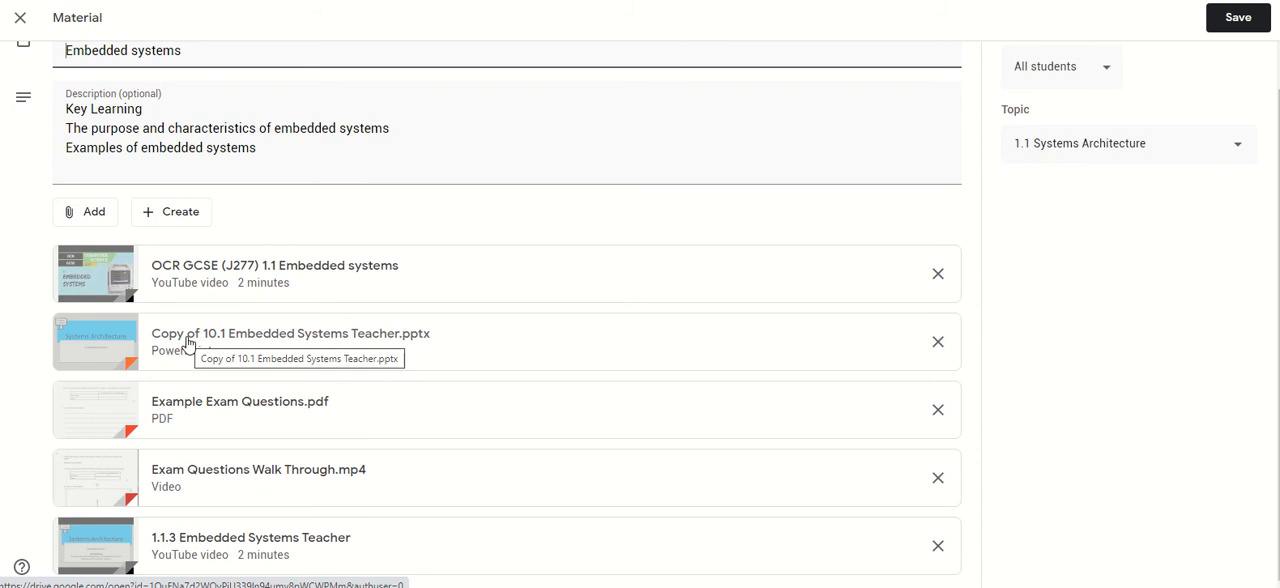
pyautogui.moveTo(196, 340)
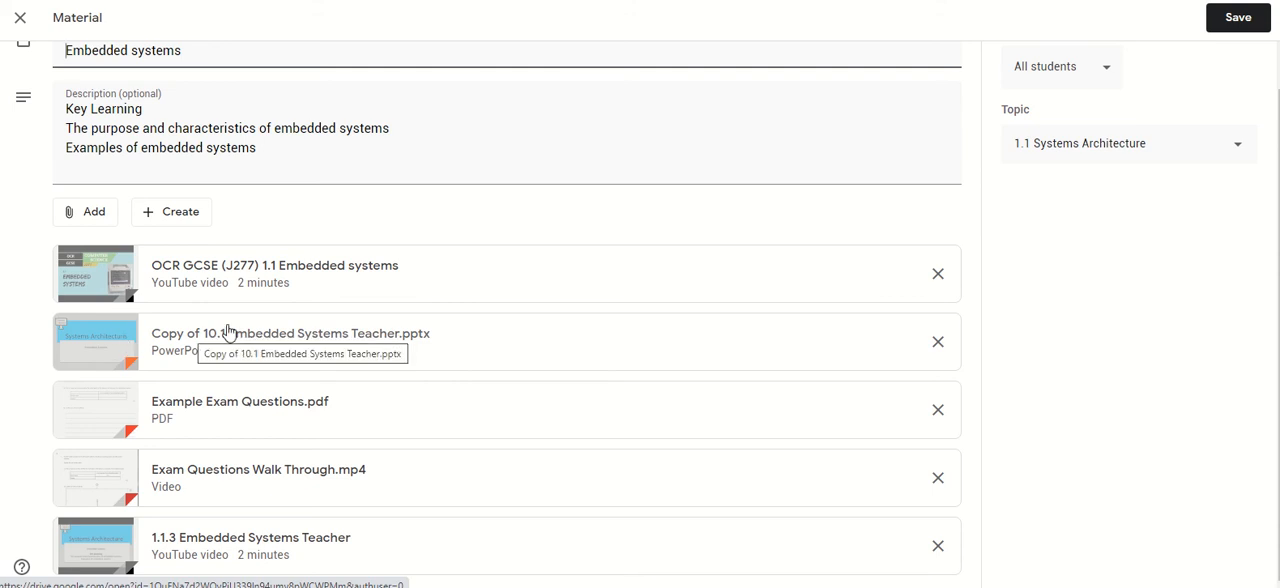
pyautogui.click(290, 340)
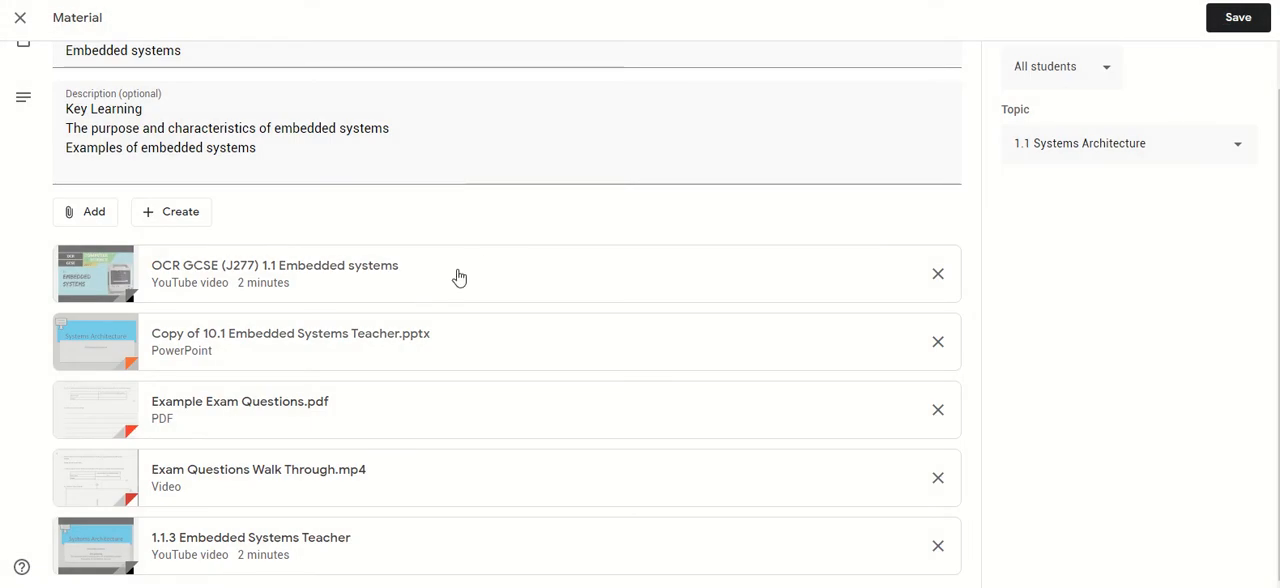
pyautogui.moveTo(256, 380)
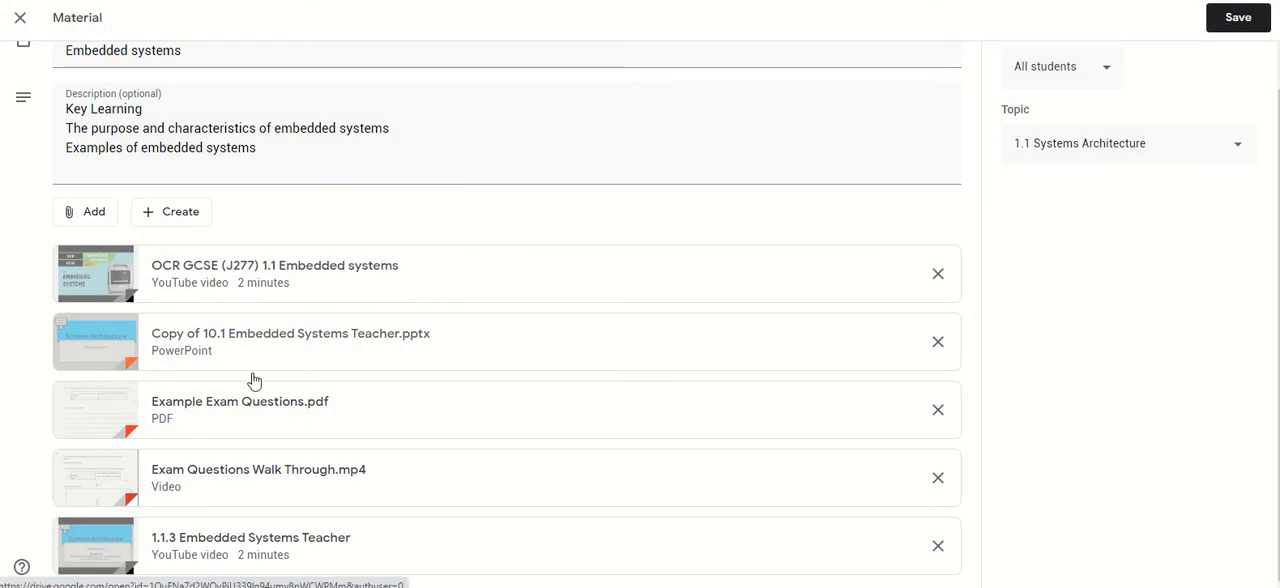
pyautogui.moveTo(224, 424)
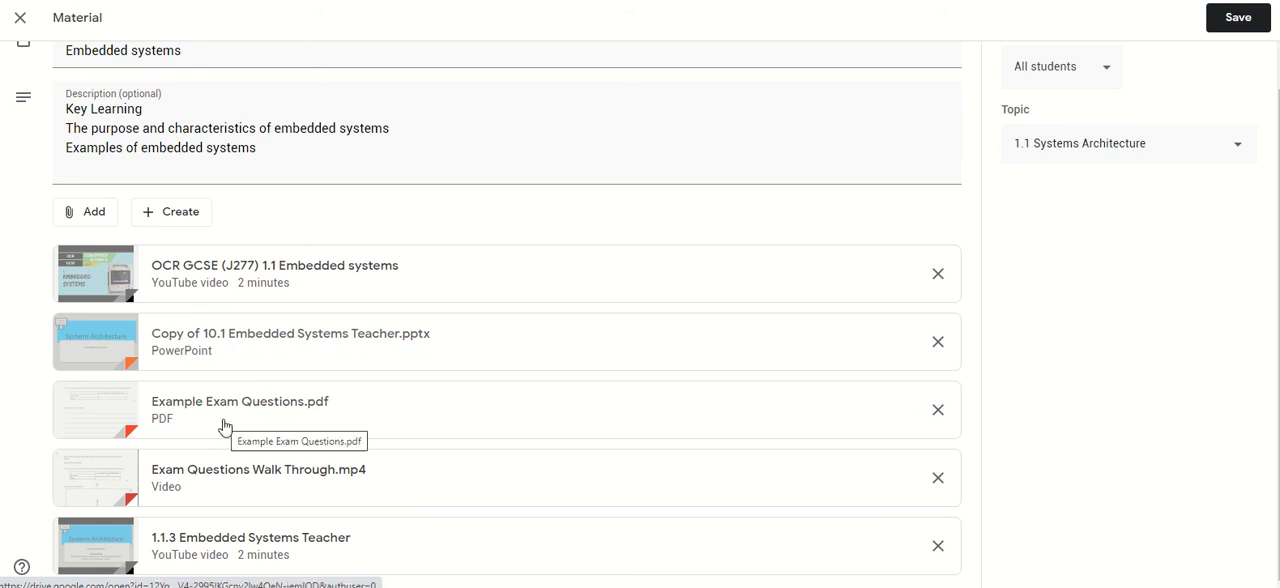
pyautogui.moveTo(584, 256)
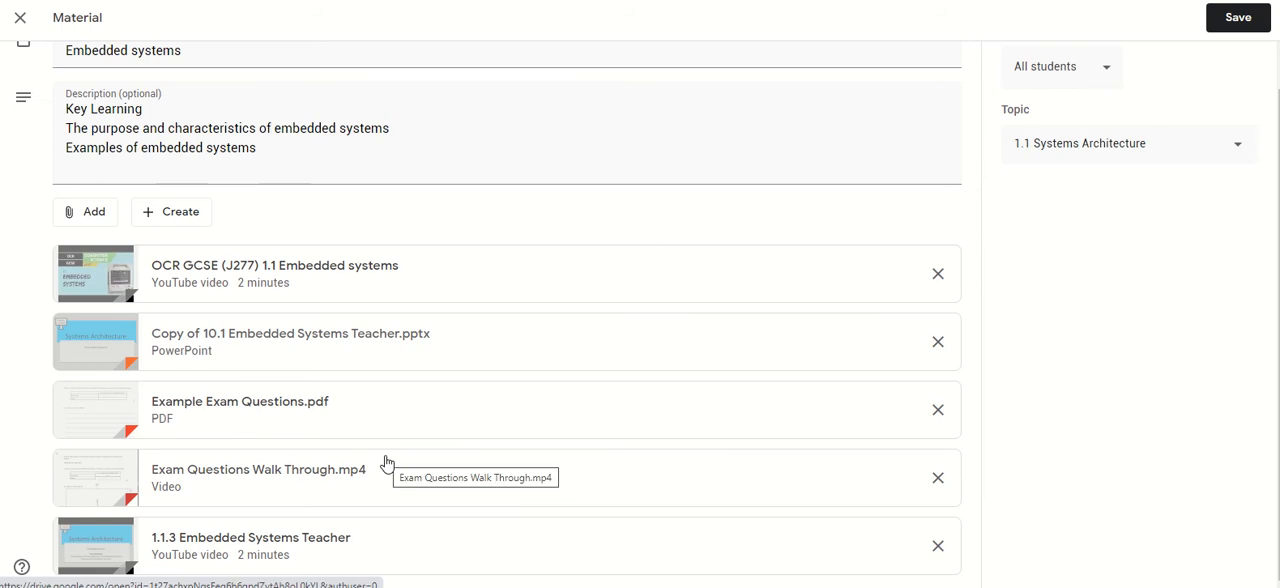
pyautogui.moveTo(1052, 420)
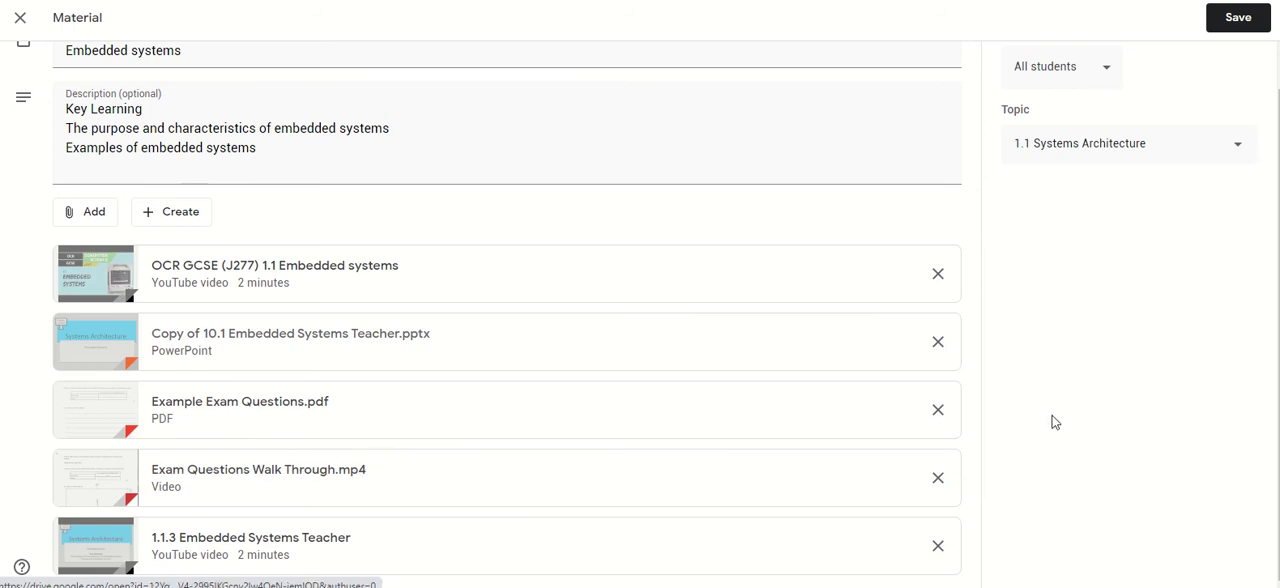
pyautogui.click(240, 410)
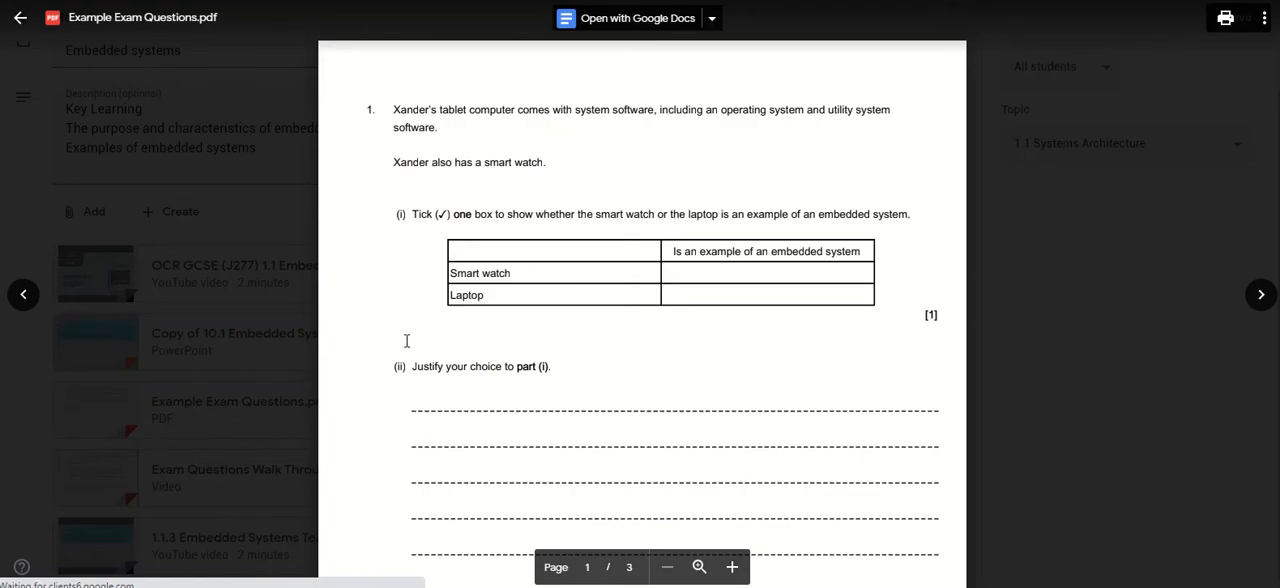
pyautogui.scroll(-3)
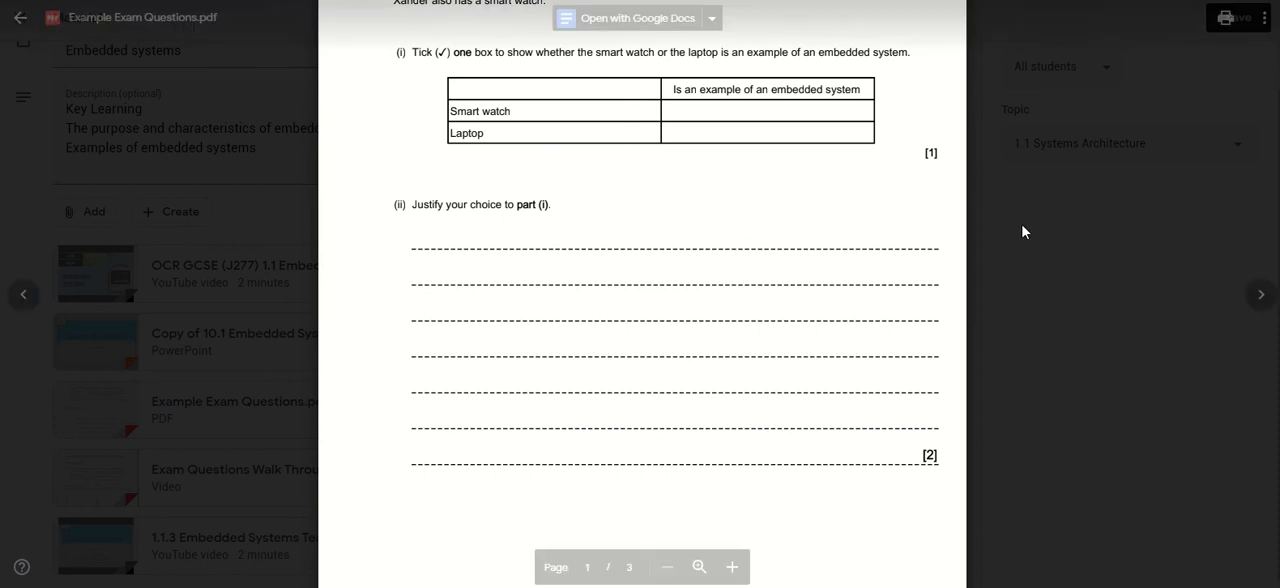
pyautogui.click(20, 16)
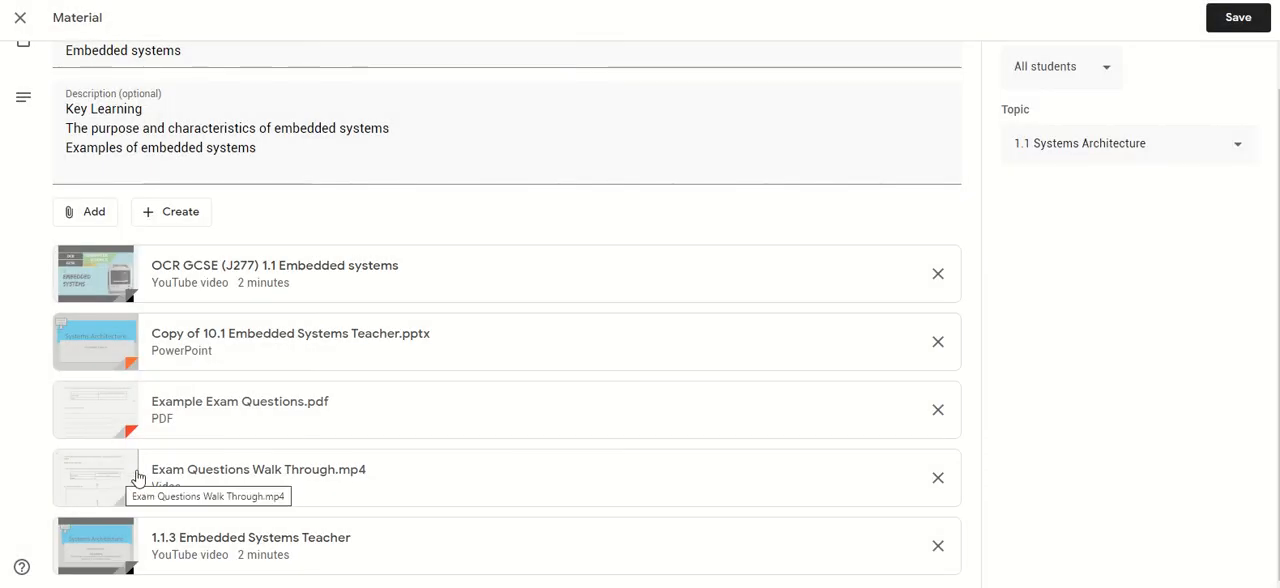
pyautogui.moveTo(284, 492)
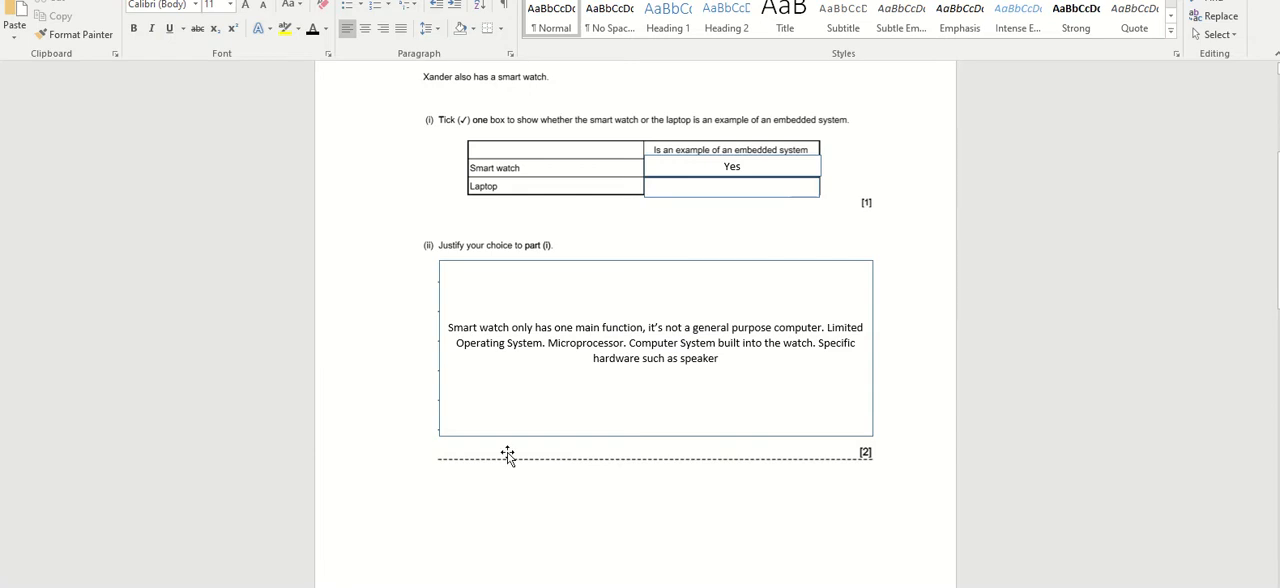
# Step: Look over the completed Past Exam Questions 1.1.3 Embedded Systems answers shown in Word
pyautogui.scroll(3)
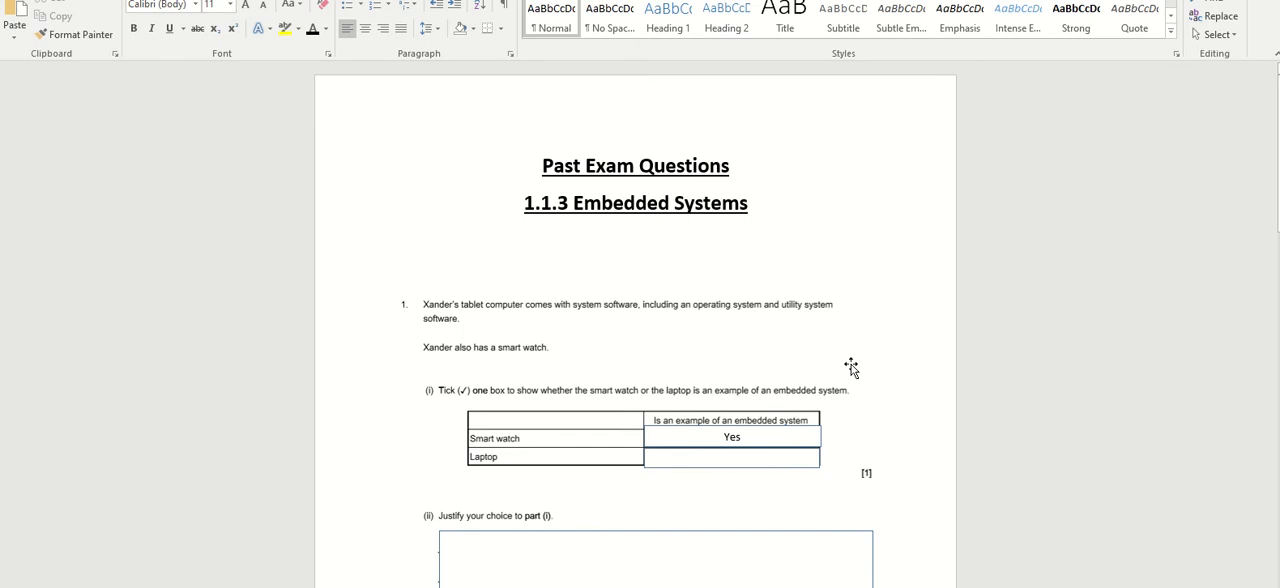
pyautogui.moveTo(604, 316)
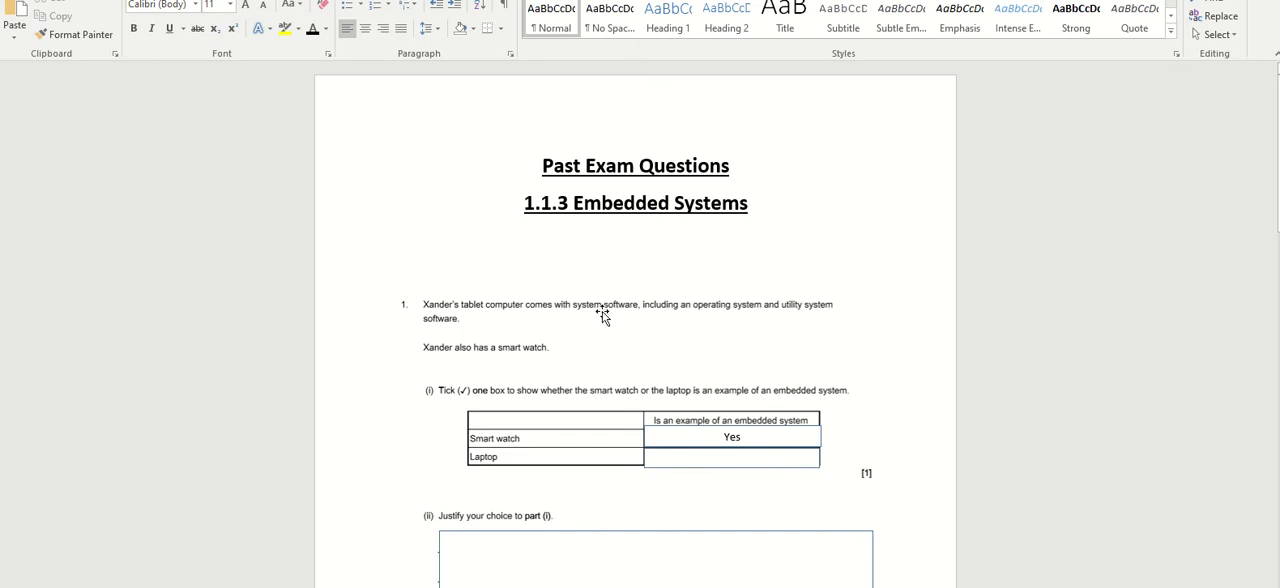
pyautogui.click(604, 316)
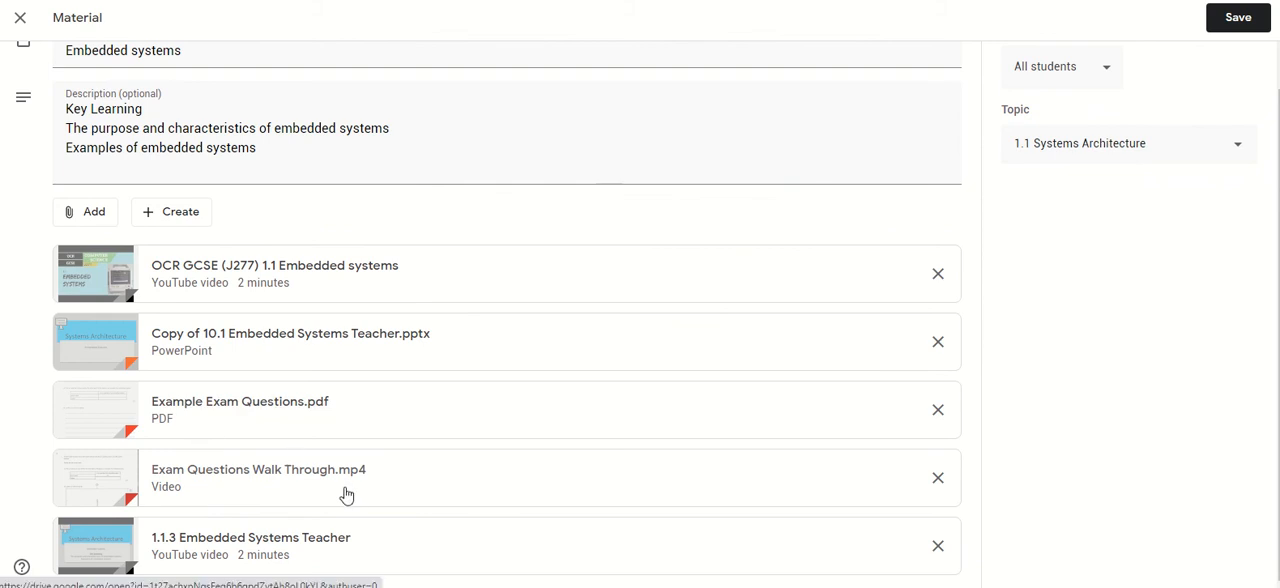
pyautogui.moveTo(308, 488)
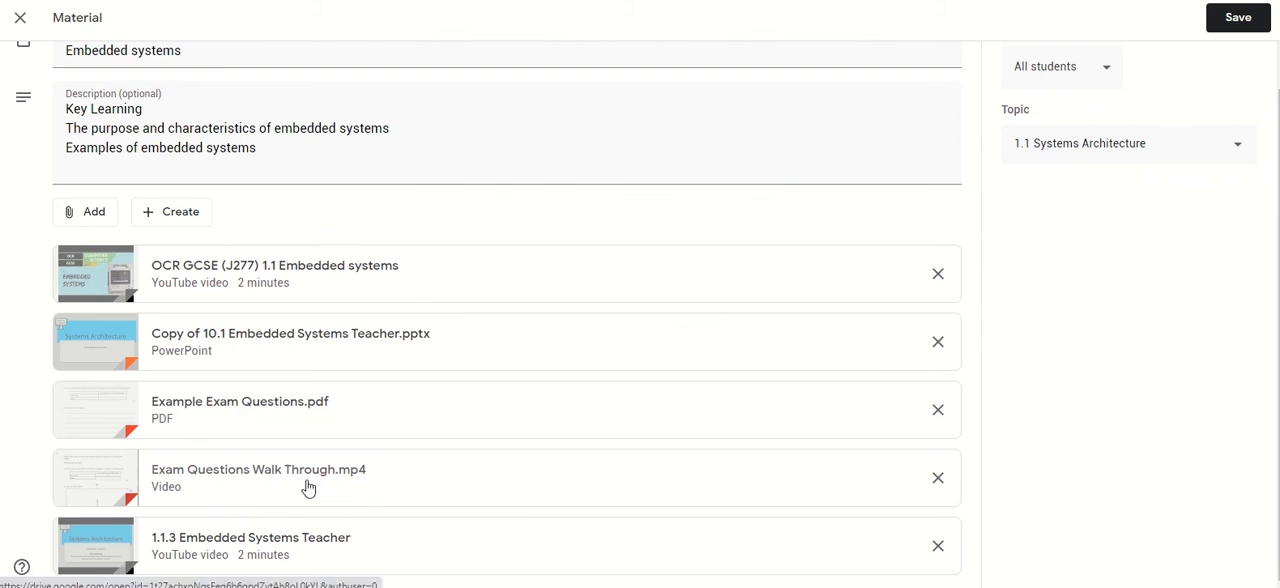
# Step: Recheck the exam-questions PDF preview, then return to the 1.1 Systems Architecture Classwork list
pyautogui.click(240, 410)
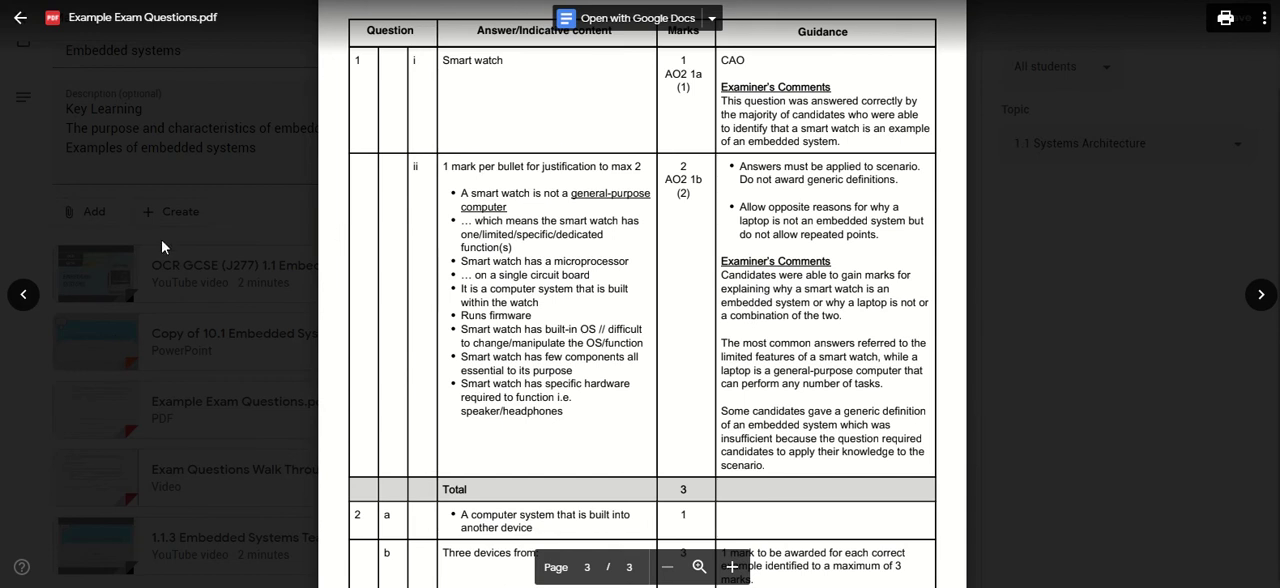
pyautogui.click(20, 16)
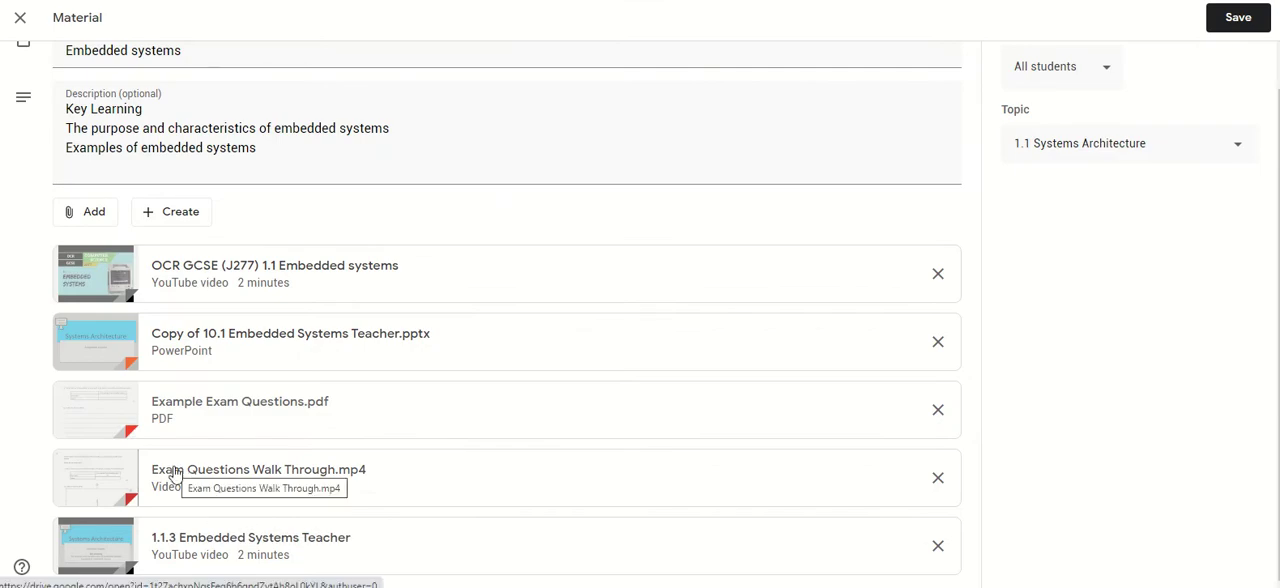
pyautogui.moveTo(316, 490)
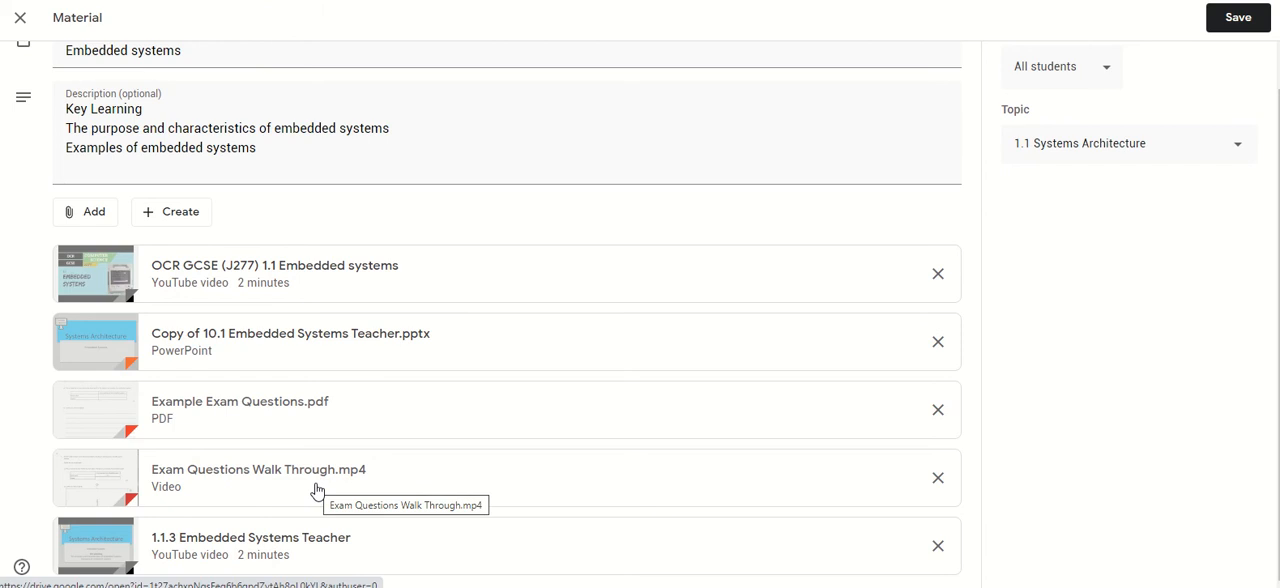
pyautogui.scroll(3)
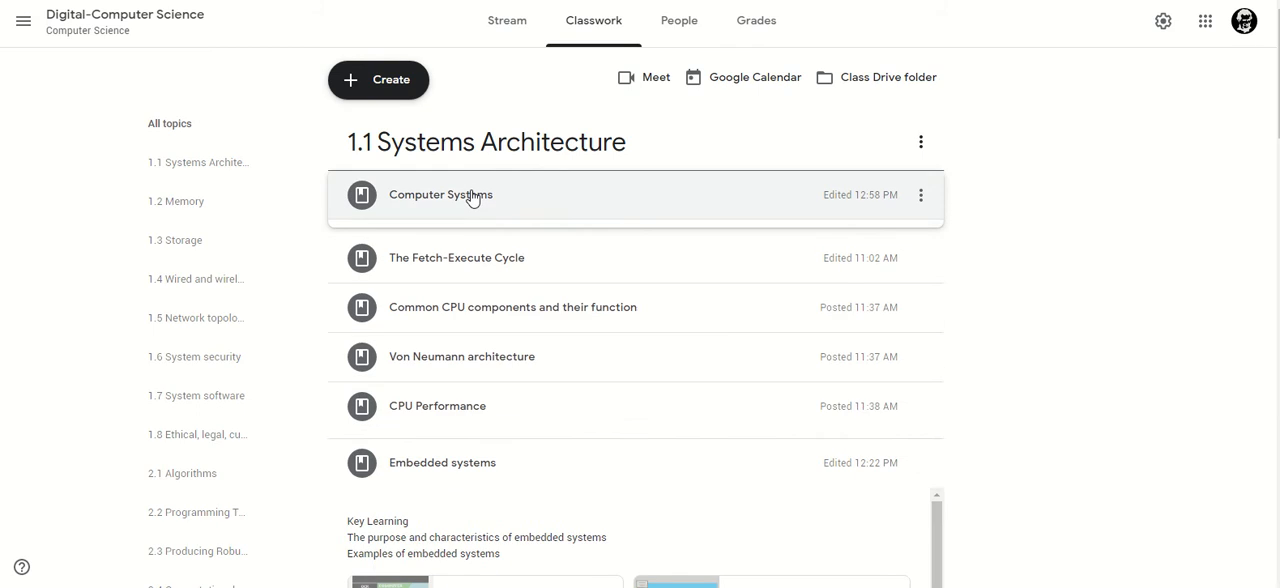
# Step: Expand the Computer Systems material and launch its GCSEPod resource link
pyautogui.click(440, 194)
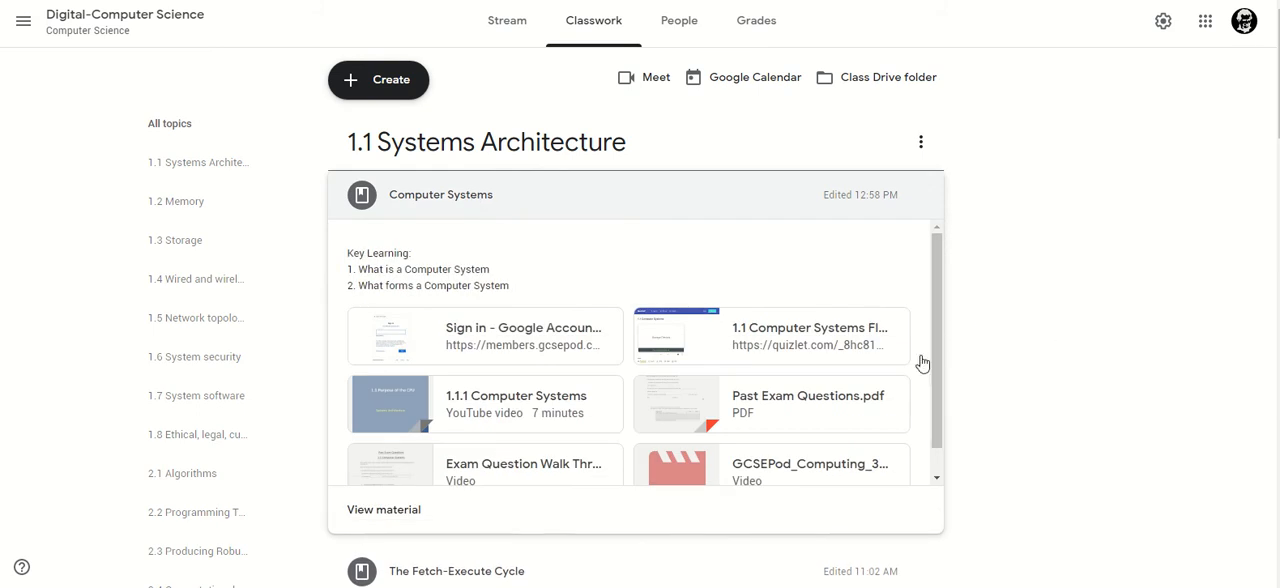
pyautogui.moveTo(508, 334)
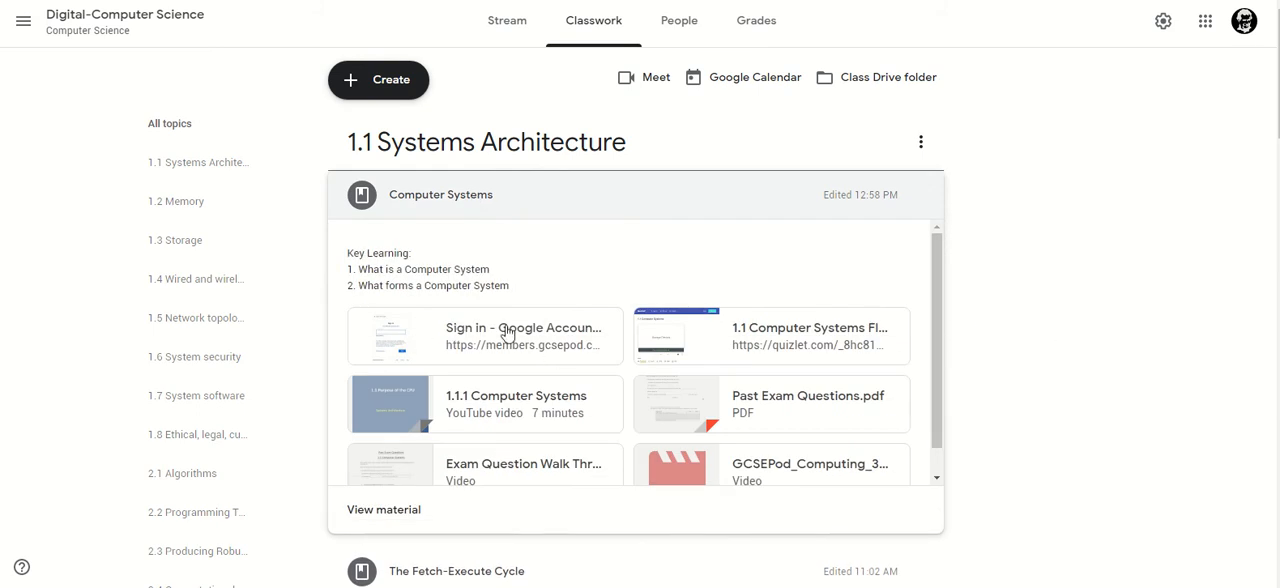
pyautogui.moveTo(490, 332)
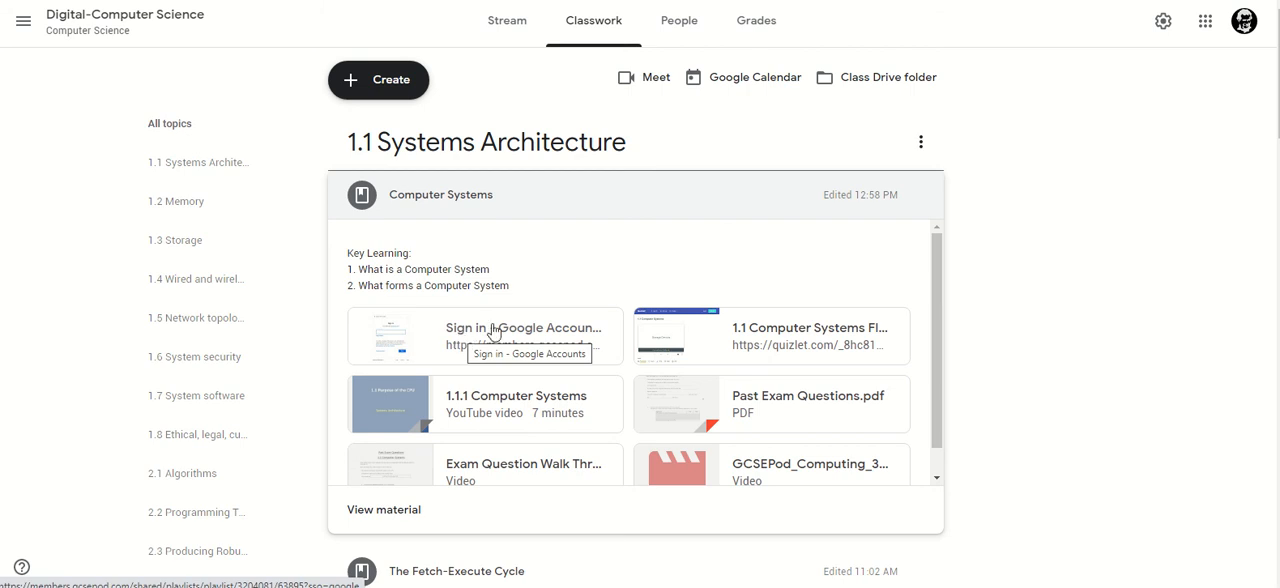
pyautogui.moveTo(516, 342)
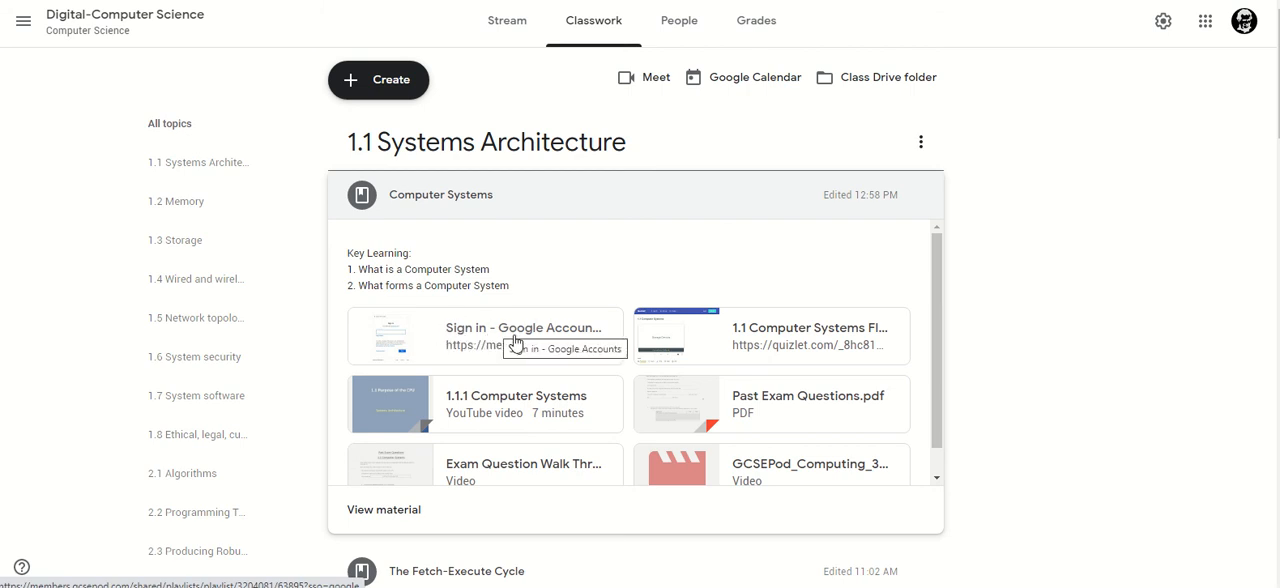
pyautogui.moveTo(500, 350)
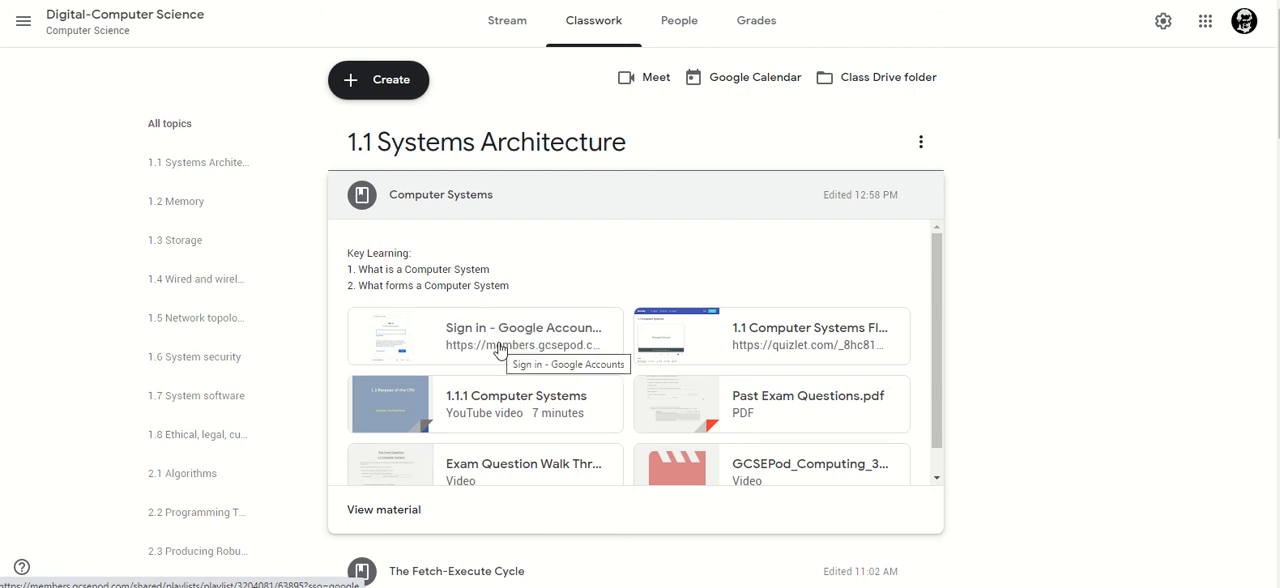
pyautogui.moveTo(880, 354)
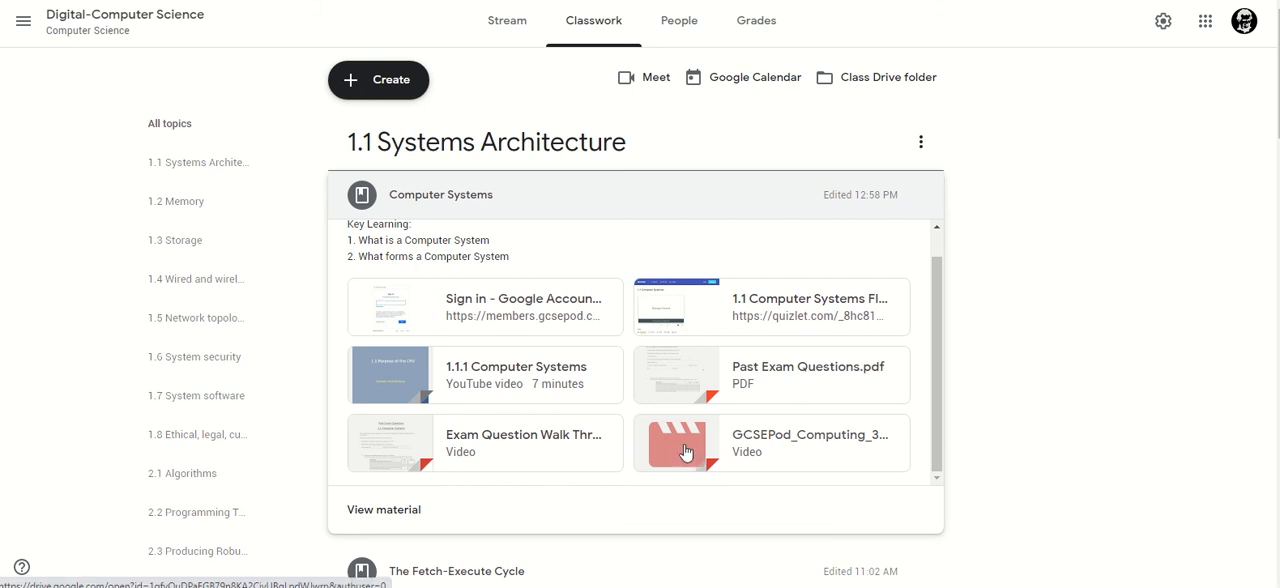
pyautogui.click(676, 442)
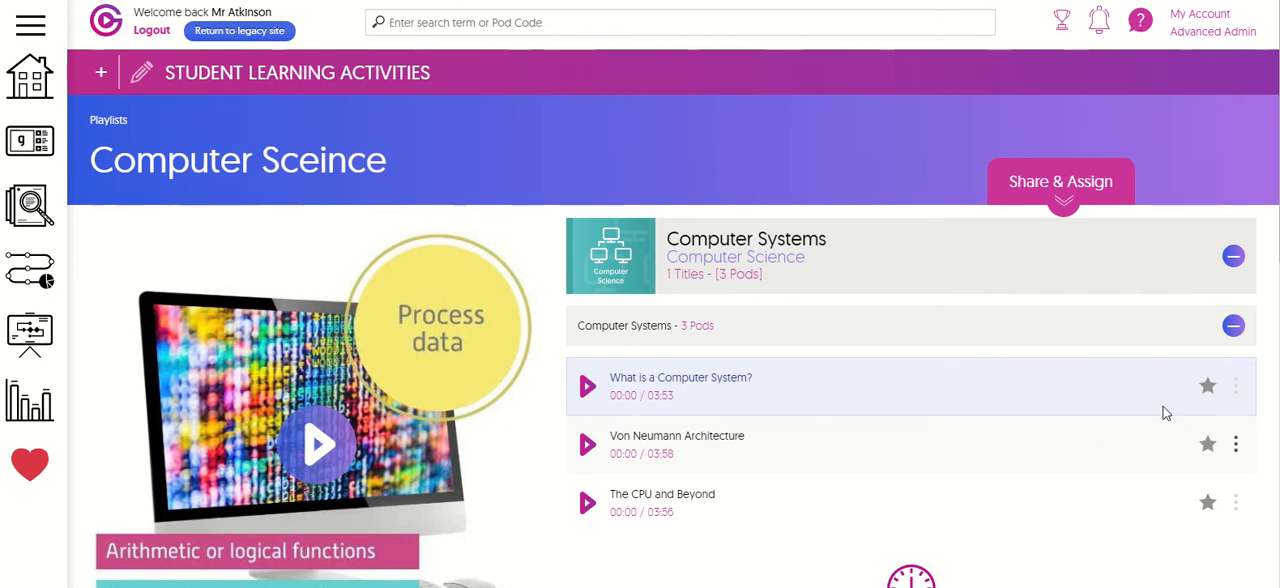
# Step: Leave the GCSEPod playlist and return to the Classwork page's topic list
pyautogui.click(1236, 386)
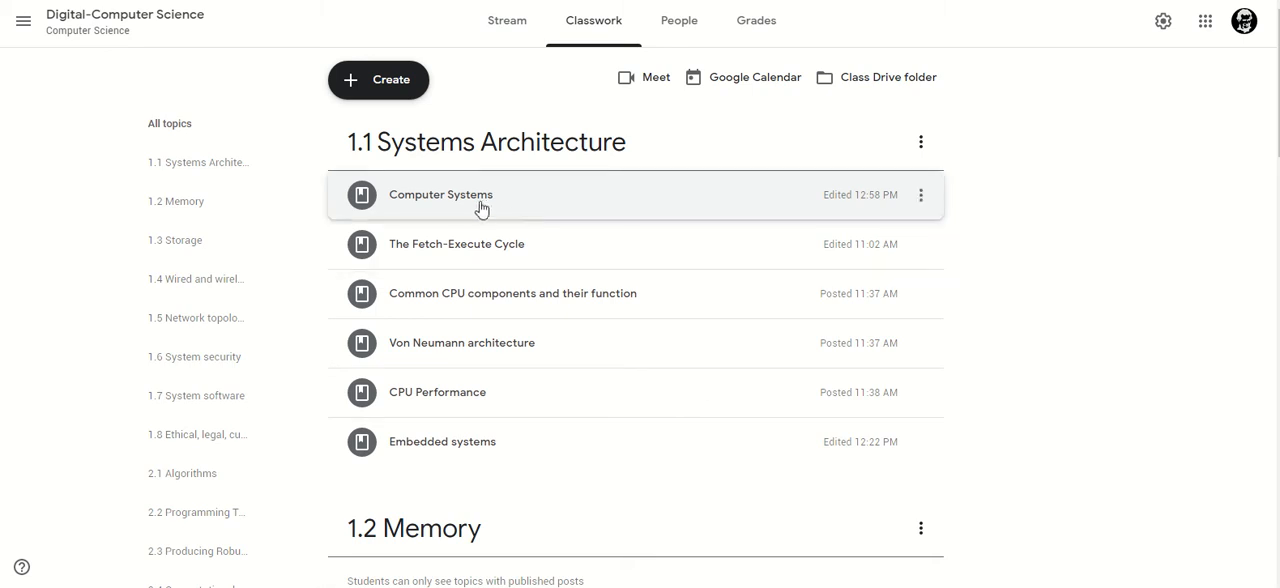
# Step: Expand the Computer Systems material to show its six attachments, including the Quizlet link
pyautogui.click(440, 194)
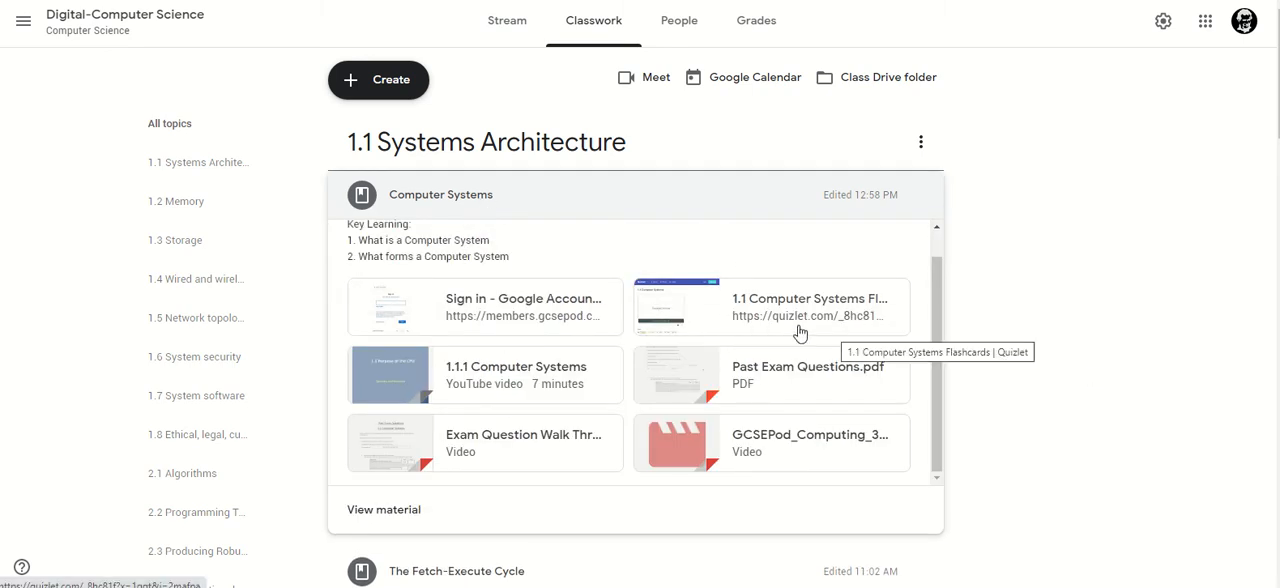
pyautogui.moveTo(768, 348)
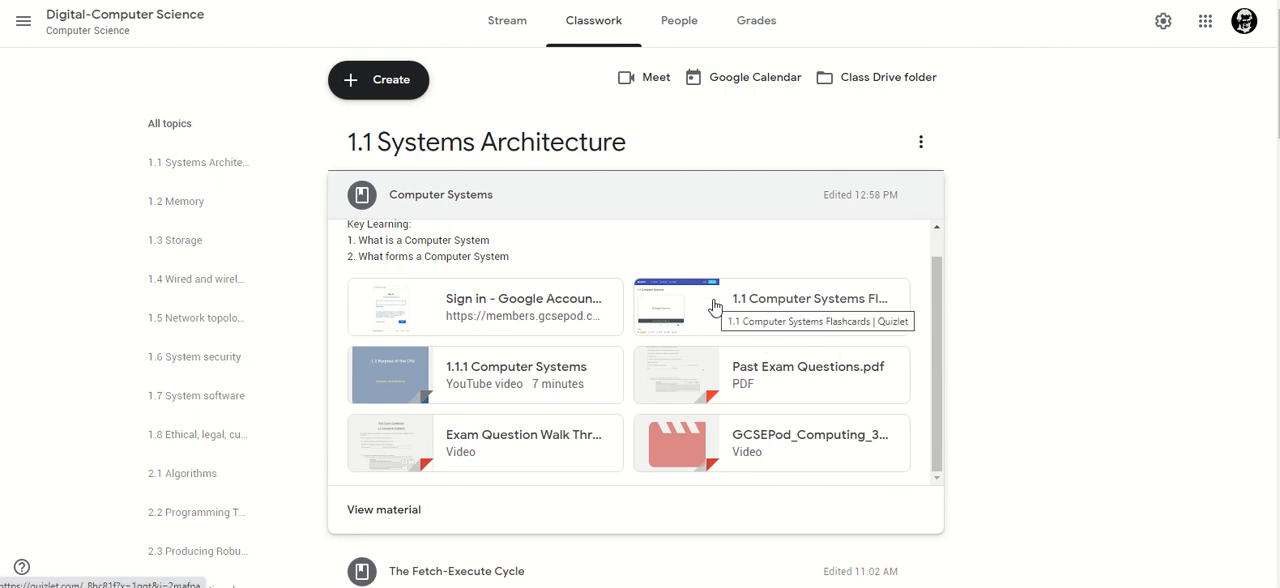
pyautogui.moveTo(818, 434)
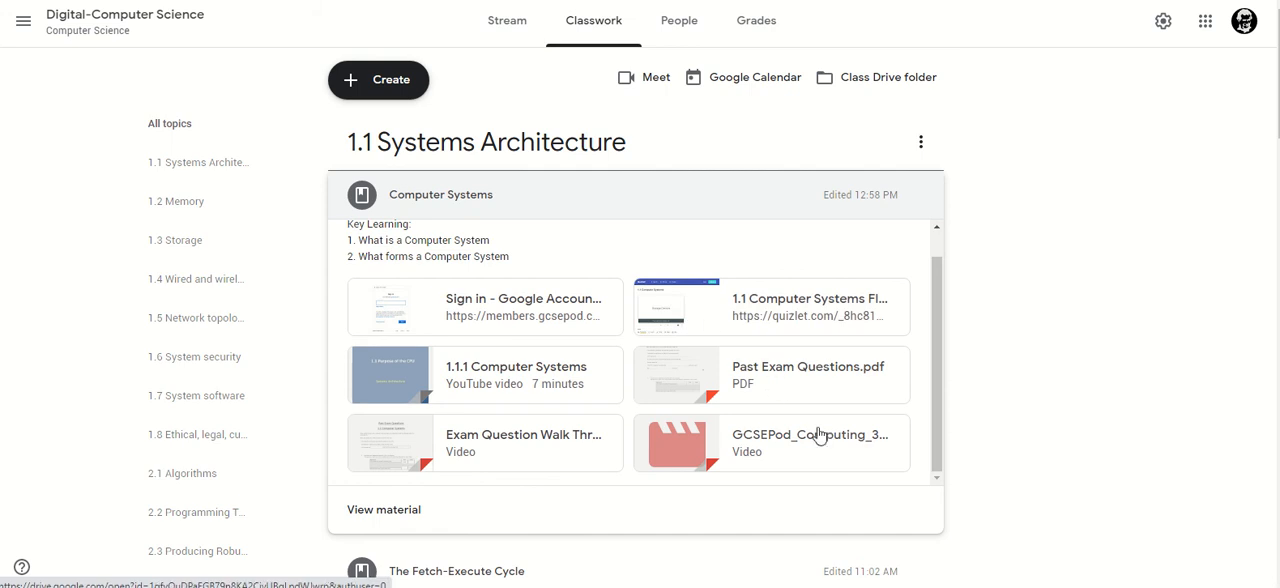
pyautogui.moveTo(812, 436)
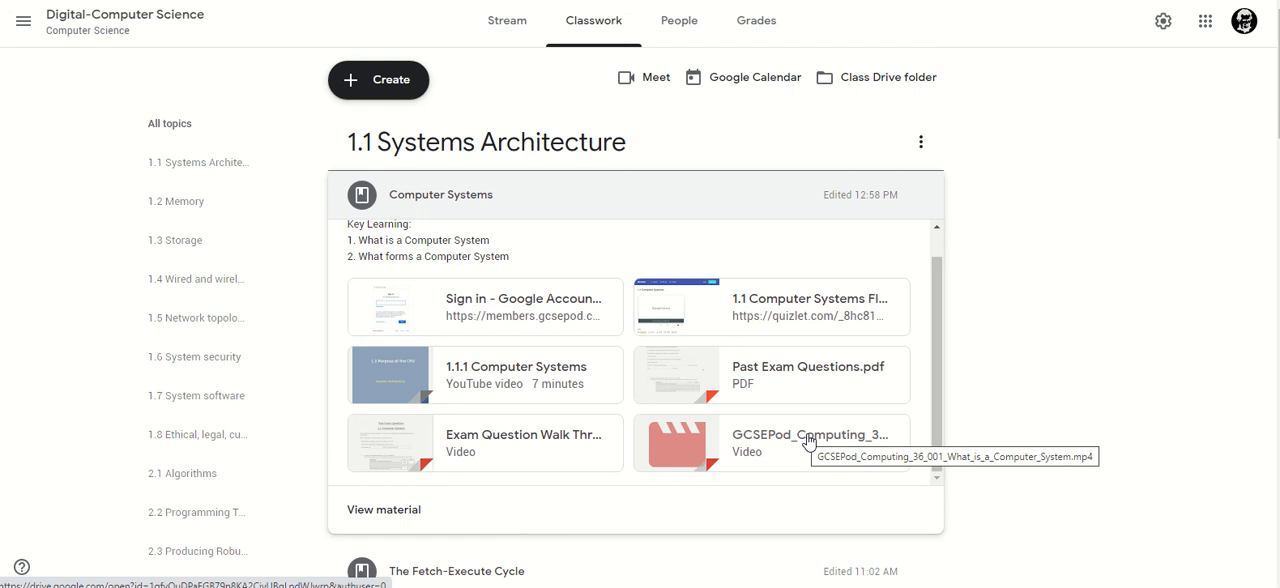
pyautogui.moveTo(770, 416)
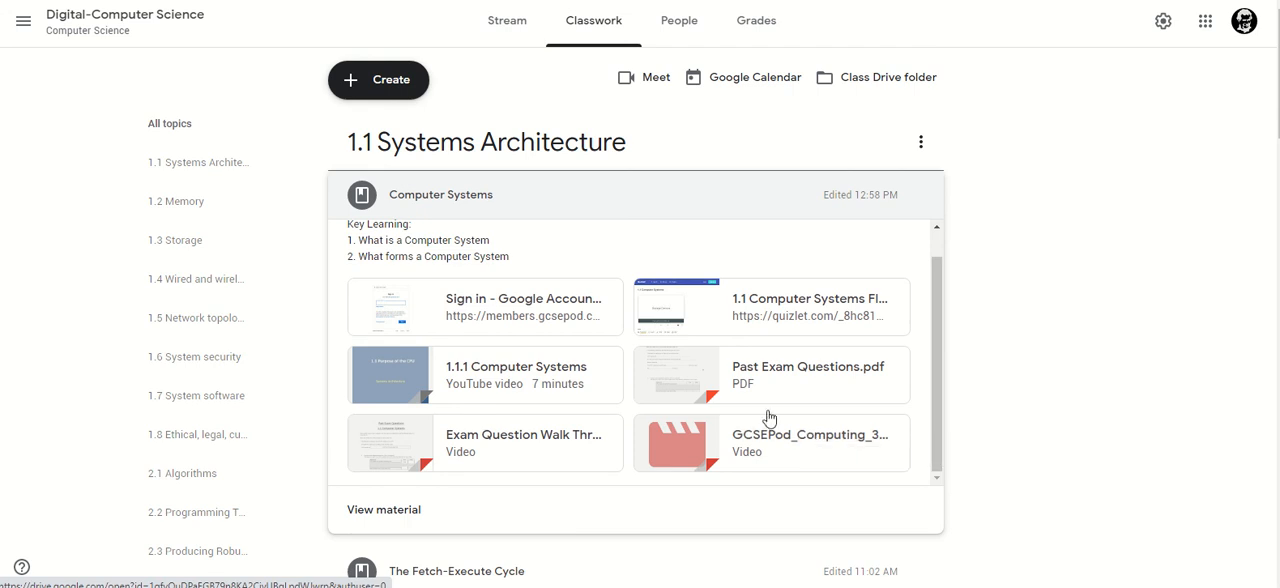
pyautogui.moveTo(496, 382)
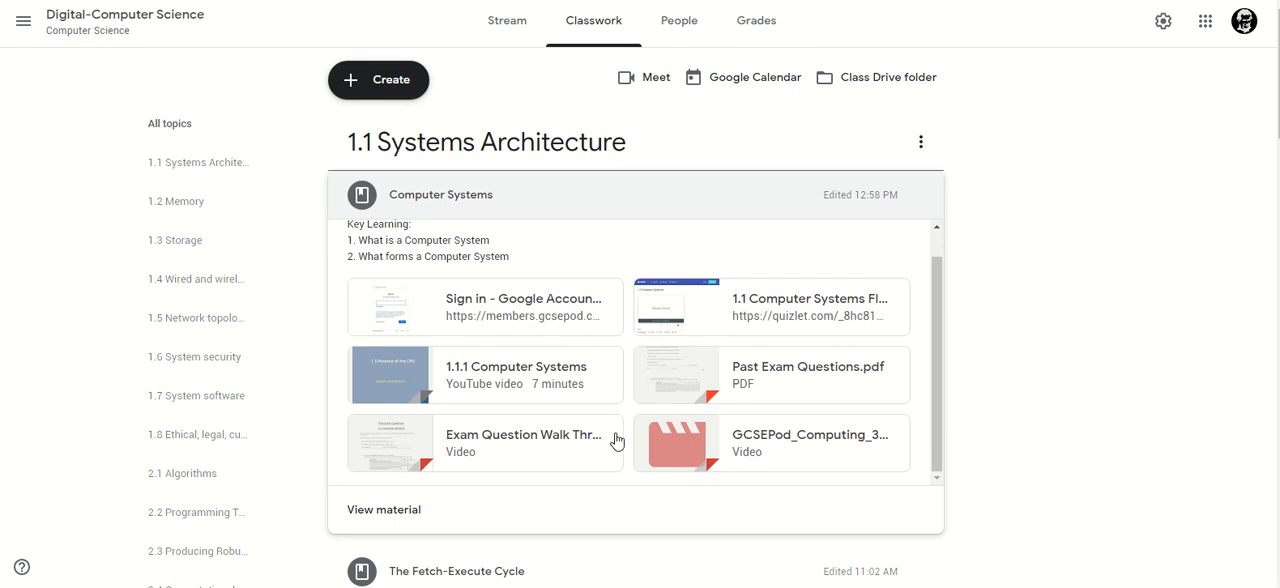
pyautogui.moveTo(610, 444)
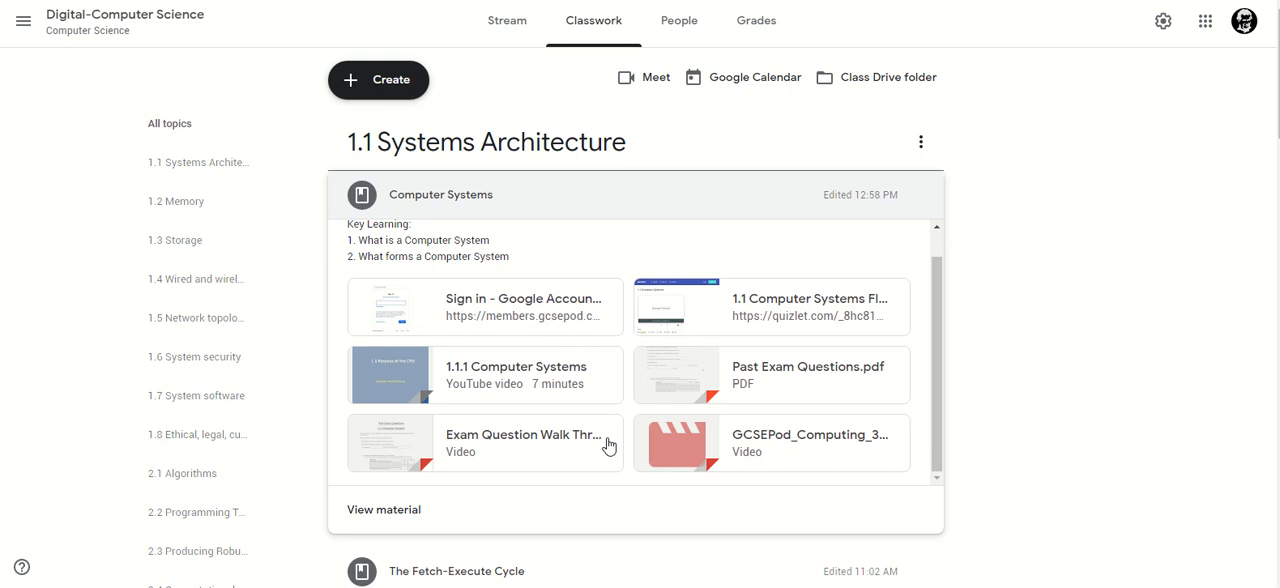
pyautogui.click(516, 376)
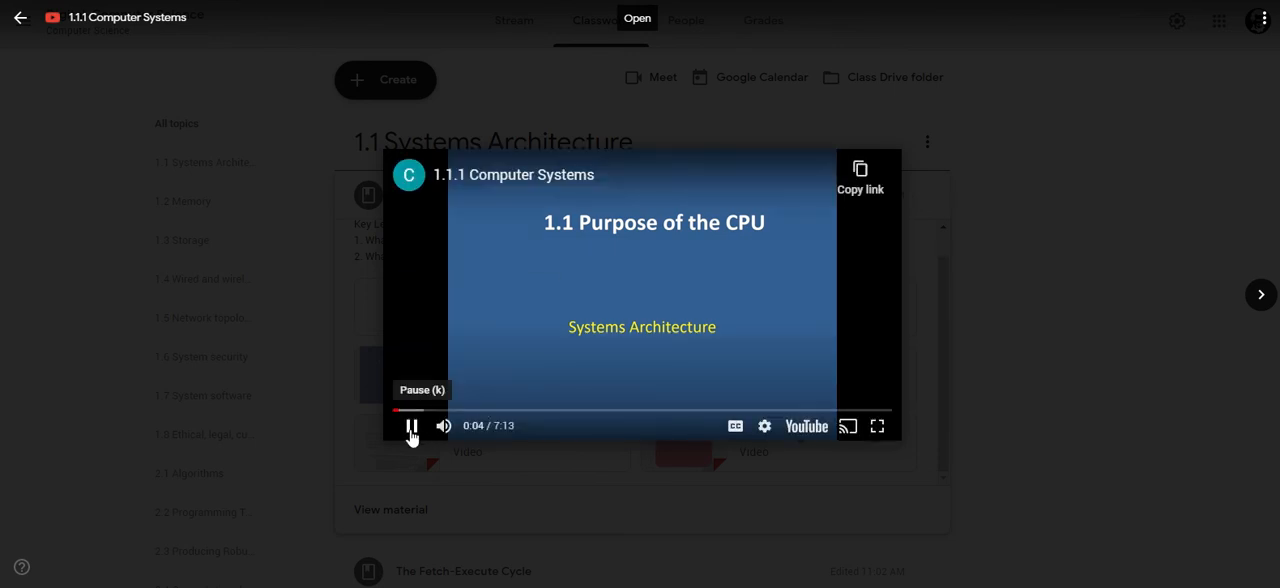
pyautogui.click(430, 410)
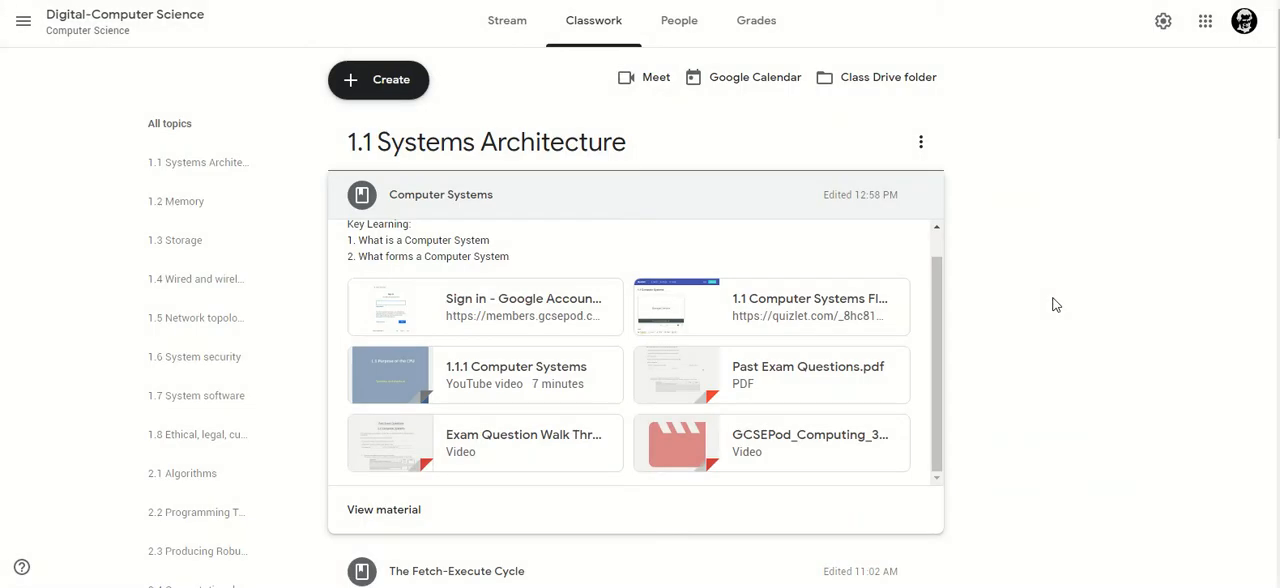
pyautogui.moveTo(1012, 324)
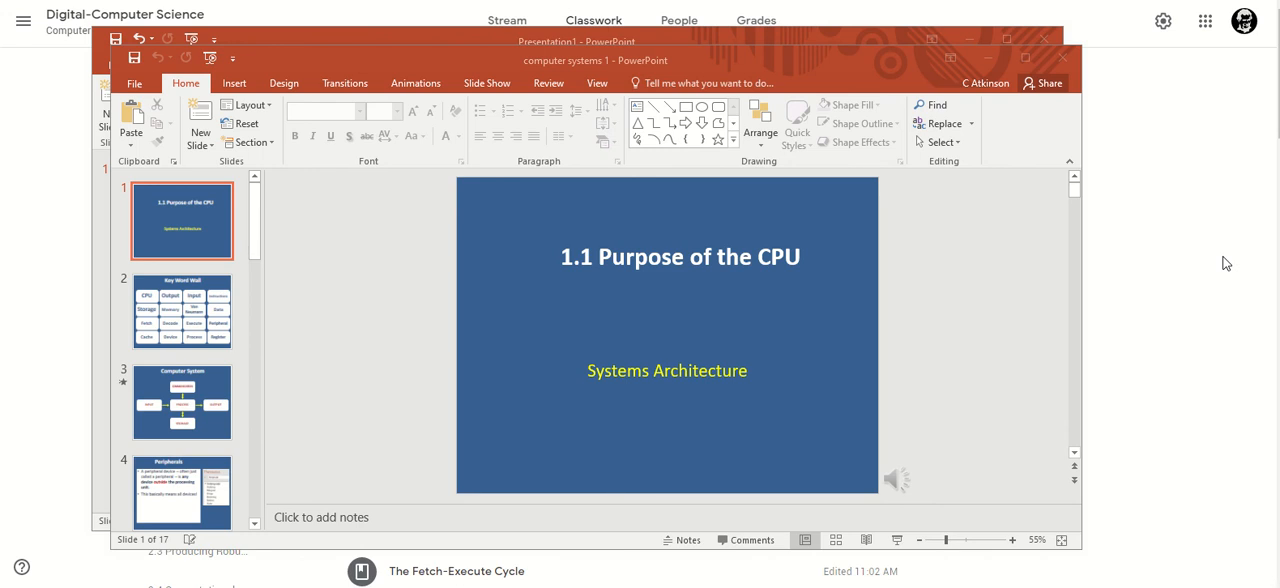
pyautogui.moveTo(366, 152)
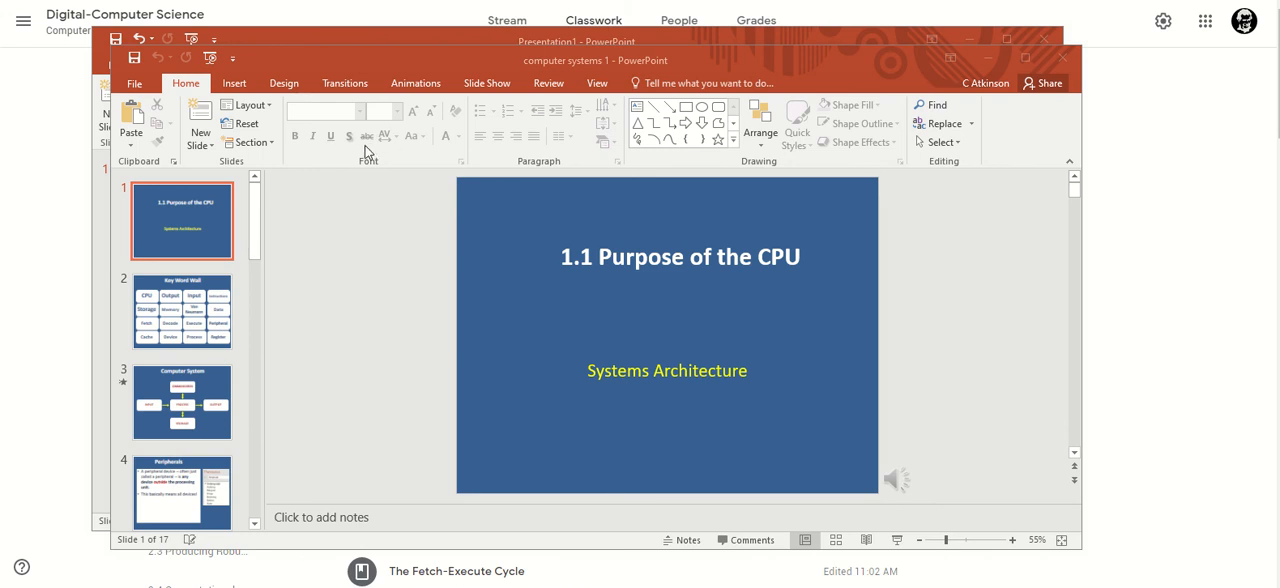
pyautogui.moveTo(362, 152)
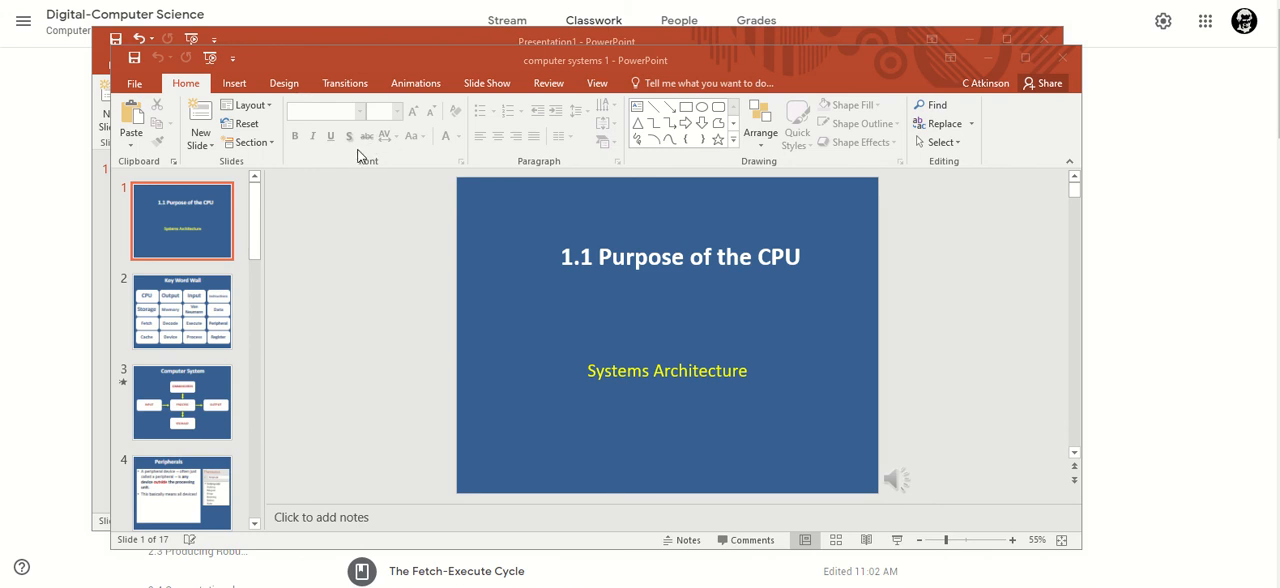
pyautogui.moveTo(572, 320)
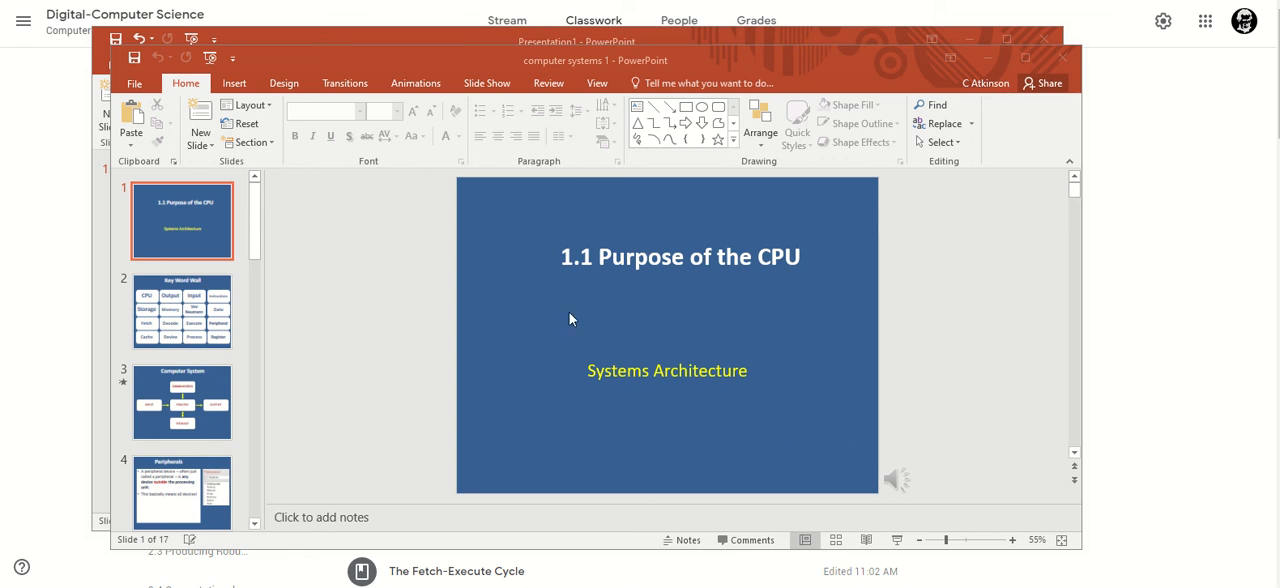
# Step: Check the audio options, go to the Key Word Wall slide, then show the presentation's Export options
pyautogui.click(234, 84)
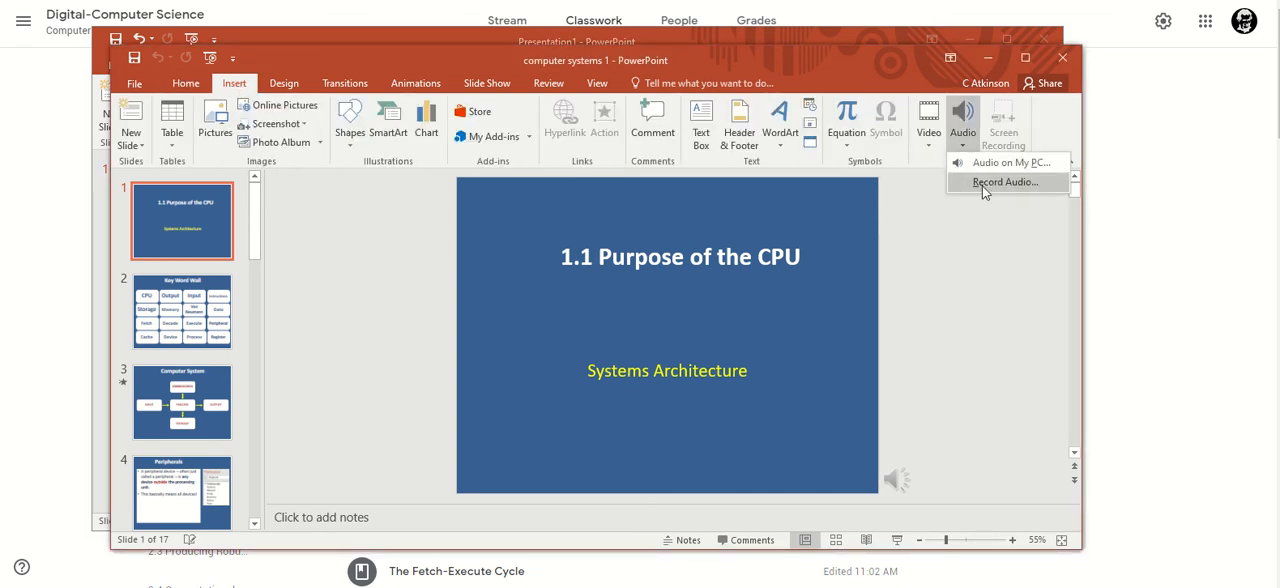
pyautogui.moveTo(996, 198)
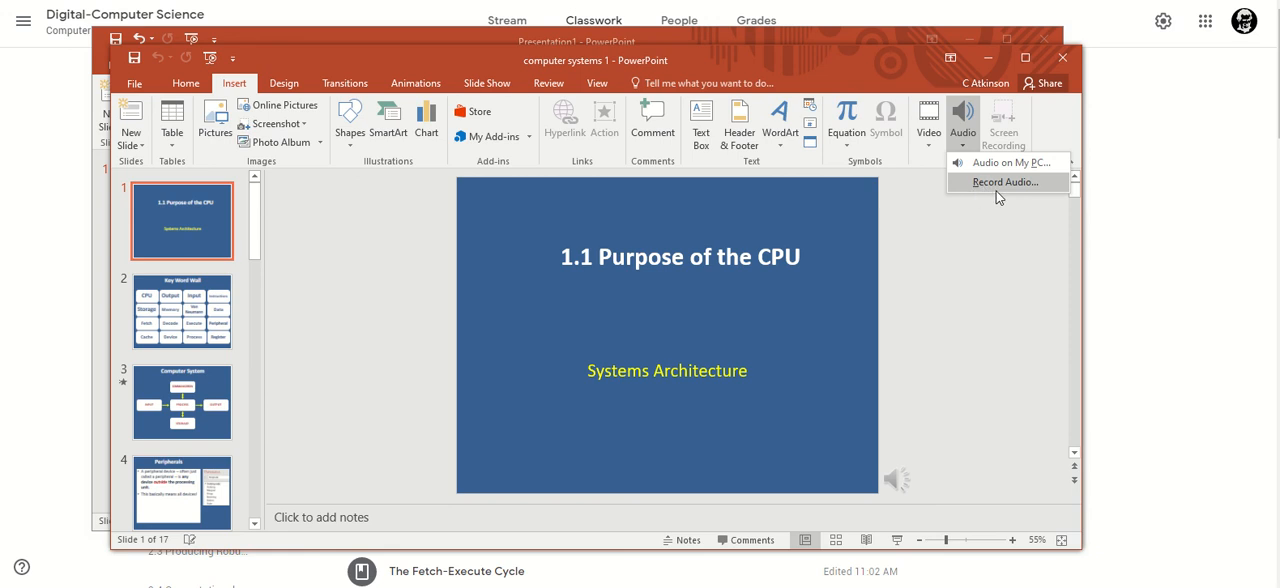
pyautogui.moveTo(992, 268)
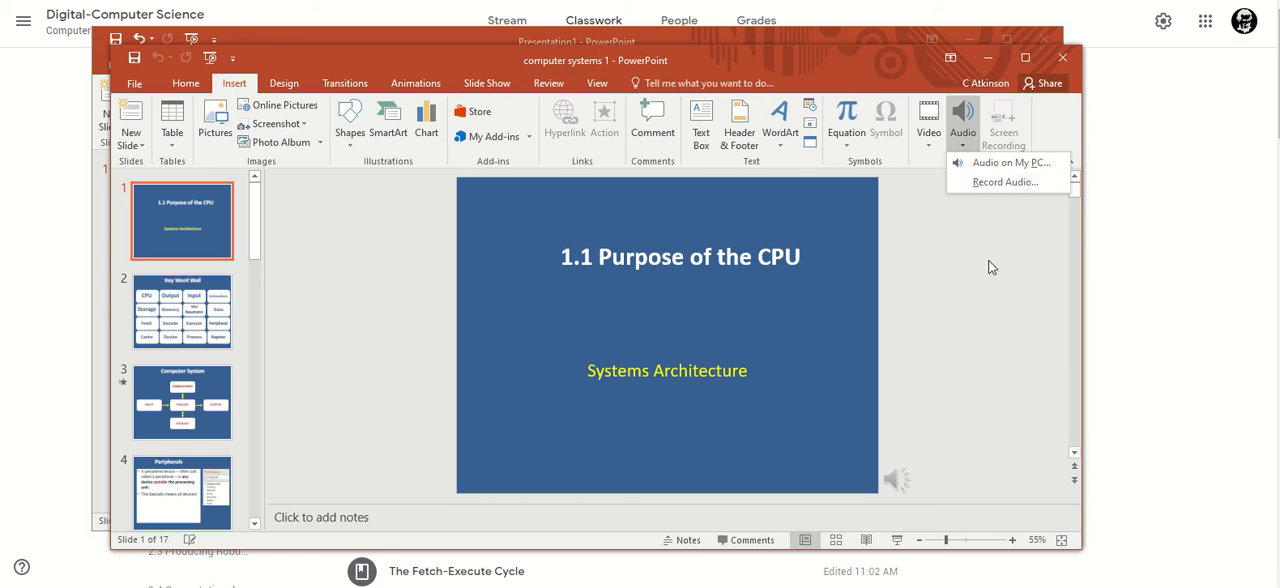
pyautogui.click(180, 312)
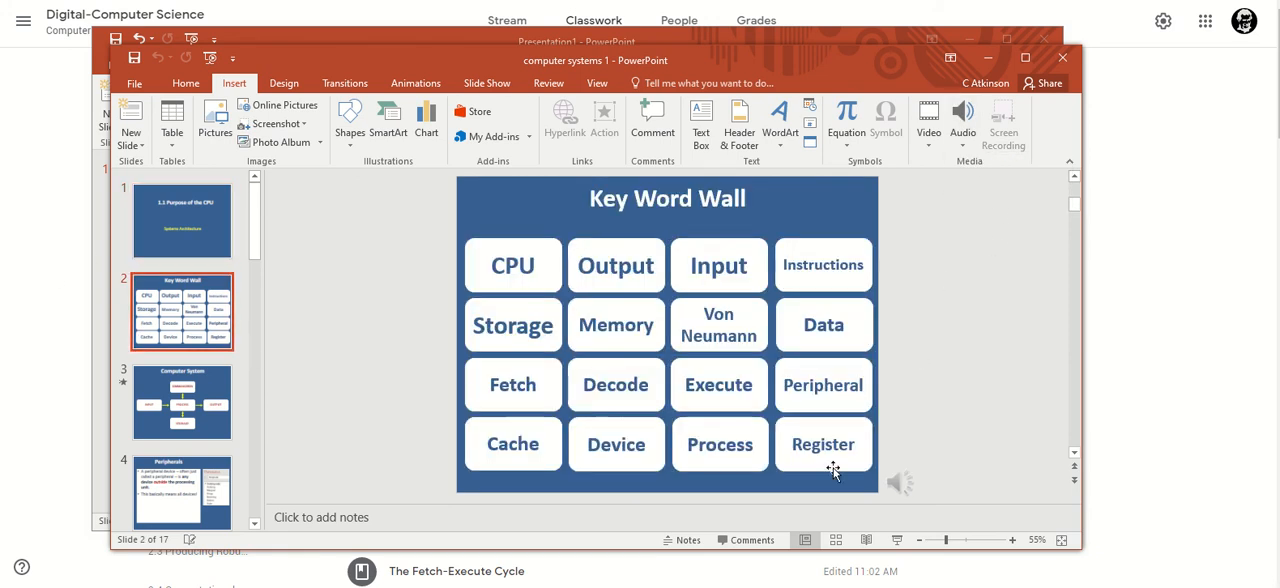
pyautogui.moveTo(134, 84)
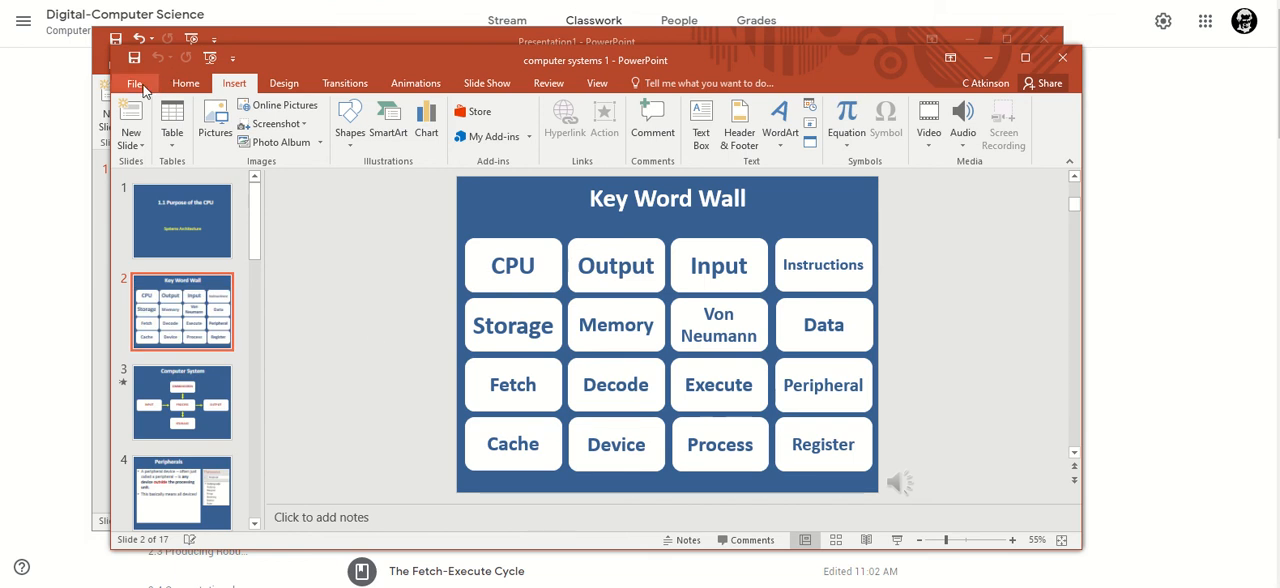
pyautogui.click(134, 84)
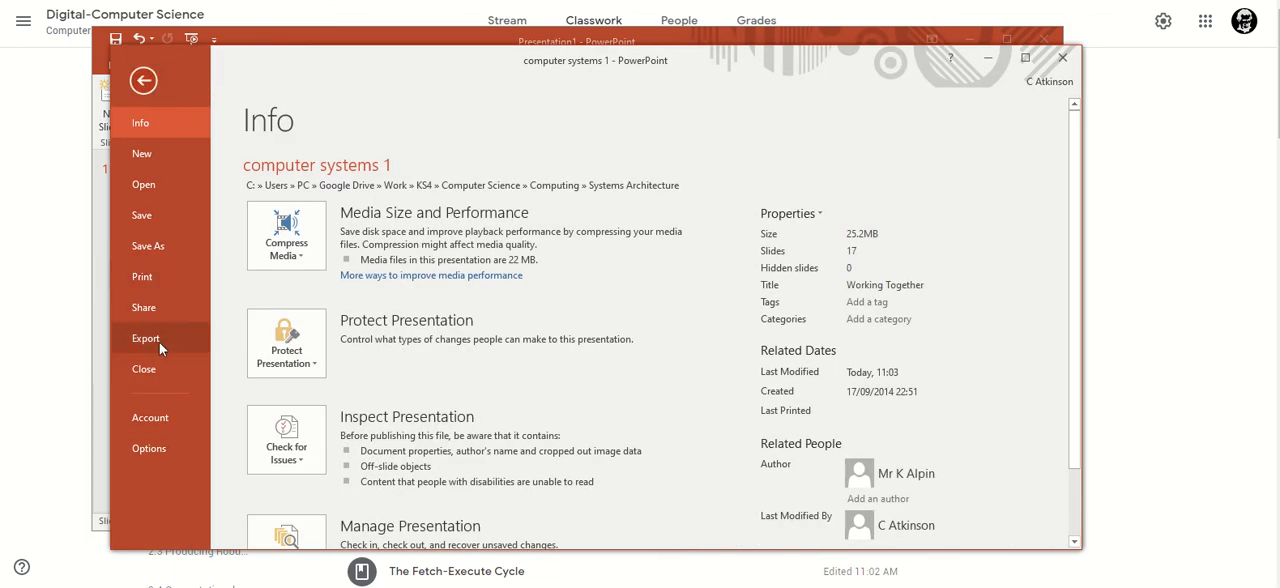
pyautogui.click(146, 338)
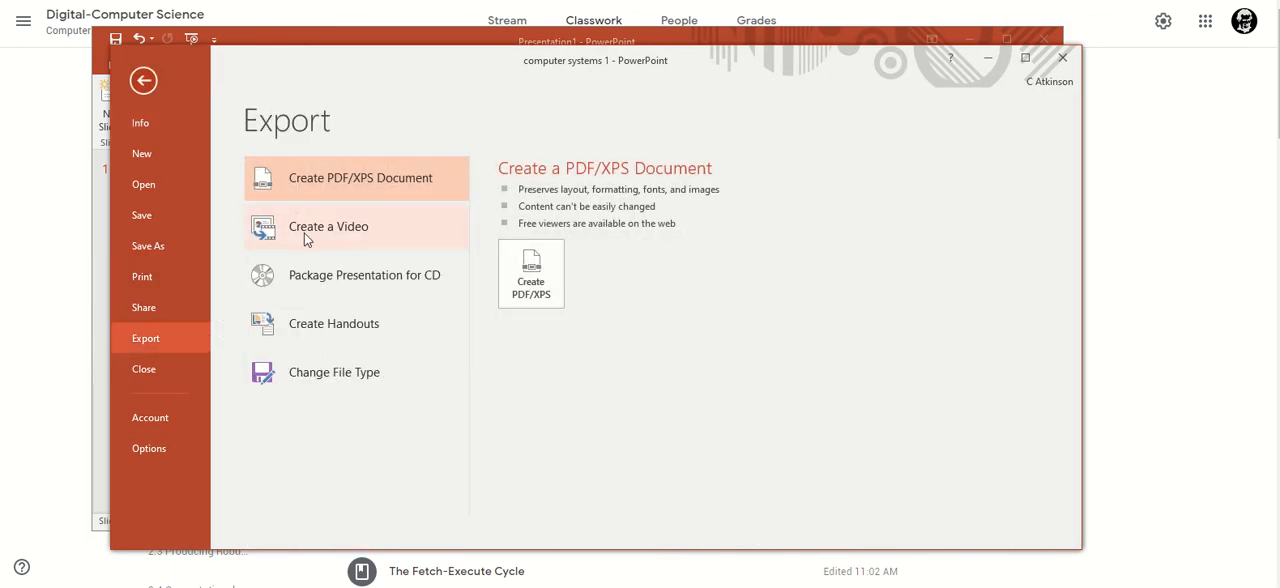
pyautogui.moveTo(332, 240)
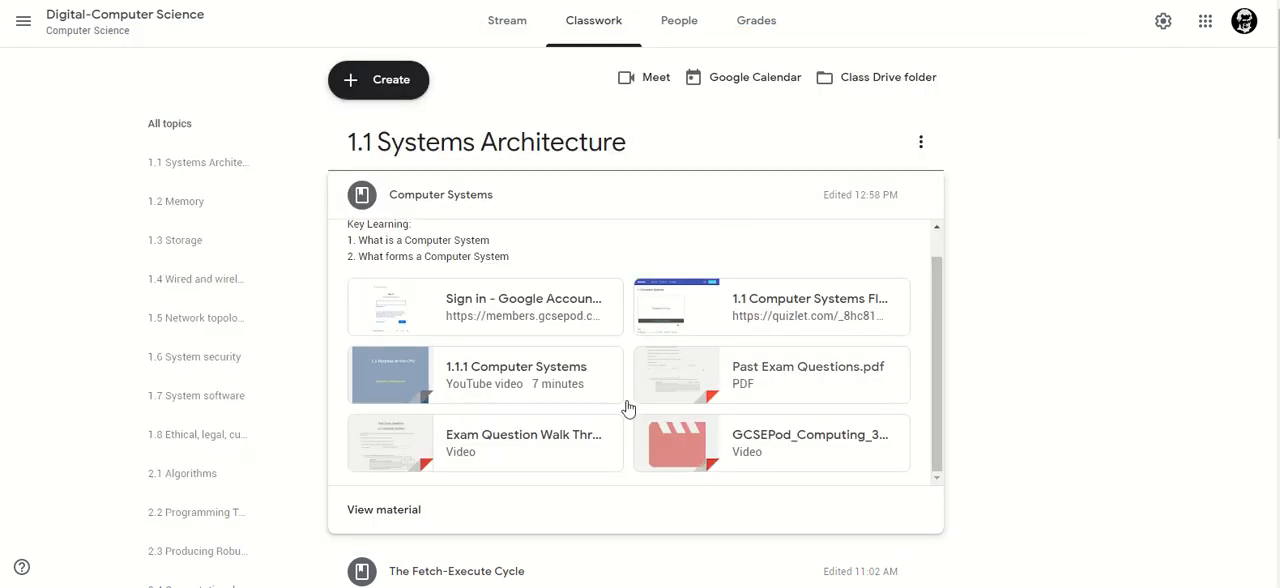
pyautogui.moveTo(456, 272)
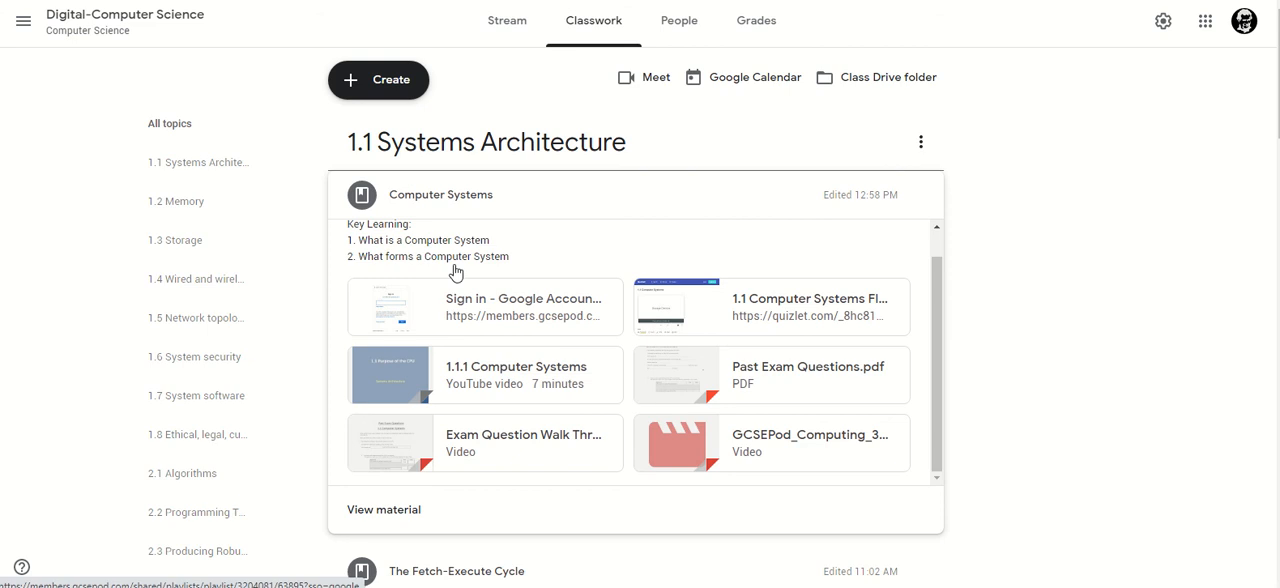
pyautogui.moveTo(692, 180)
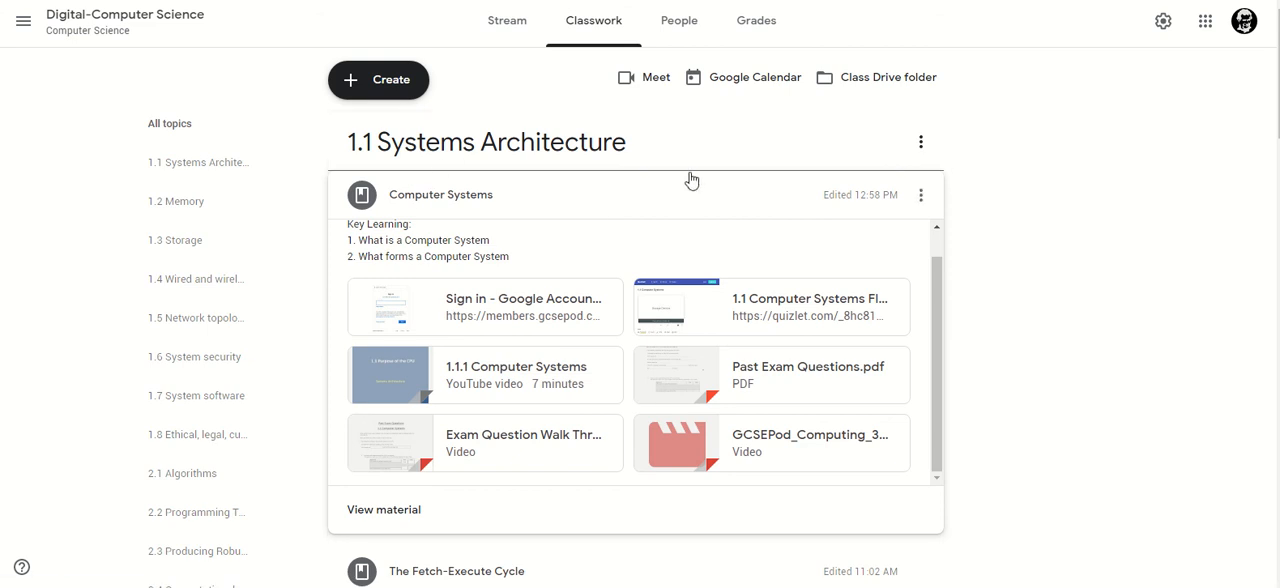
pyautogui.moveTo(636, 232)
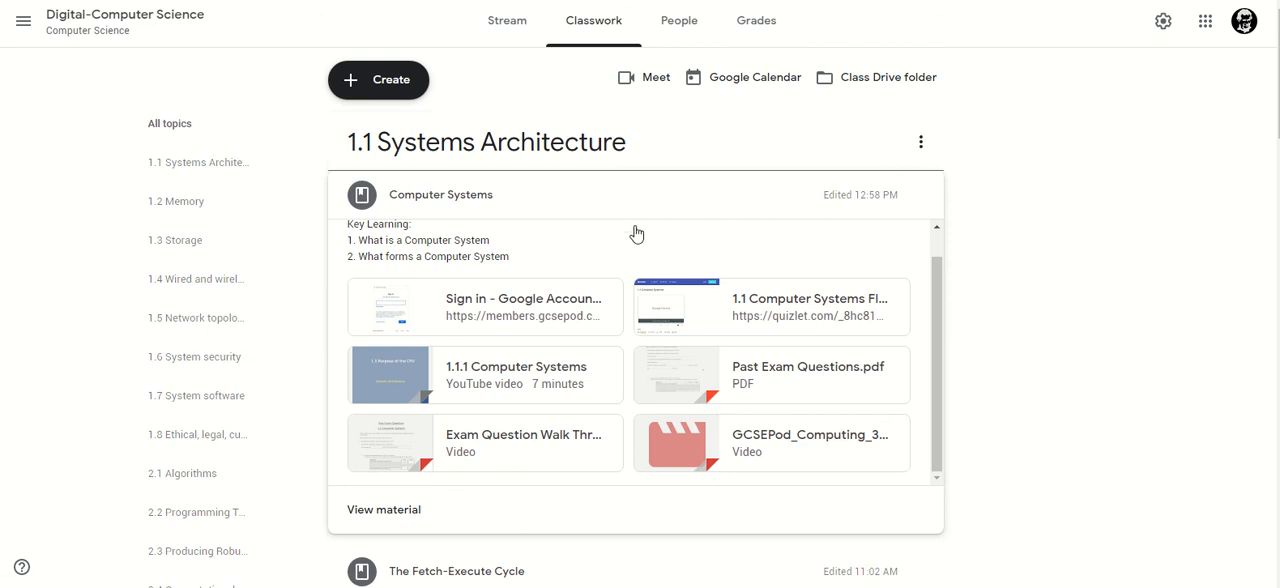
pyautogui.moveTo(786, 376)
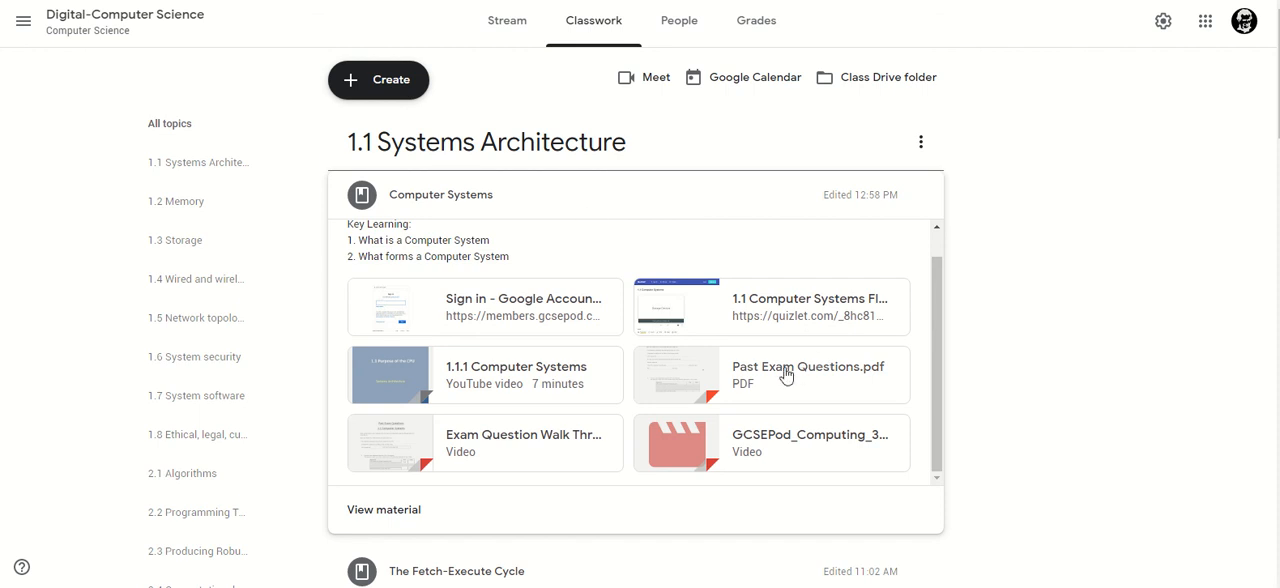
pyautogui.moveTo(852, 280)
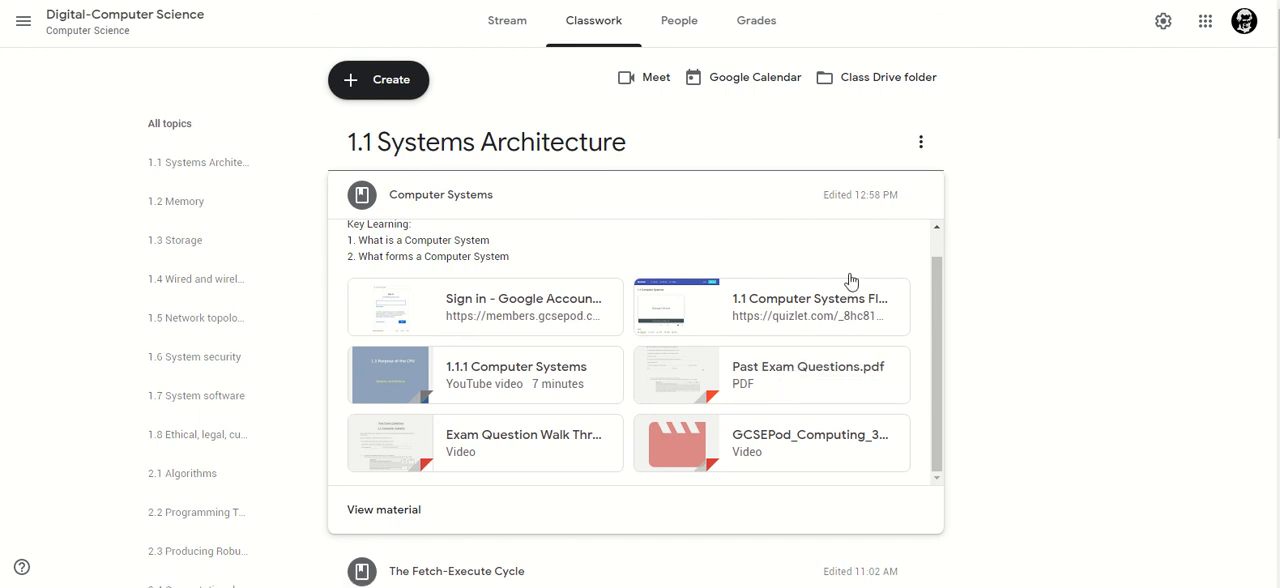
pyautogui.moveTo(880, 276)
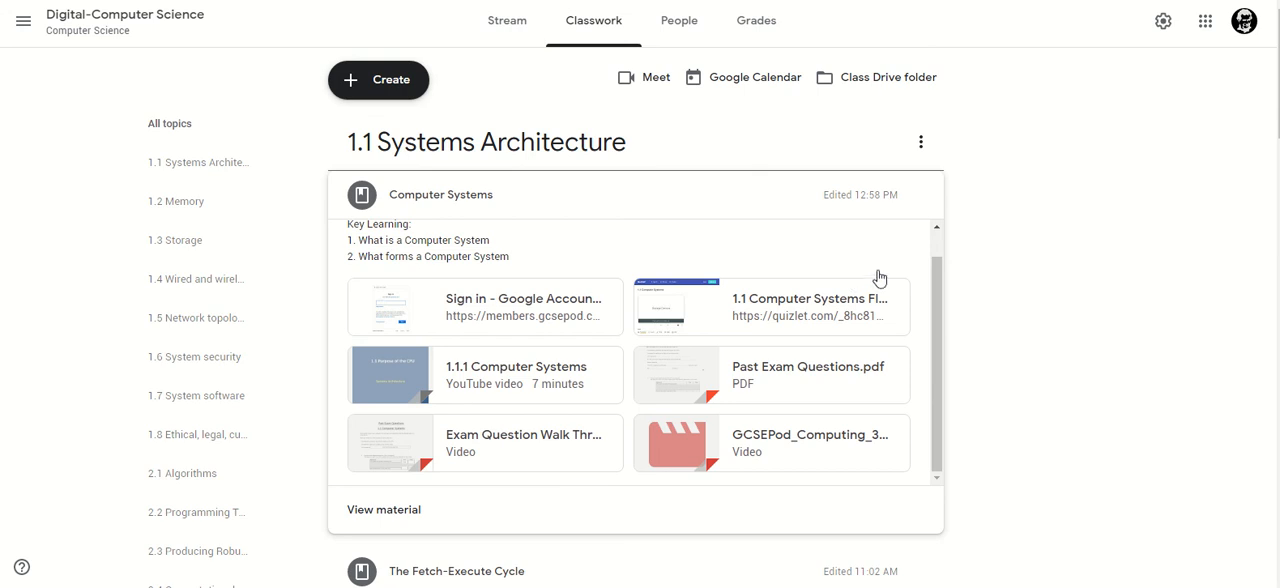
pyautogui.moveTo(1084, 284)
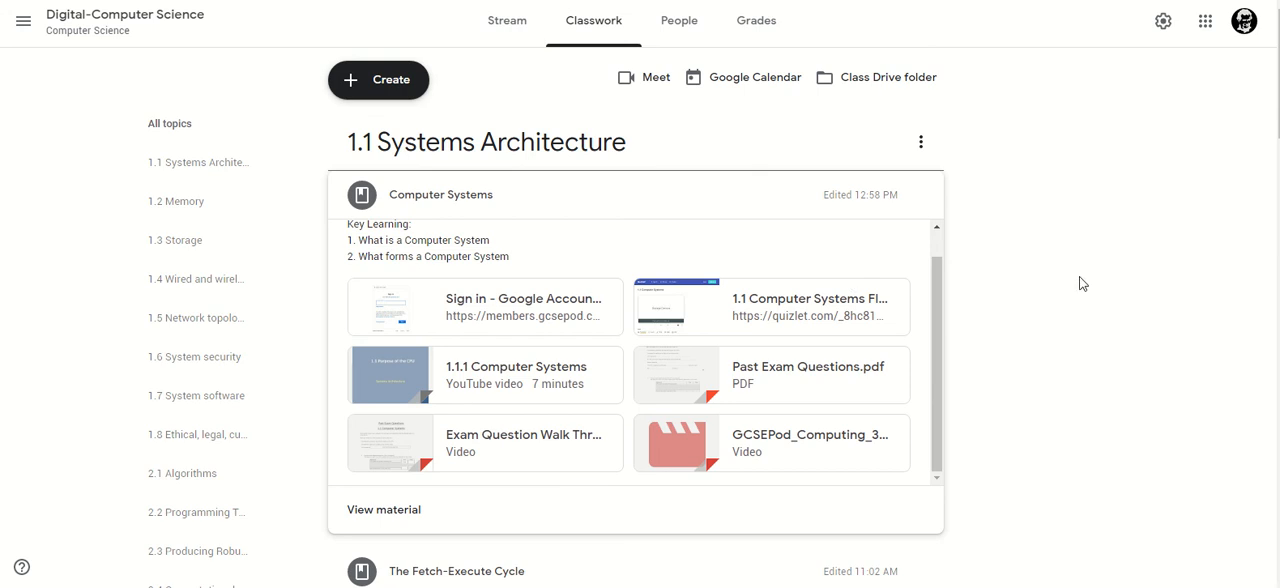
pyautogui.moveTo(988, 384)
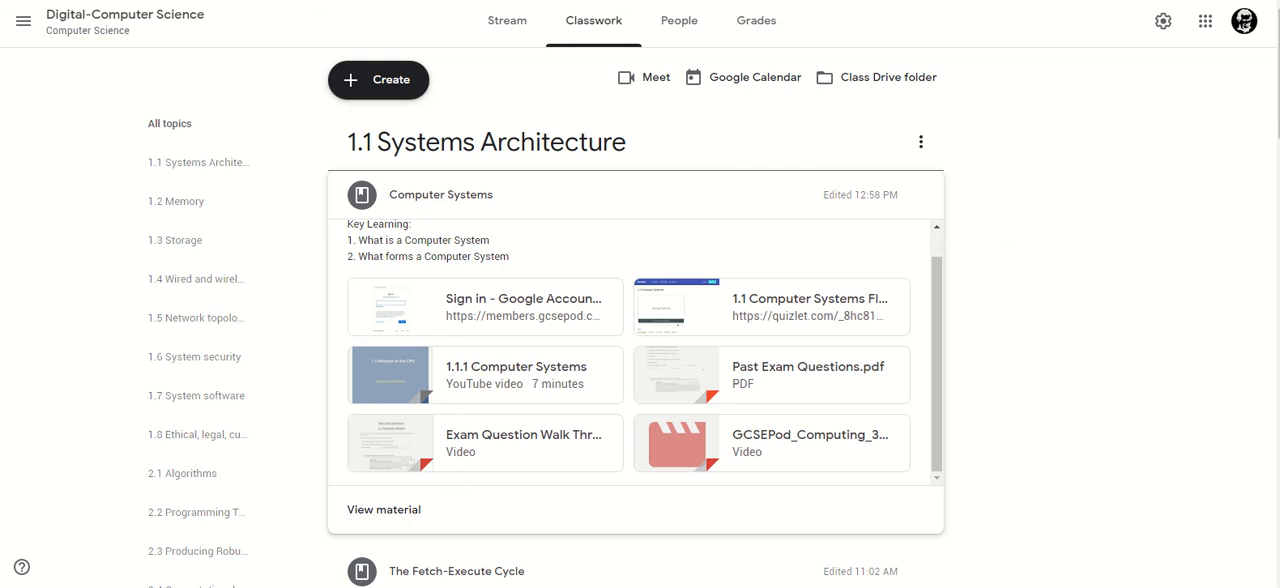
pyautogui.moveTo(1080, 388)
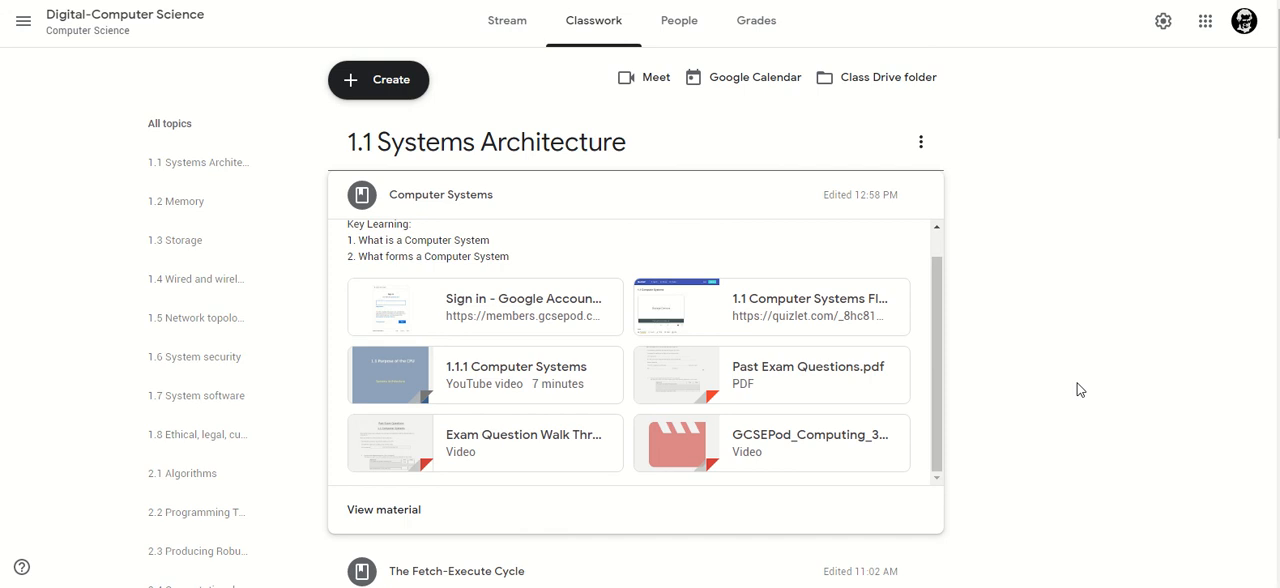
pyautogui.moveTo(1070, 386)
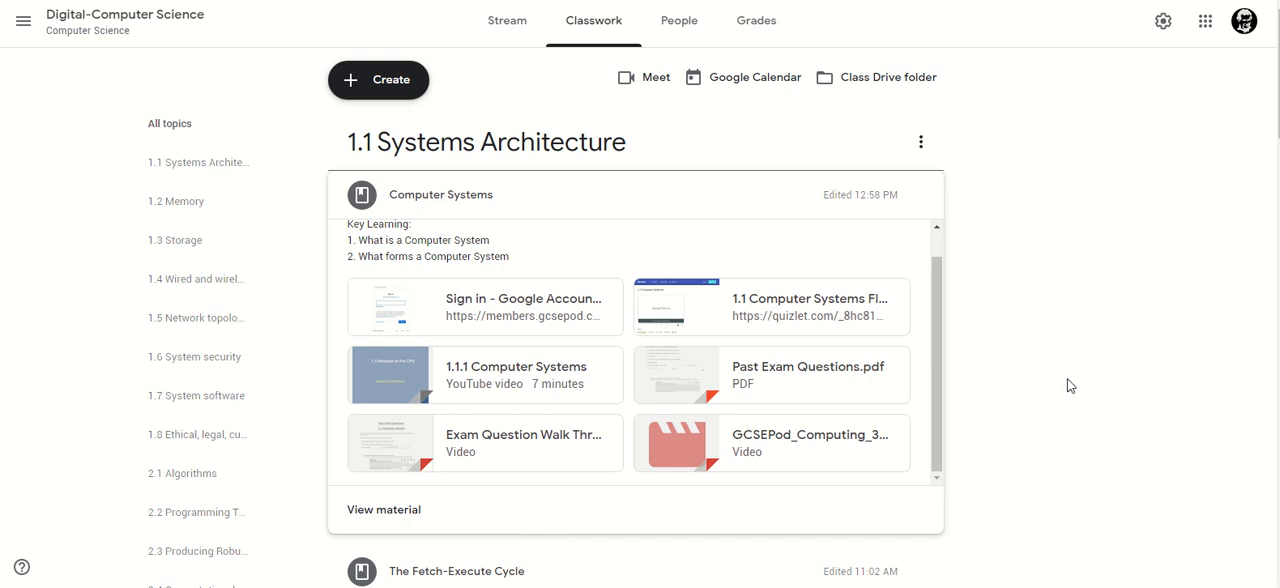
# Step: Edit the Computer Systems material, showing its title, key-learning description and attachments
pyautogui.click(920, 194)
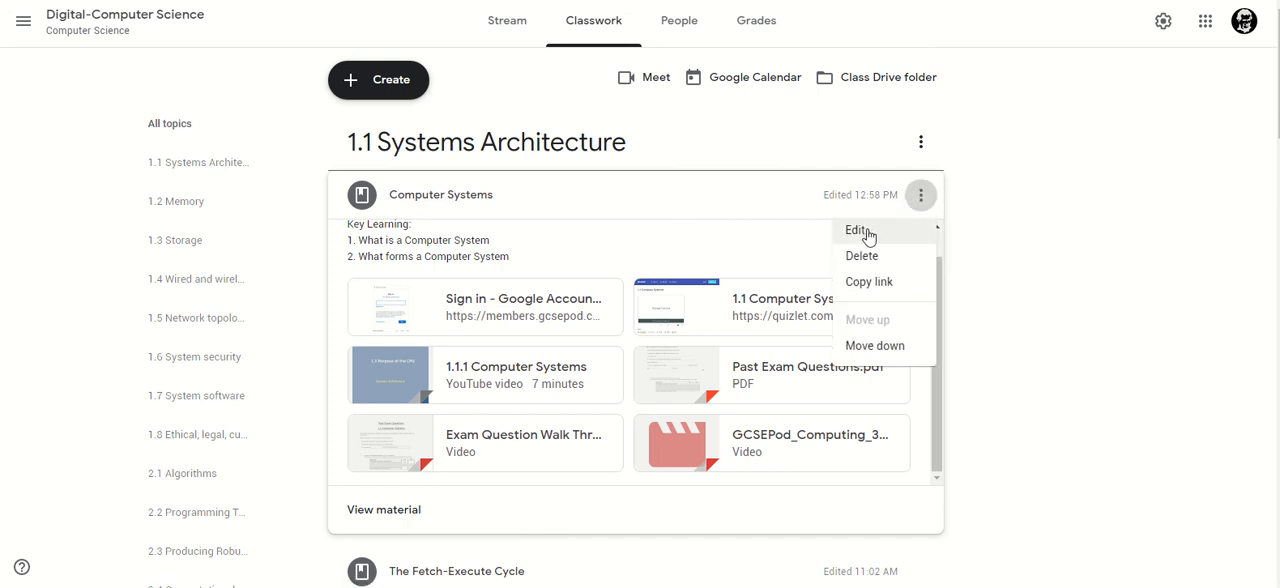
pyautogui.click(856, 230)
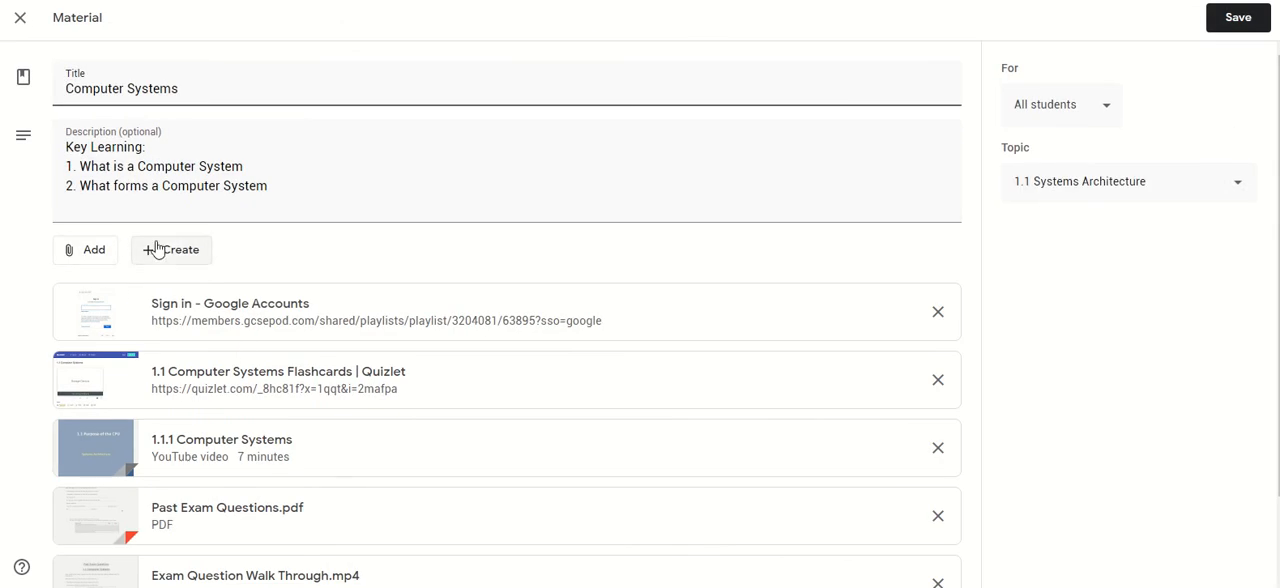
pyautogui.click(172, 250)
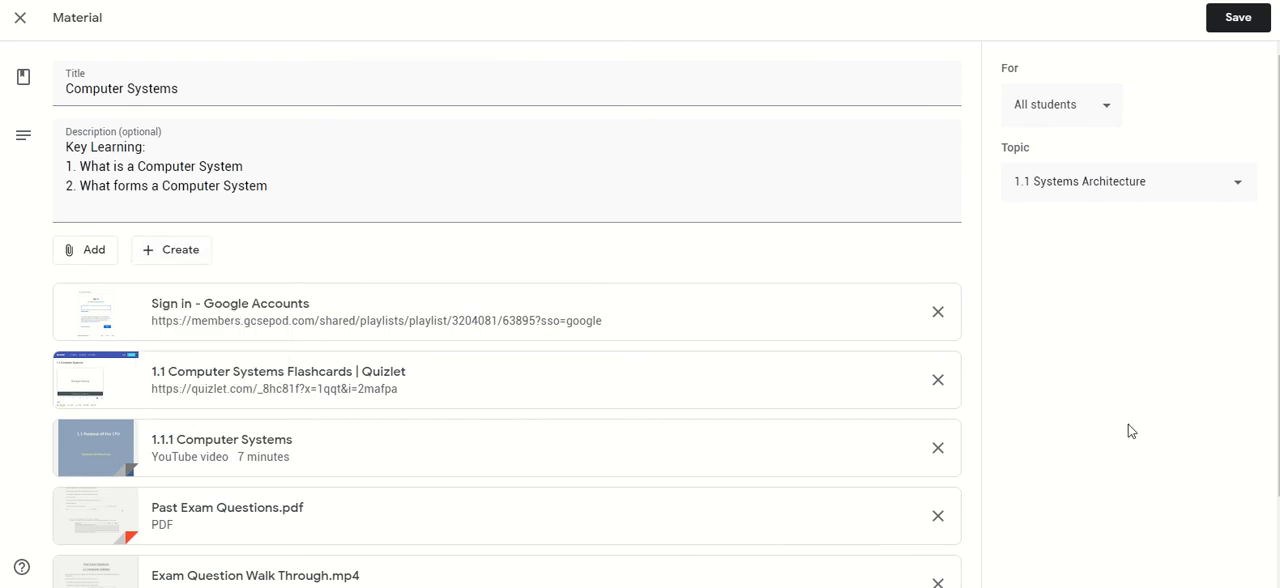
# Step: Close the Computer Systems material editor without saving changes
pyautogui.click(1238, 16)
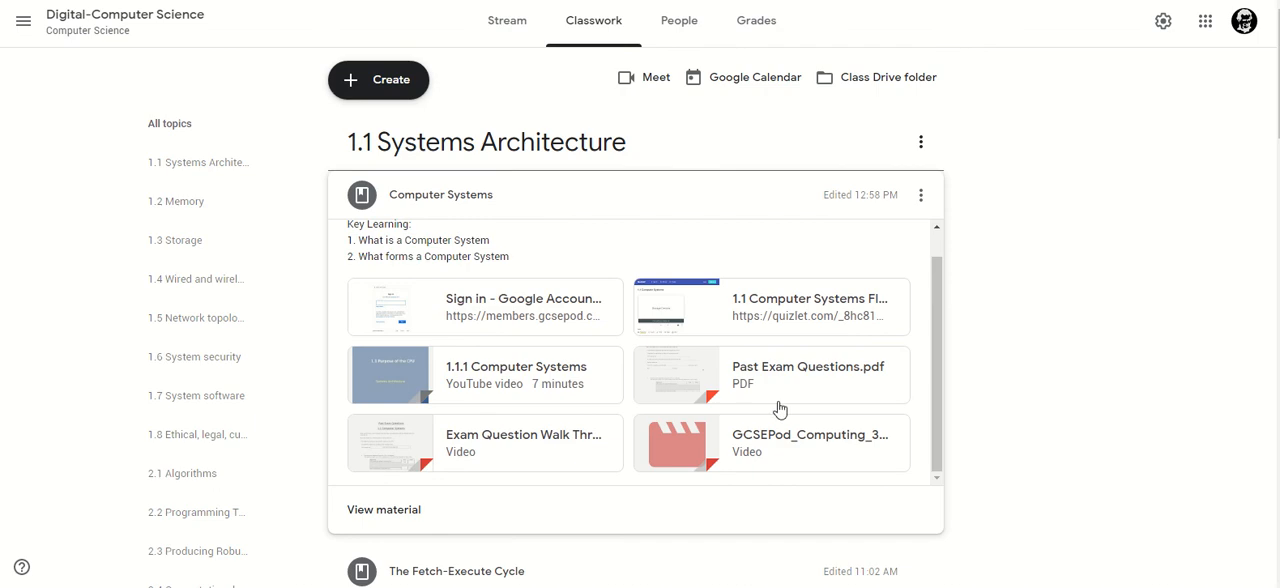
pyautogui.moveTo(964, 488)
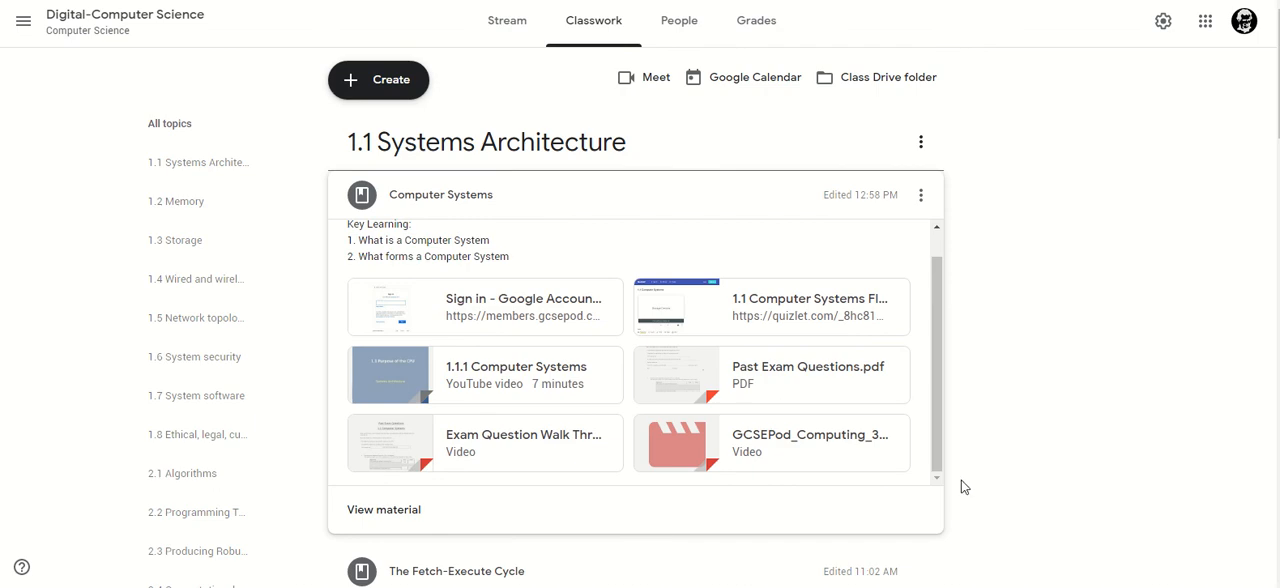
pyautogui.moveTo(1014, 272)
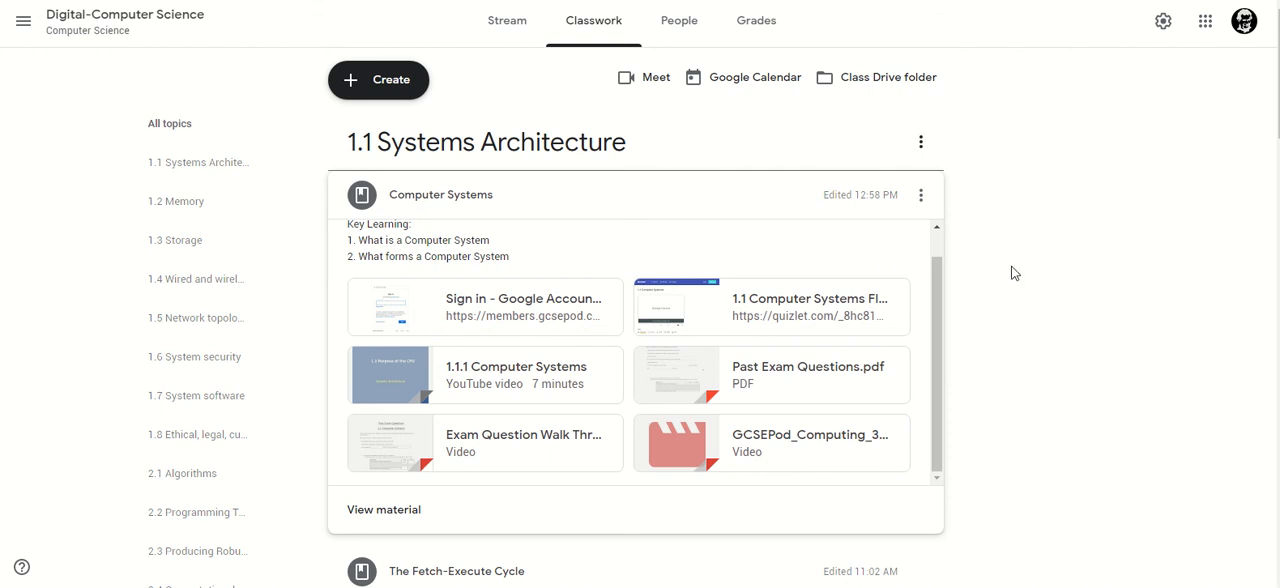
pyautogui.moveTo(500, 208)
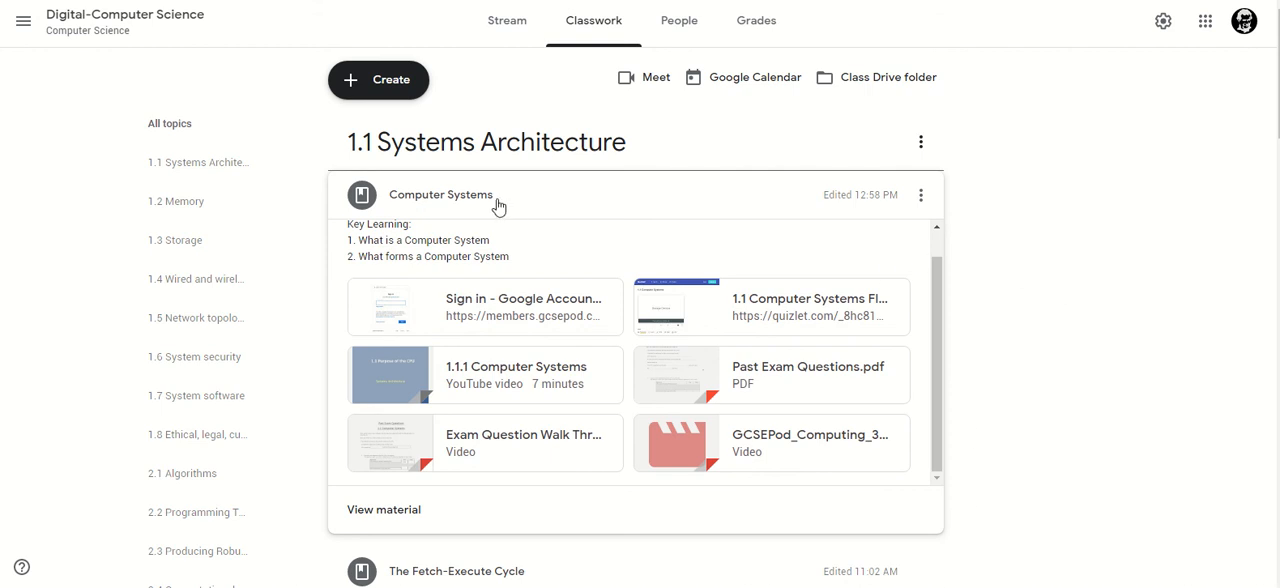
pyautogui.moveTo(476, 200)
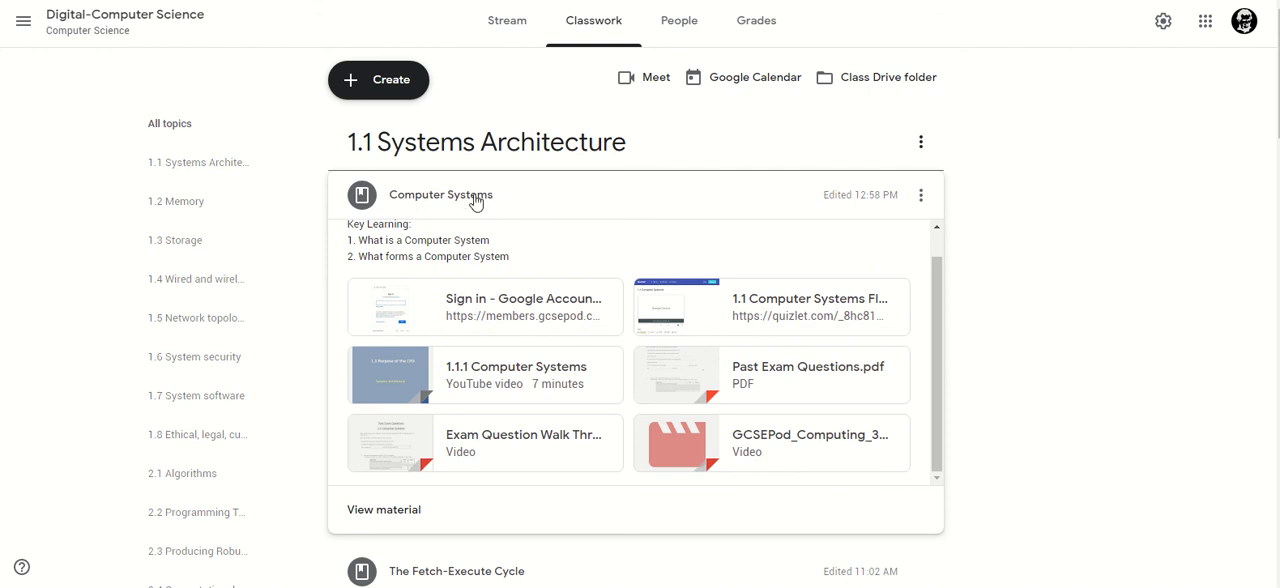
pyautogui.moveTo(450, 196)
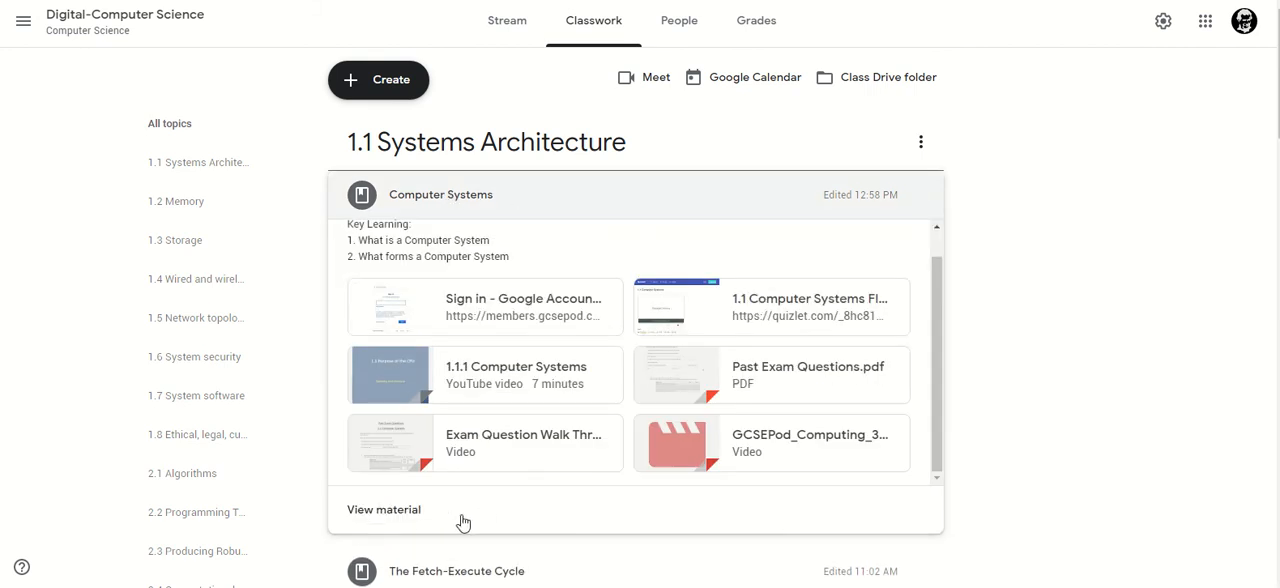
pyautogui.moveTo(524, 514)
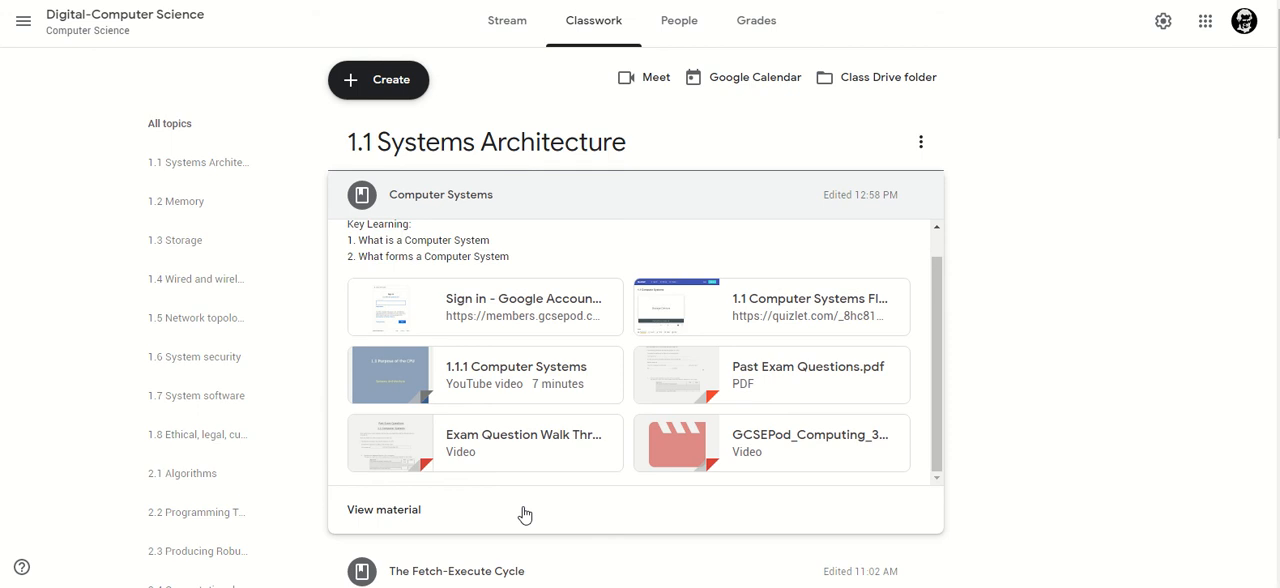
pyautogui.moveTo(1050, 354)
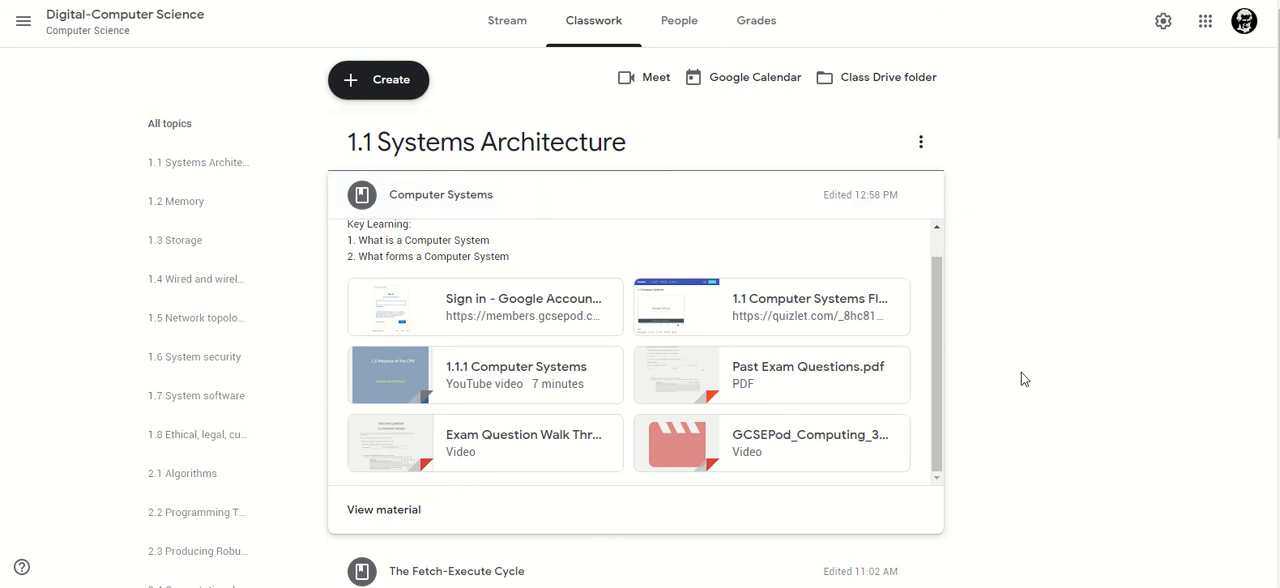
pyautogui.moveTo(488, 220)
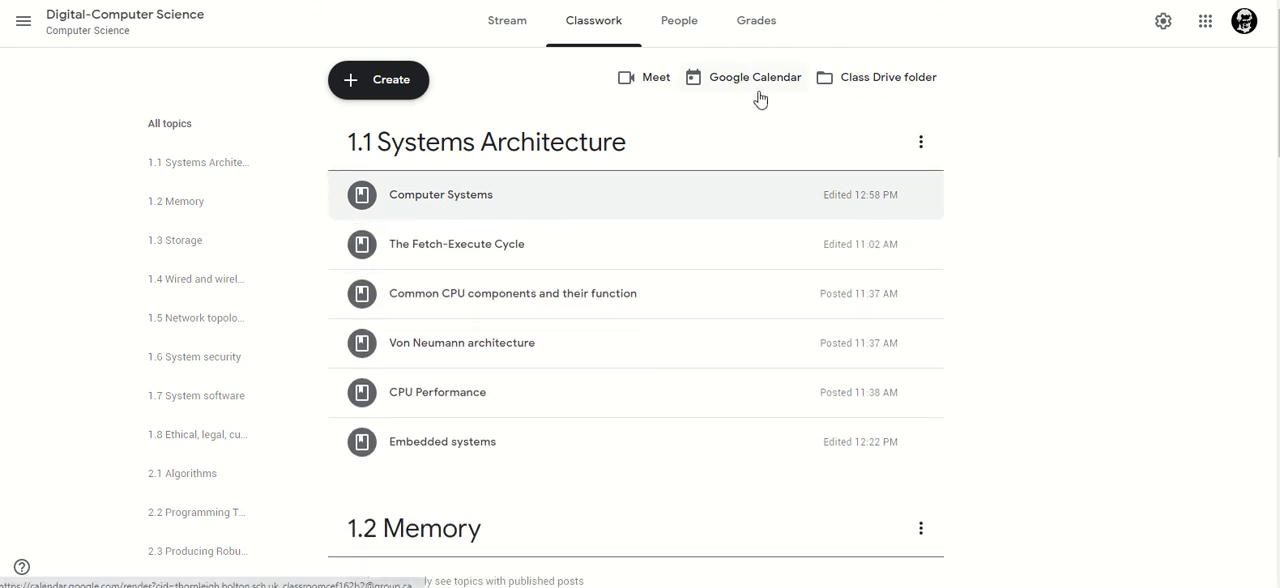
pyautogui.moveTo(876, 90)
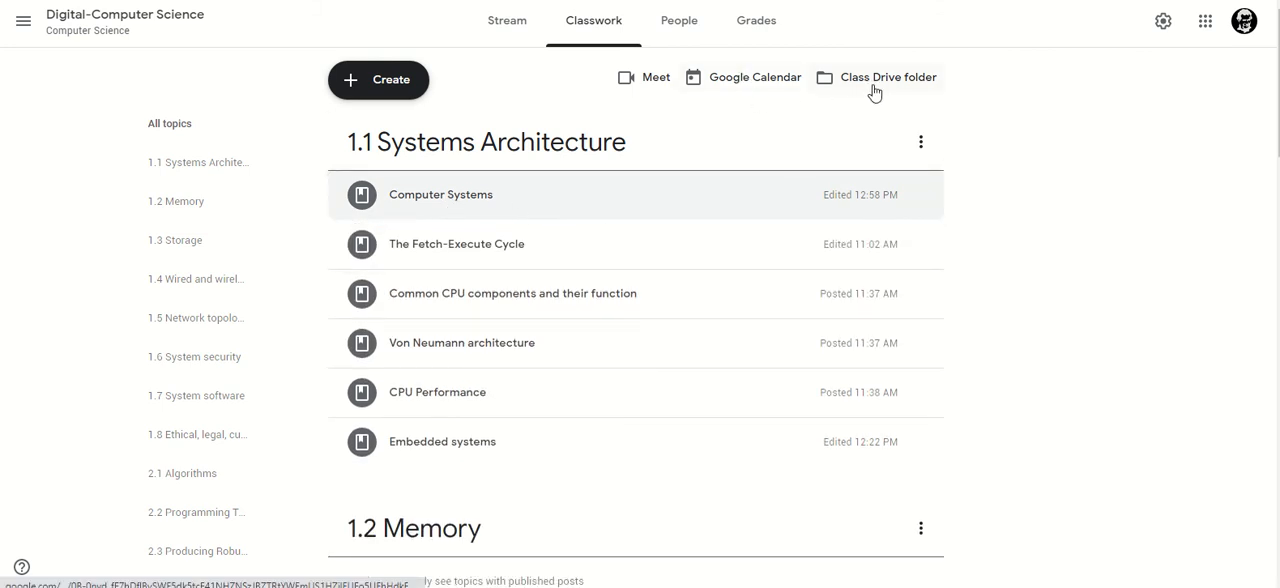
pyautogui.moveTo(828, 104)
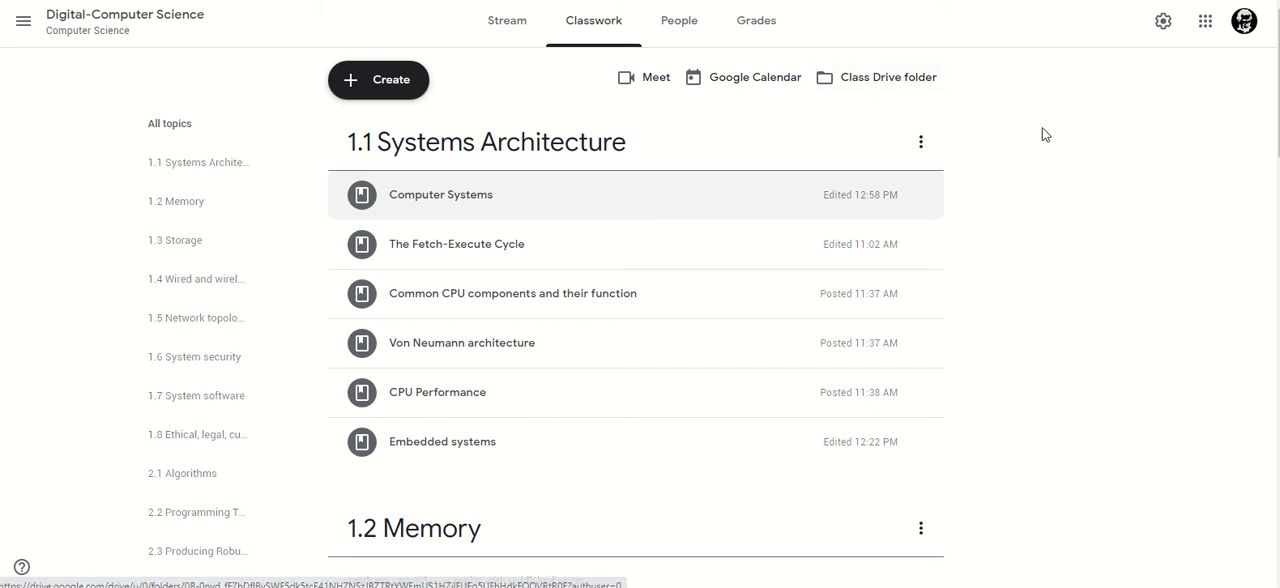
pyautogui.moveTo(880, 88)
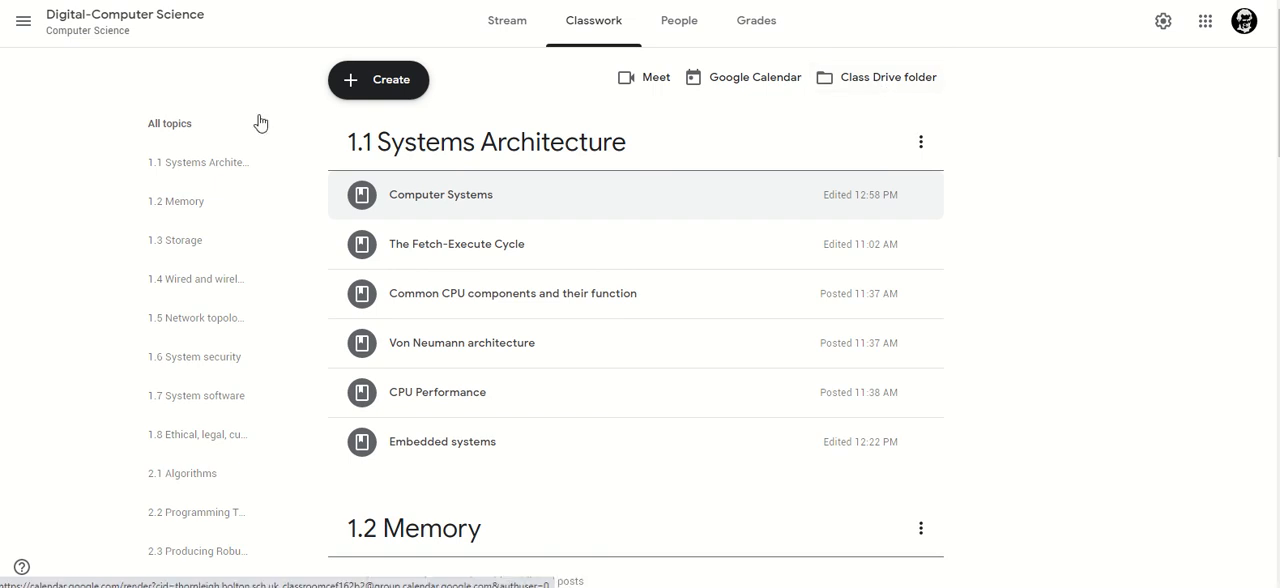
# Step: Filter the topic list to 1.2 Memory, then to 1.1 Systems Architecture alone
pyautogui.click(176, 200)
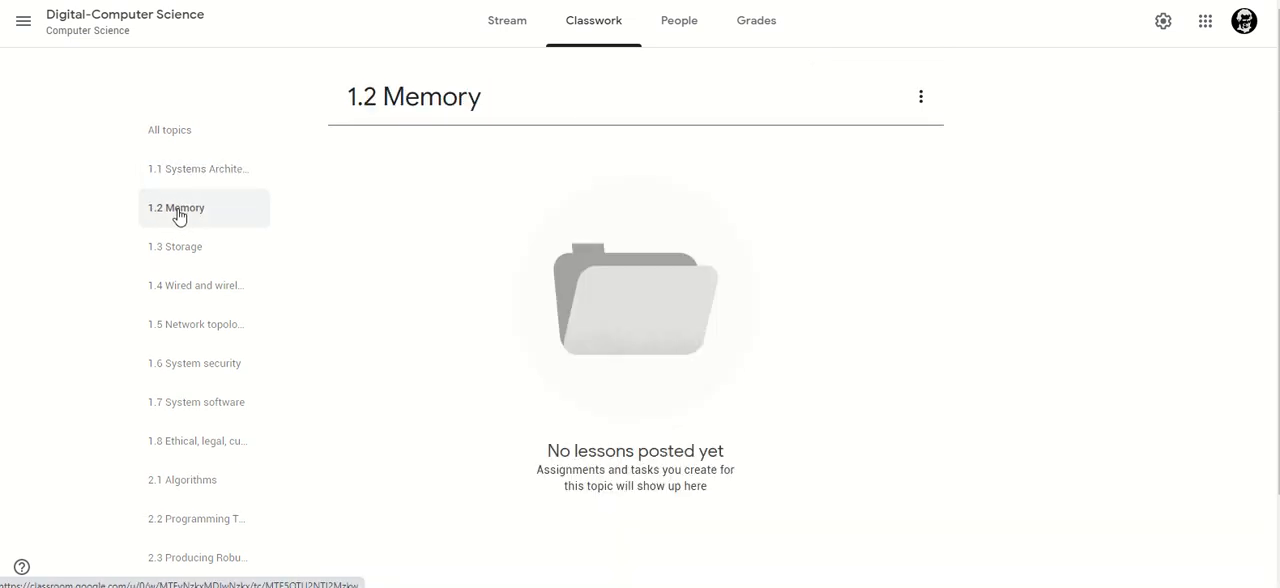
pyautogui.click(196, 168)
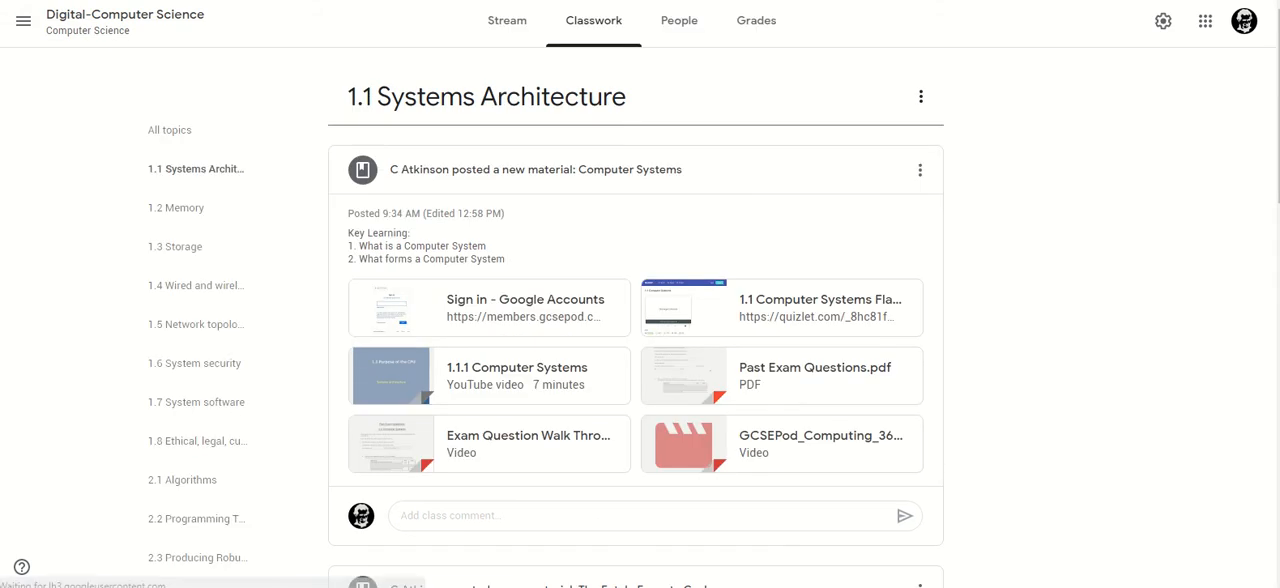
pyautogui.click(536, 168)
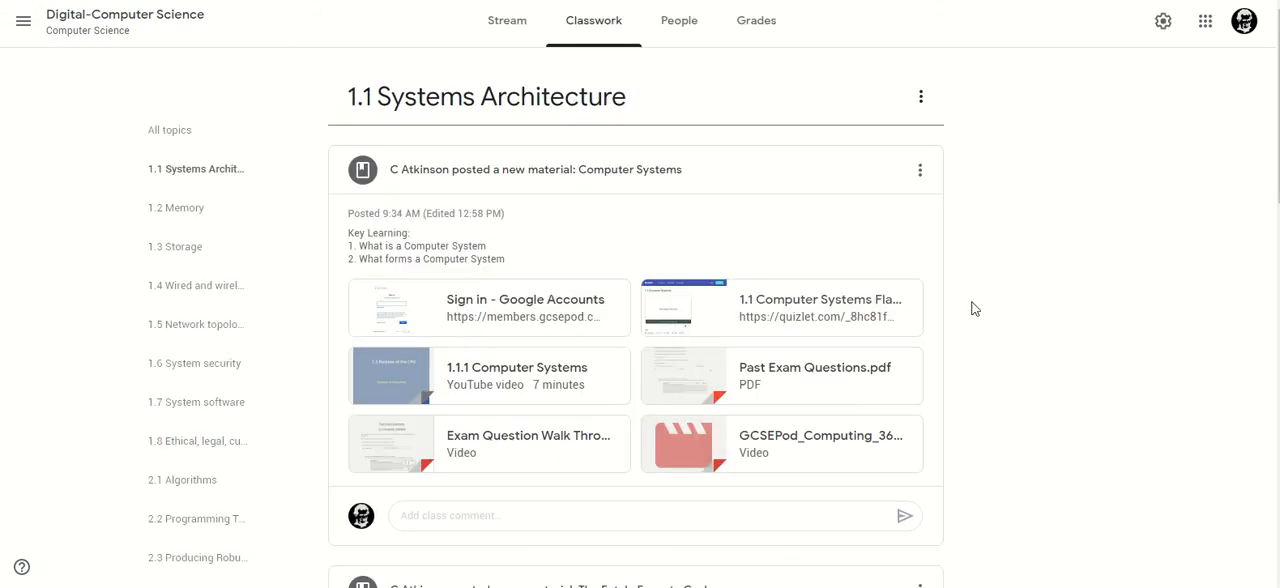
pyautogui.moveTo(1044, 308)
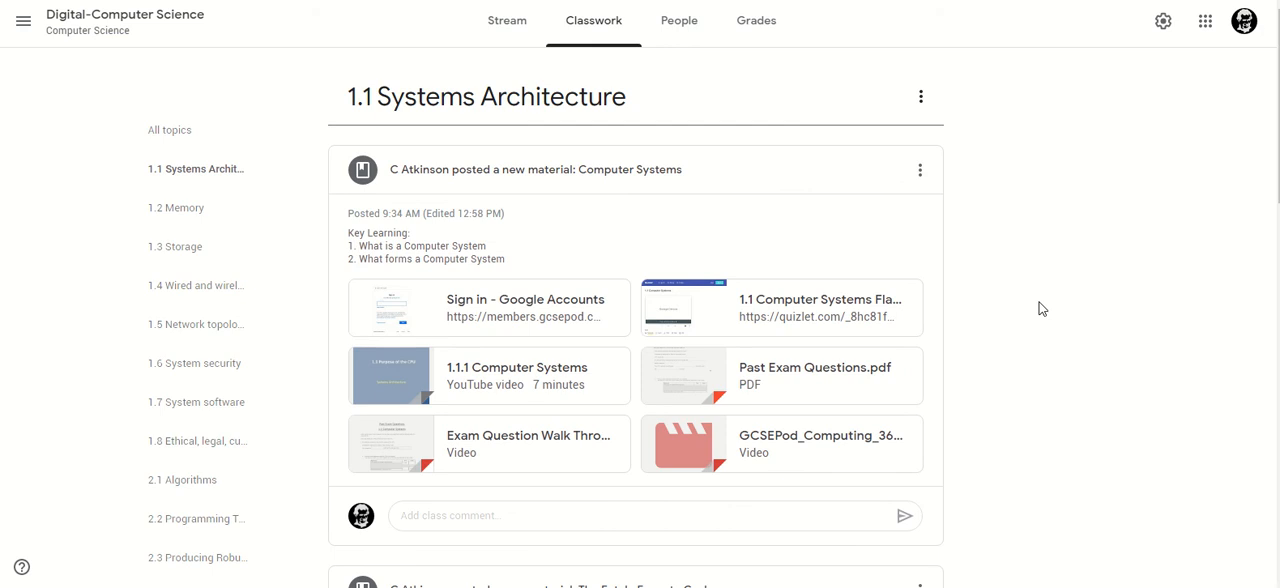
pyautogui.moveTo(980, 324)
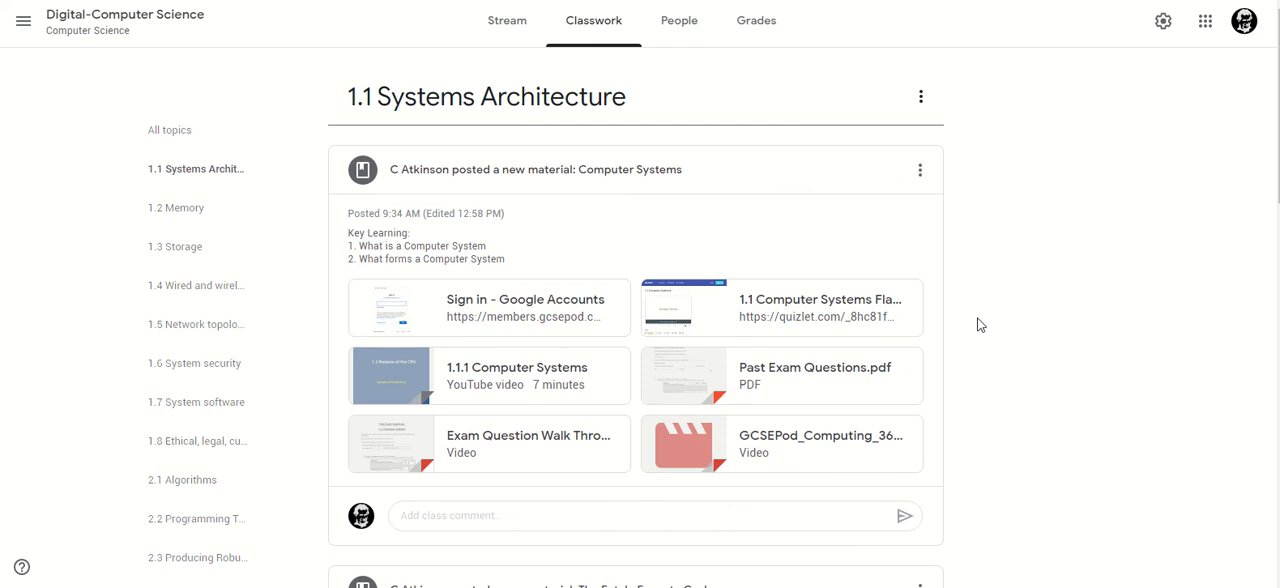